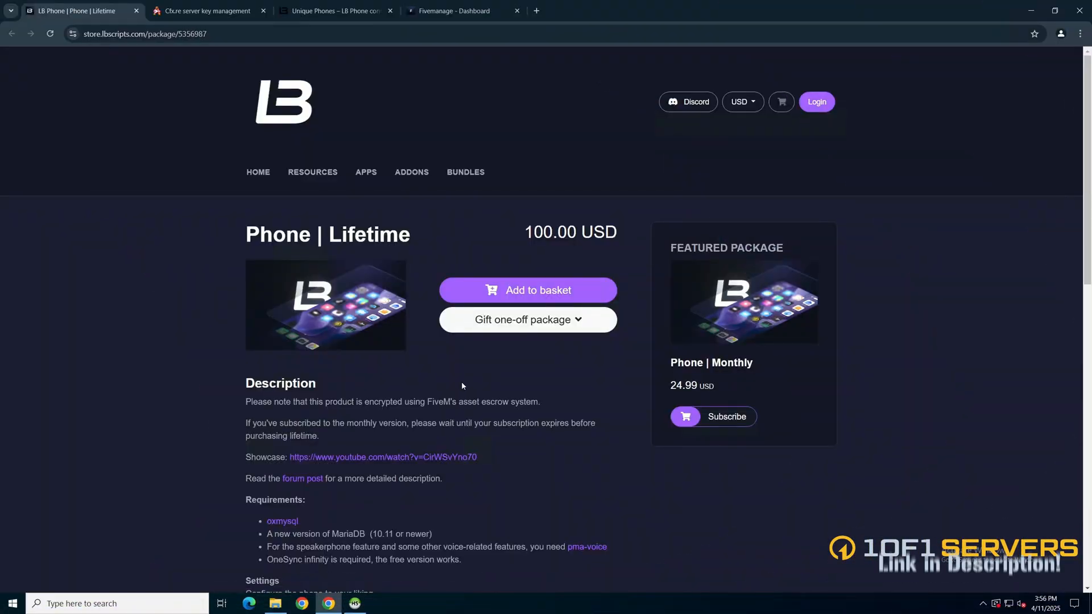
# Bring up the Keymaster granted assets page listing lb-phone, lb-tablet and their model assets
pyautogui.scroll(-3)
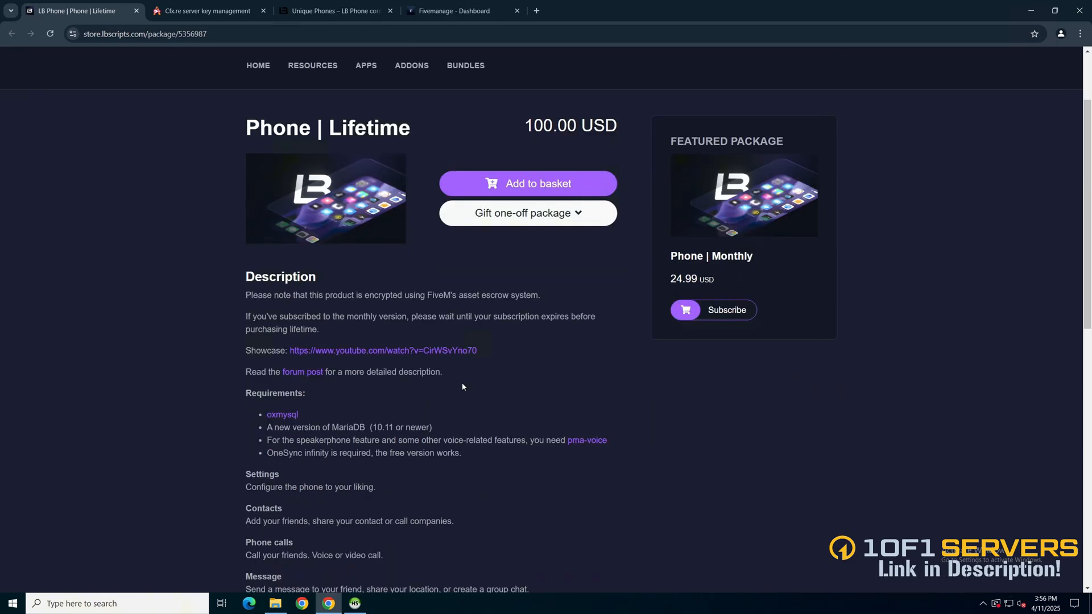
pyautogui.scroll(3)
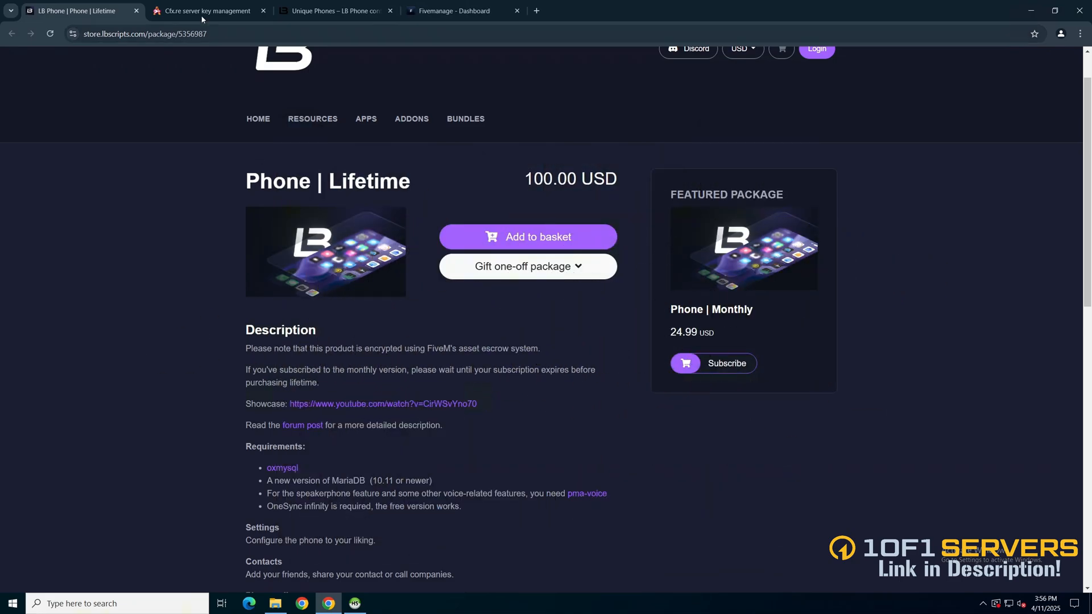
pyautogui.click(206, 10)
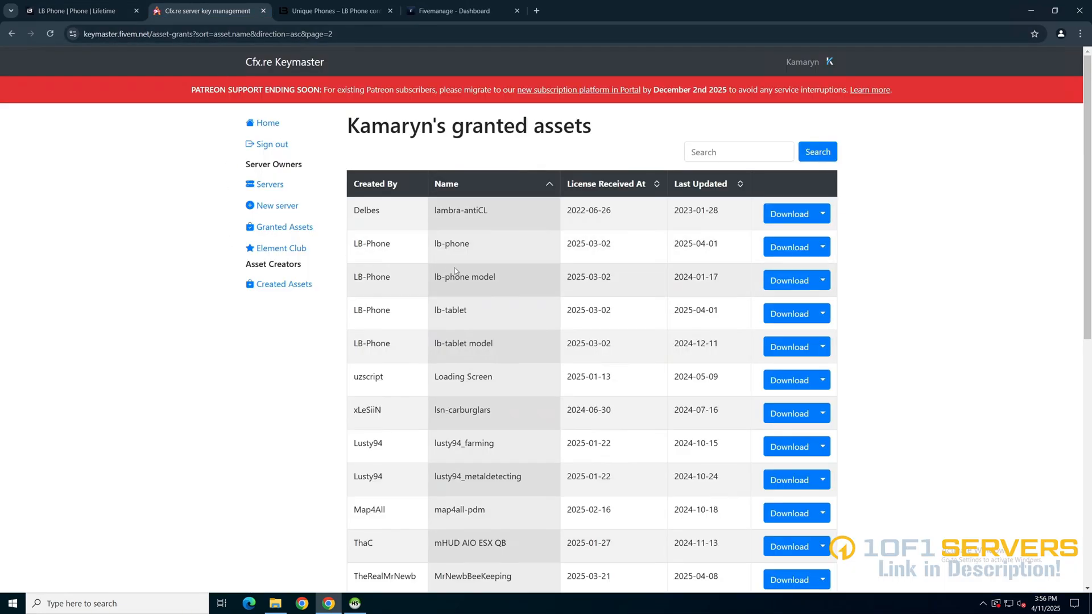
pyautogui.moveTo(480, 256)
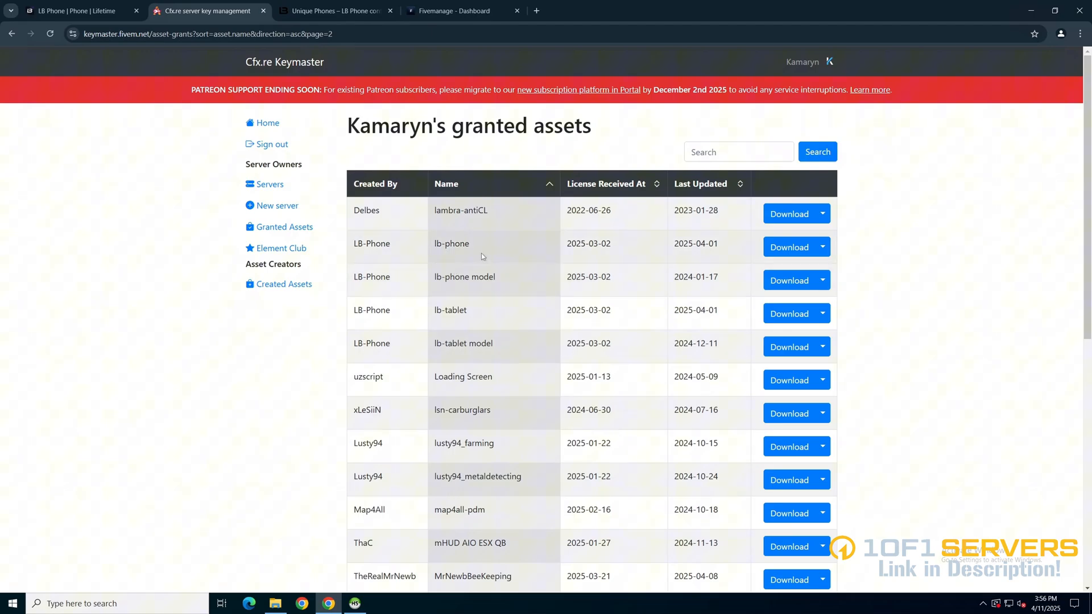
pyautogui.moveTo(752, 247)
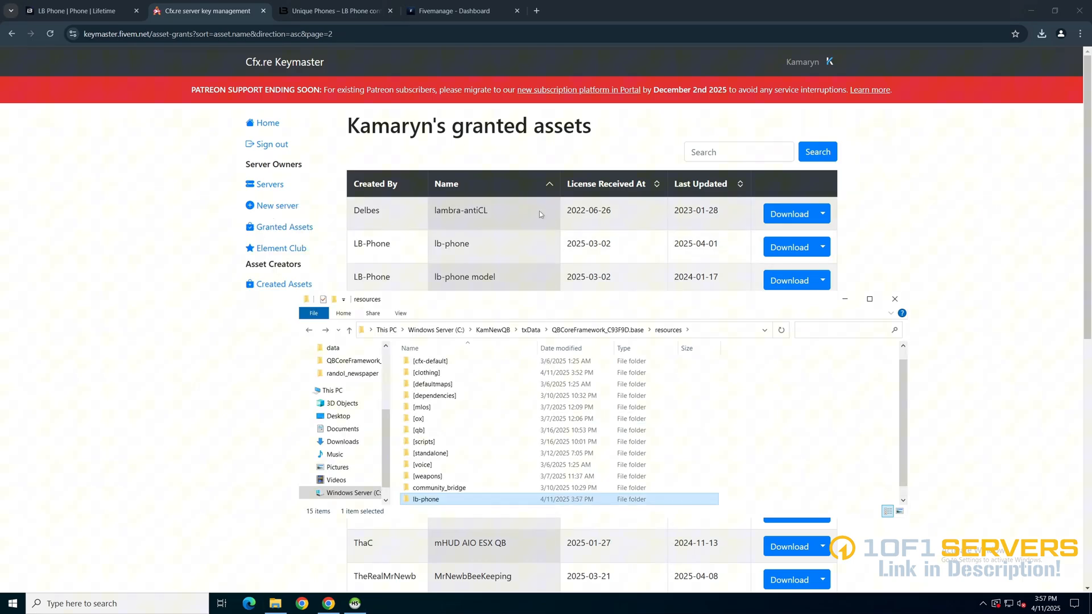
# Extract lb-phoneprop.pack.zip into resources as lb-phoneprop, then select server.cfg in the base folder
pyautogui.click(1041, 33)
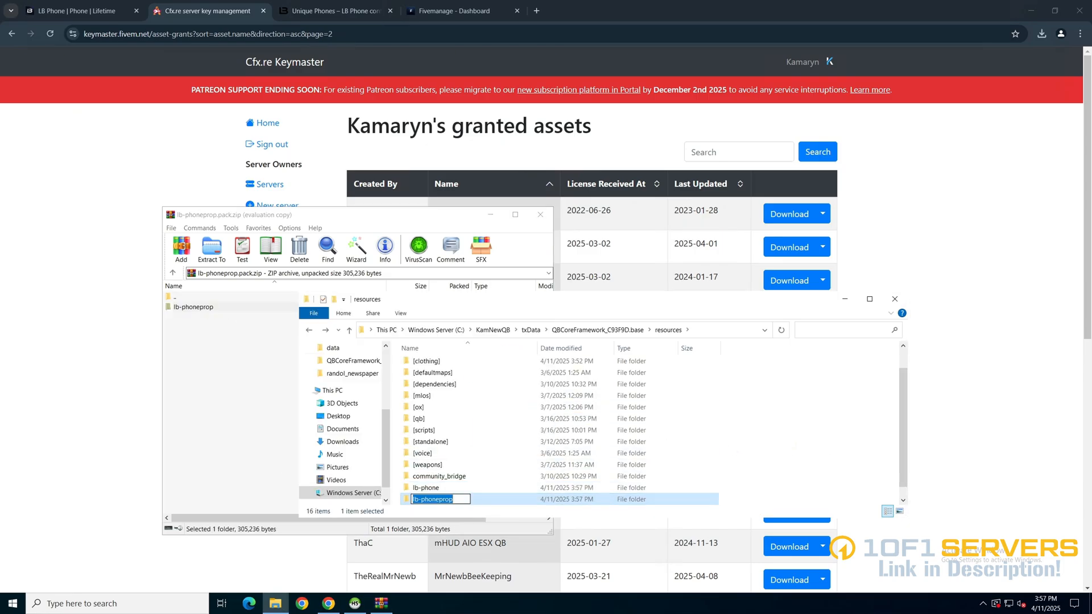
pyautogui.click(722, 440)
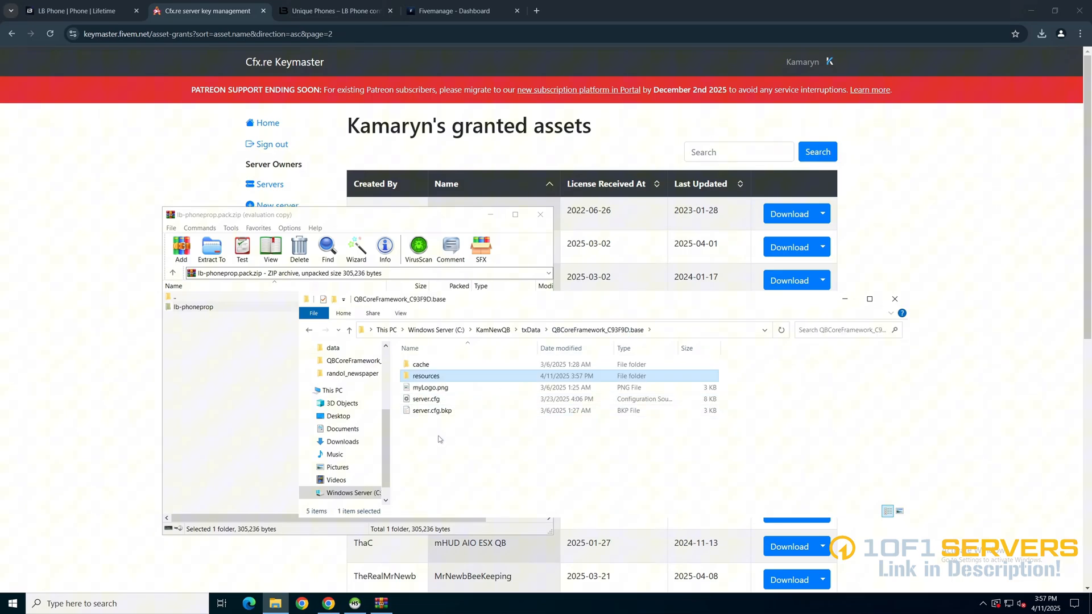
pyautogui.click(427, 398)
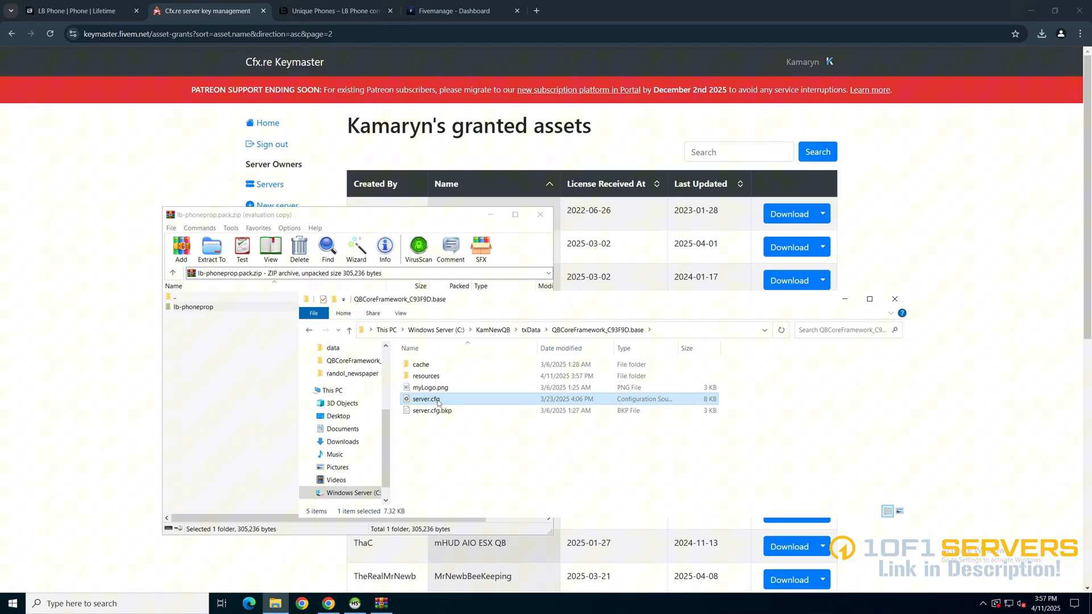
# Append 'ensure lb-phoneprop' and 'ensure lb-phone' to the end of server.cfg
pyautogui.doubleClick(426, 398)
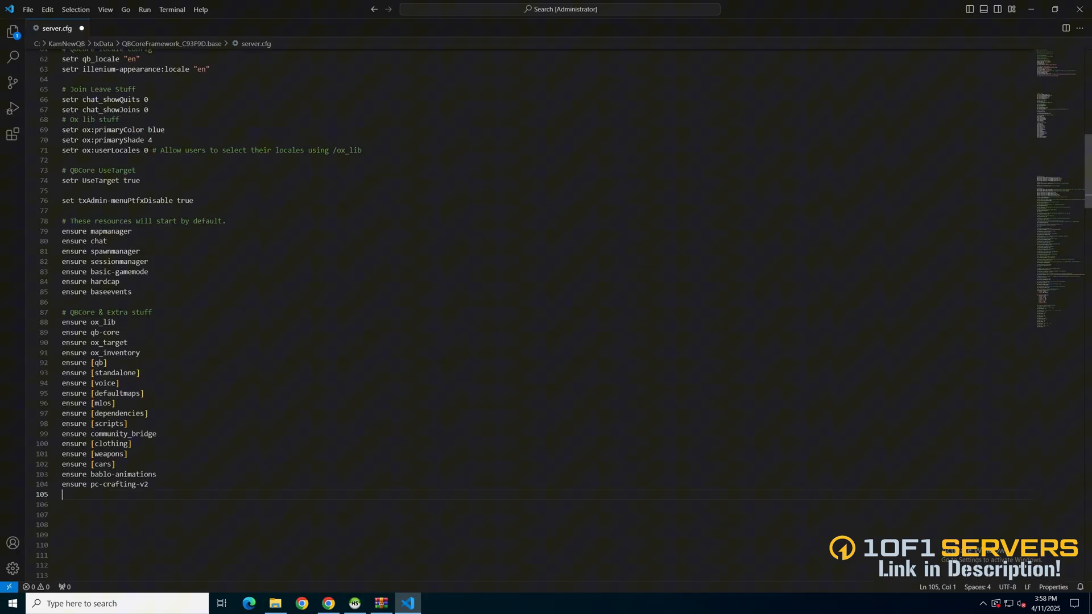
pyautogui.write('ensure')
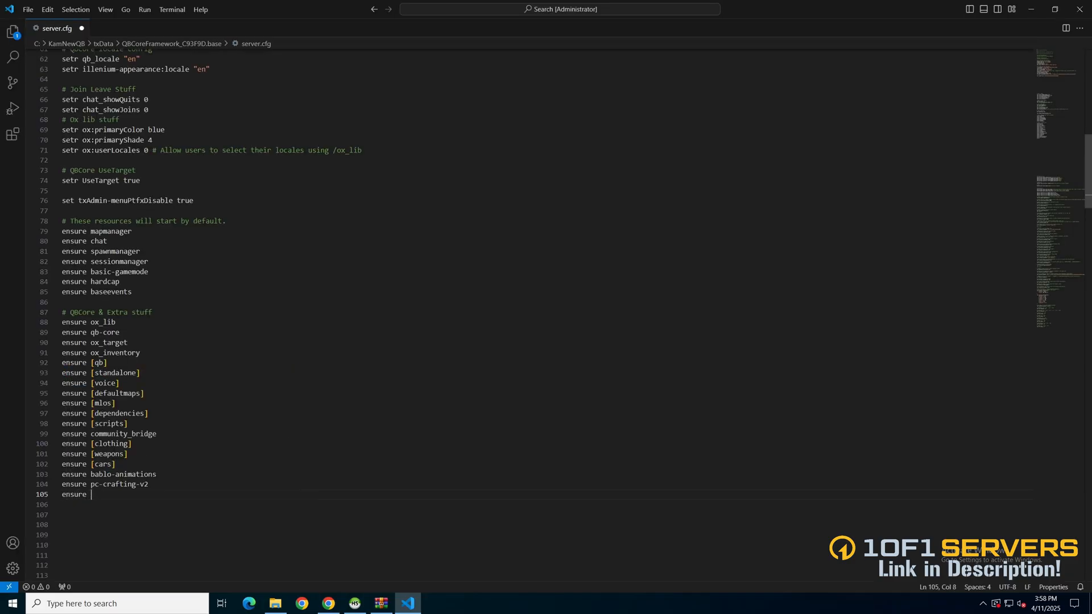
pyautogui.write('eprop')
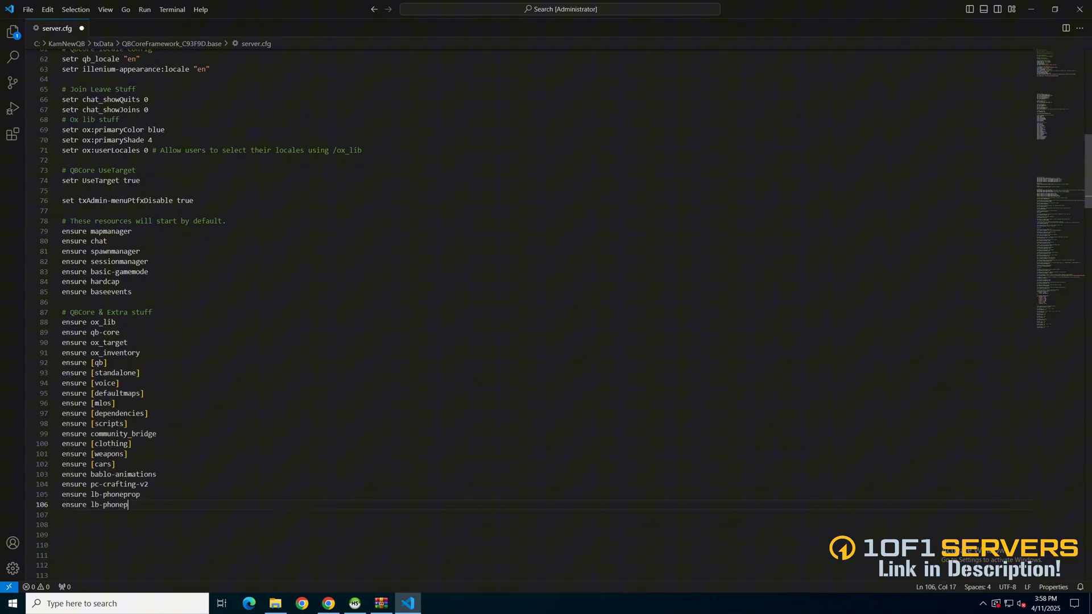
pyautogui.press('Backspace')
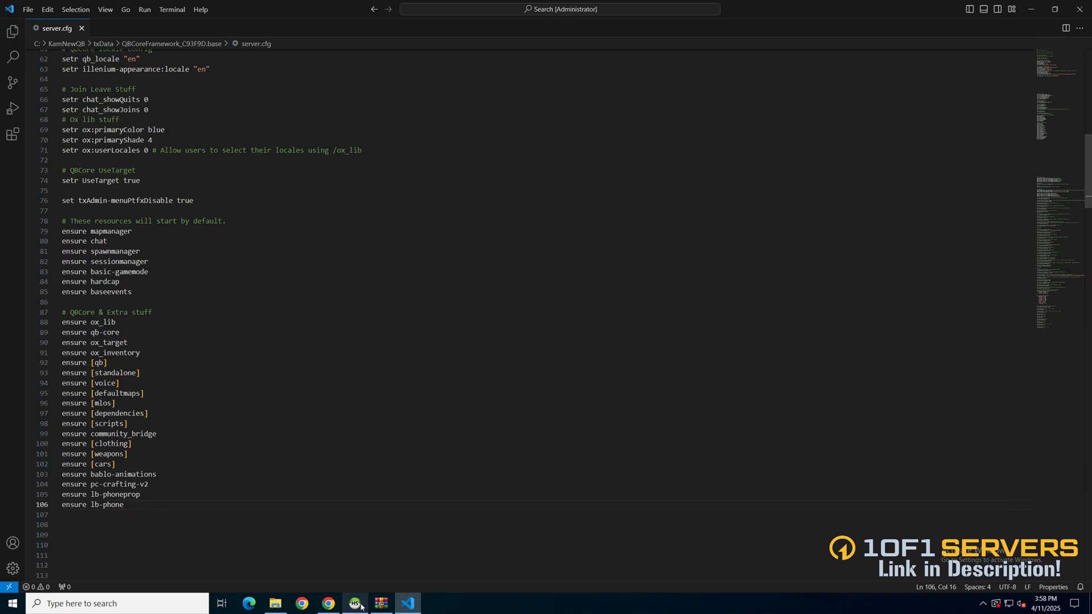
# In HeidiSQL, drop the old phone_gallery table from the qbcoreframework database
pyautogui.click(354, 602)
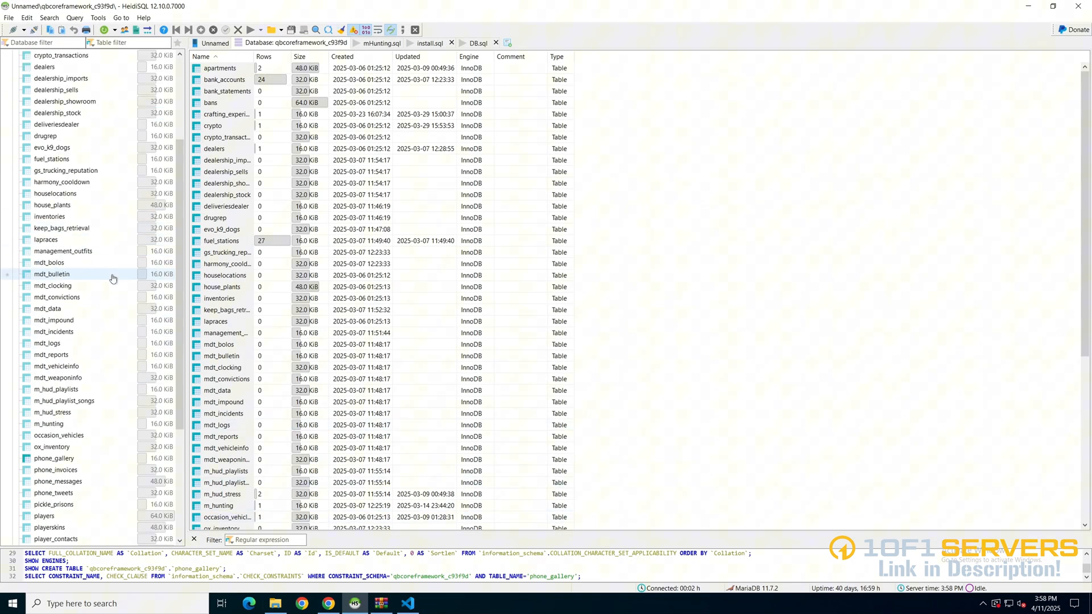
pyautogui.scroll(-3)
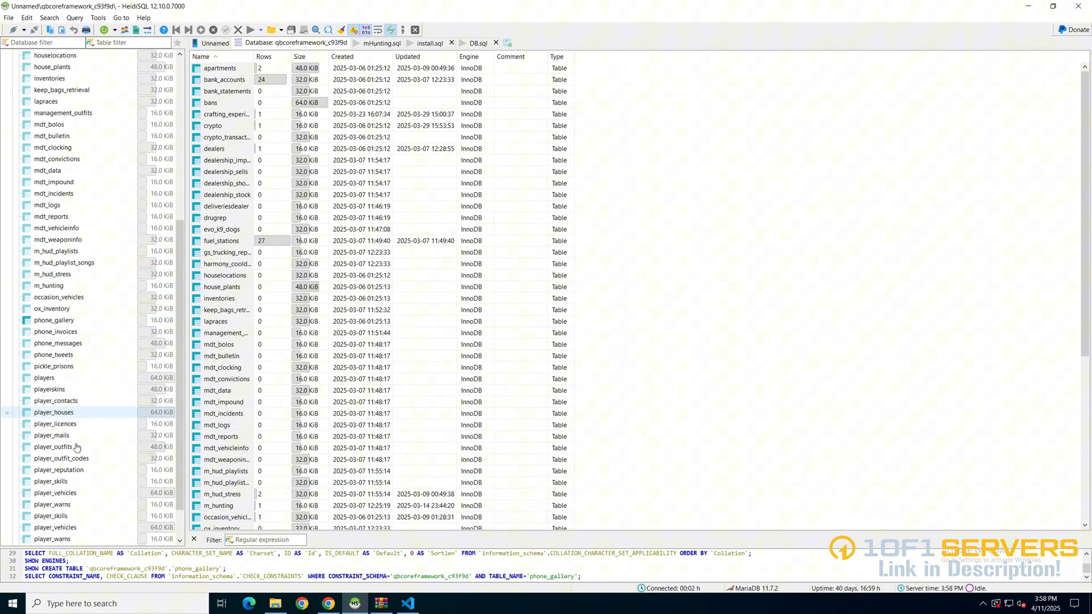
pyautogui.click(54, 320)
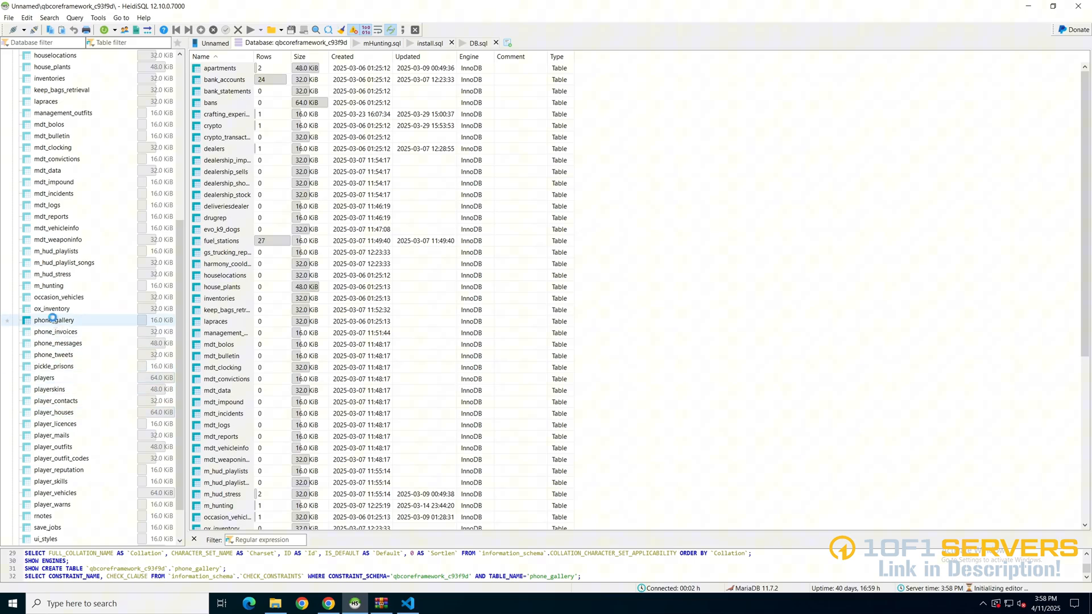
pyautogui.rightClick(54, 319)
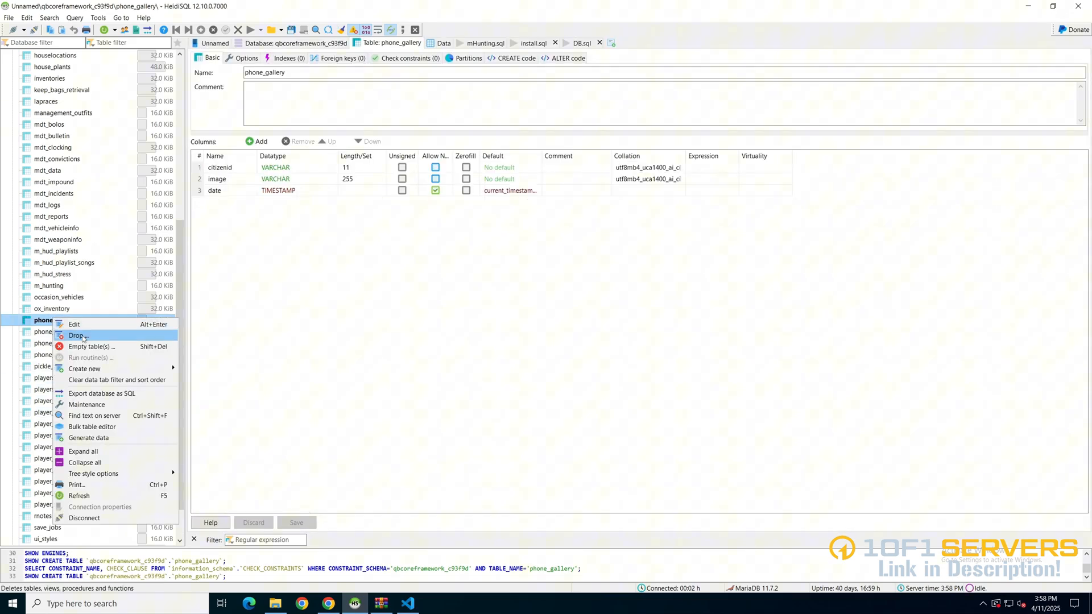
pyautogui.click(77, 334)
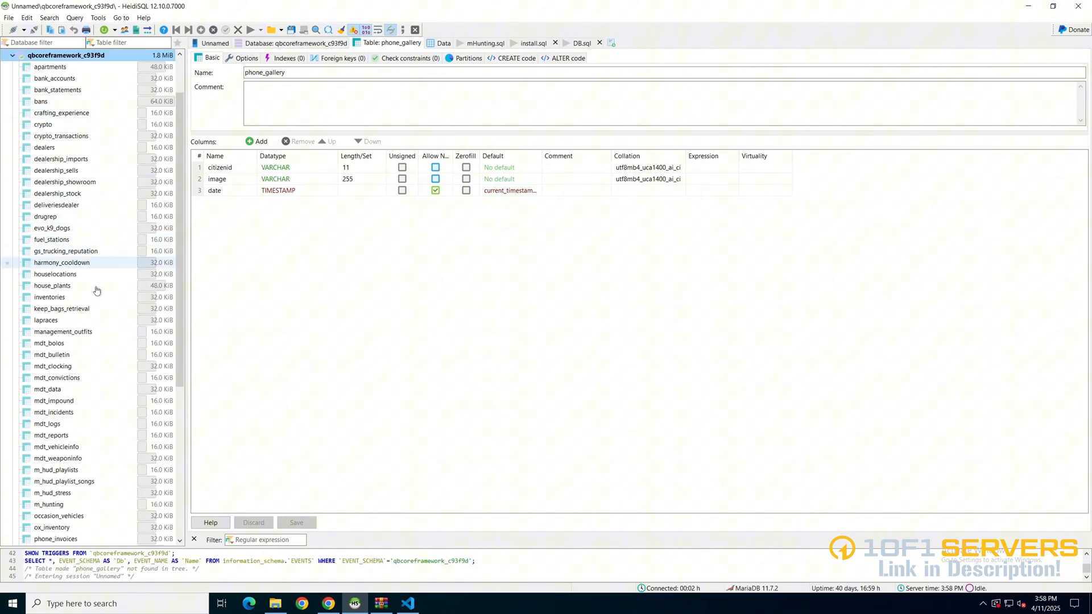
# Drop the remaining phone_invoices, phone_messages and phone_tweets tables and start loading an SQL file
pyautogui.scroll(-3)
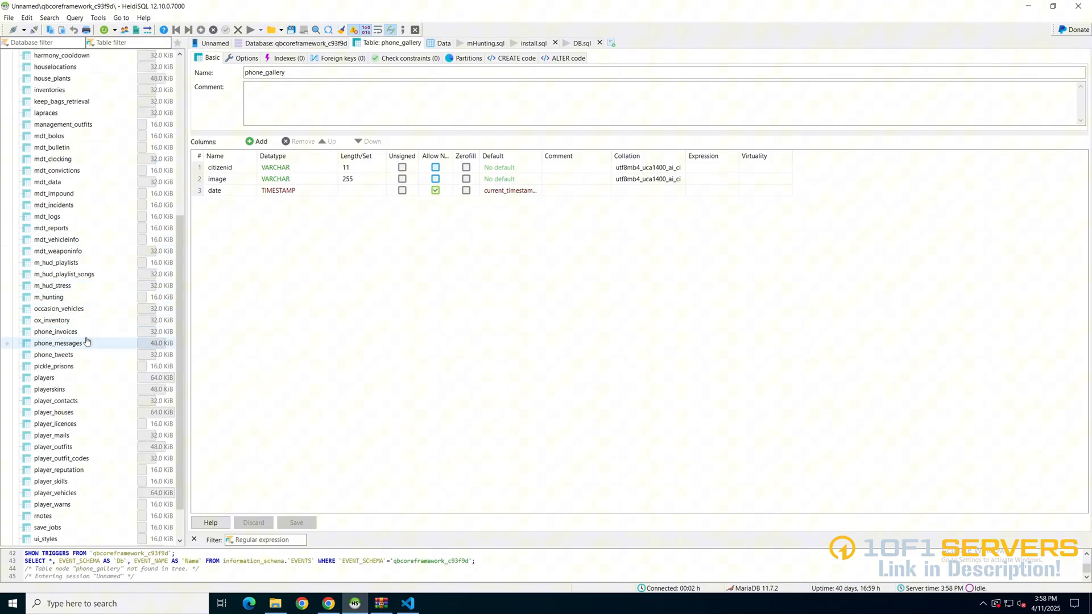
pyautogui.click(56, 331)
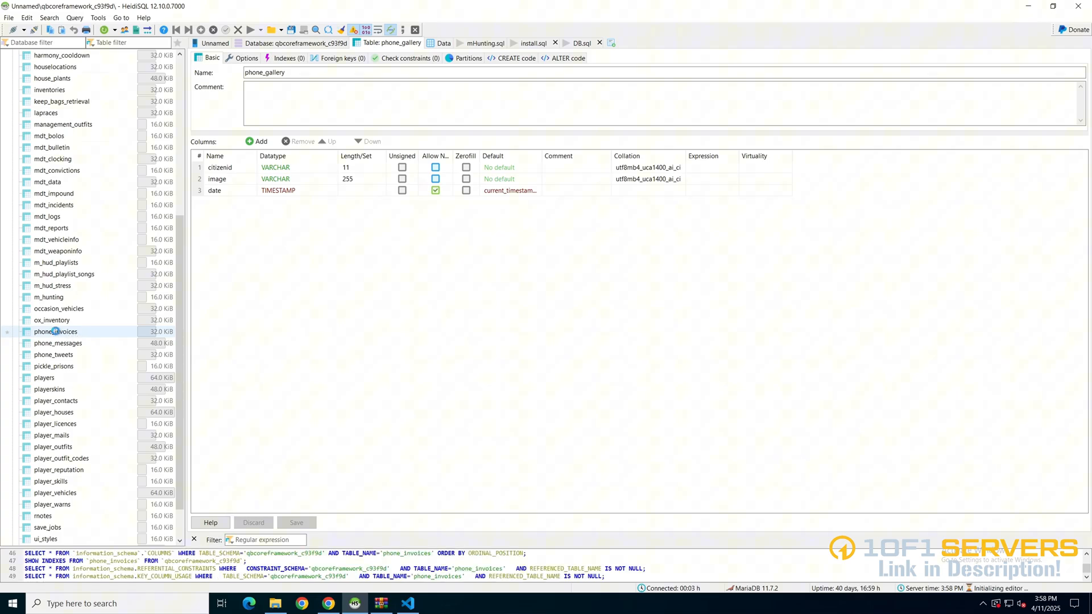
pyautogui.click(56, 331)
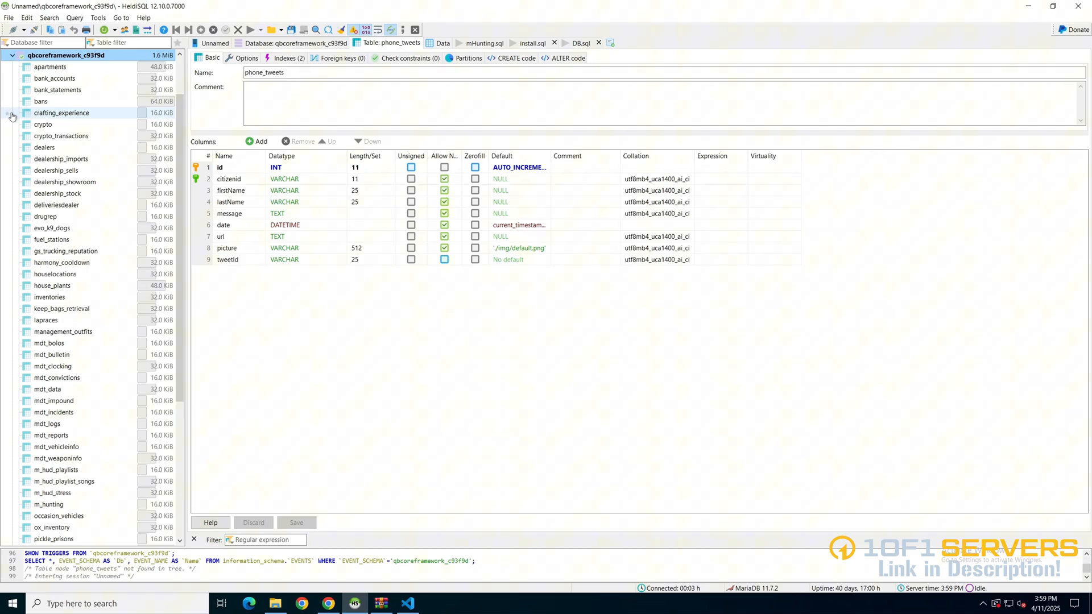
pyautogui.moveTo(114, 156)
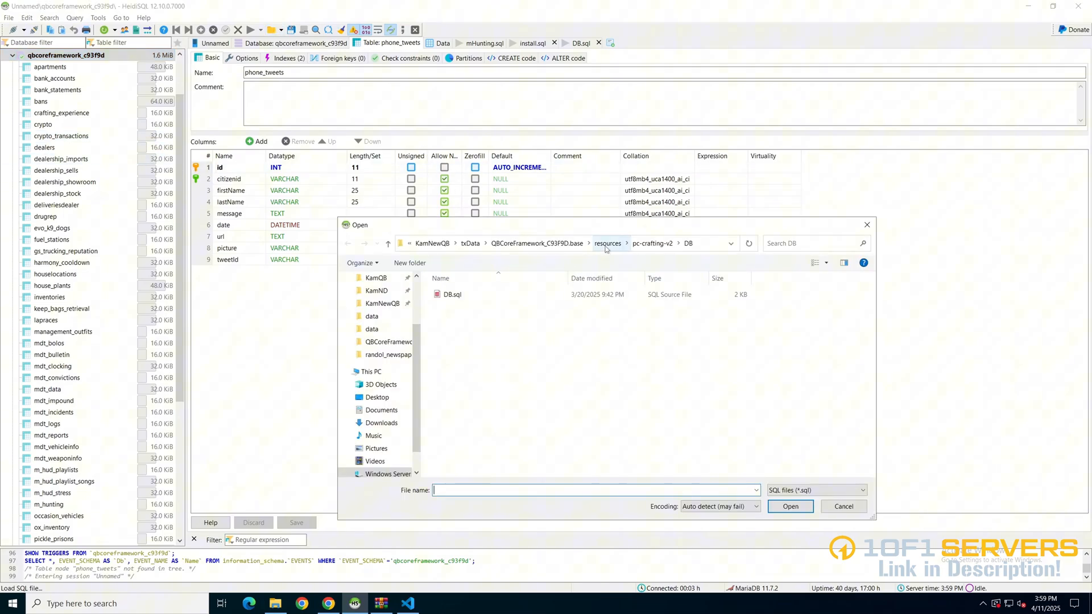
# Load resources\lb-phone\phone.sql with automatic encoding and execute all 73 queries
pyautogui.click(608, 243)
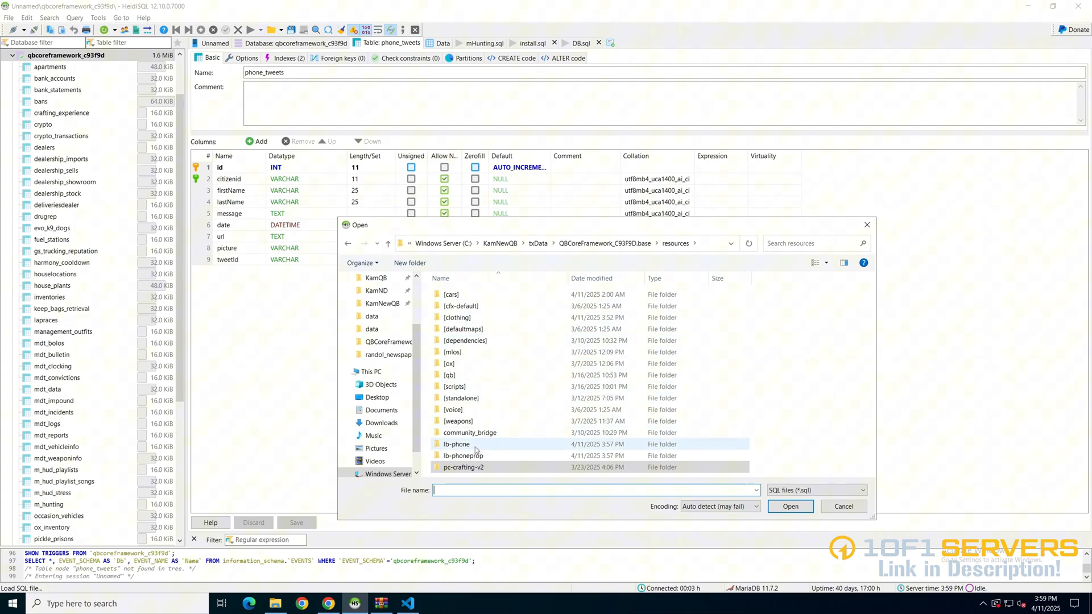
pyautogui.doubleClick(457, 444)
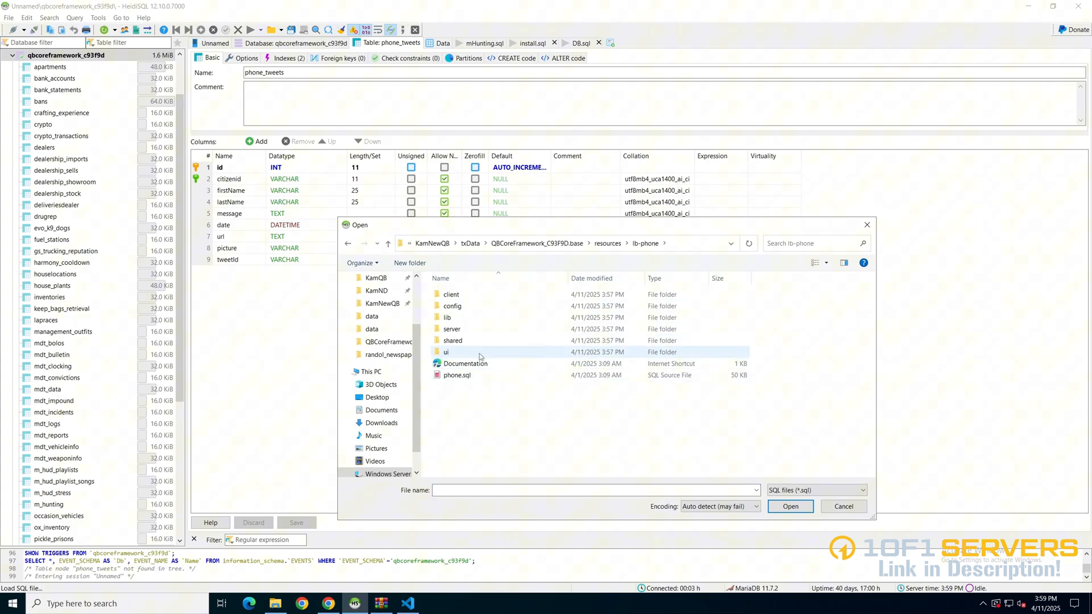
pyautogui.click(456, 374)
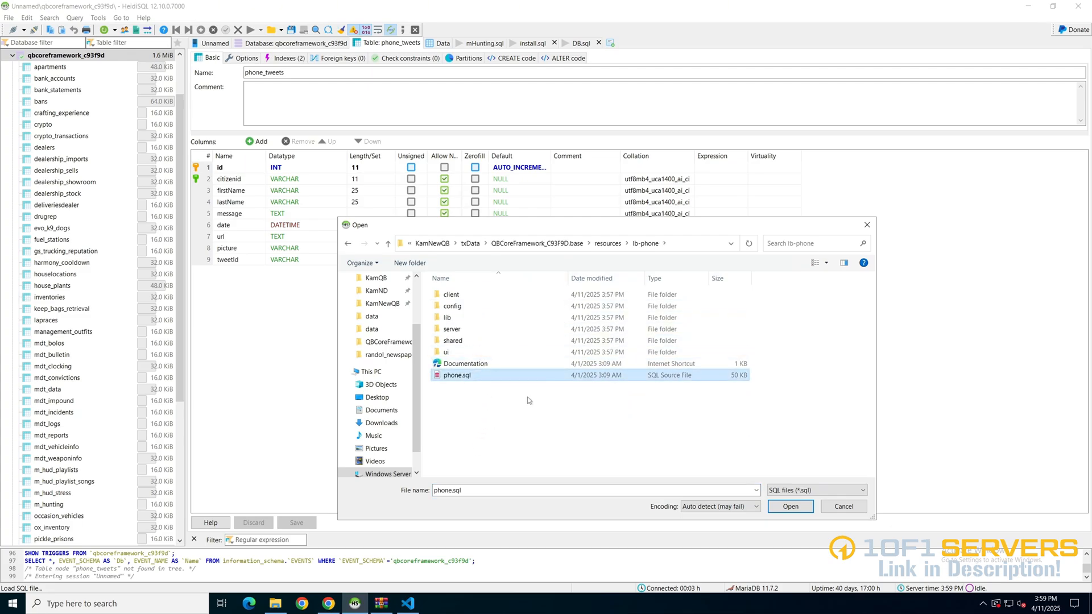
pyautogui.click(789, 506)
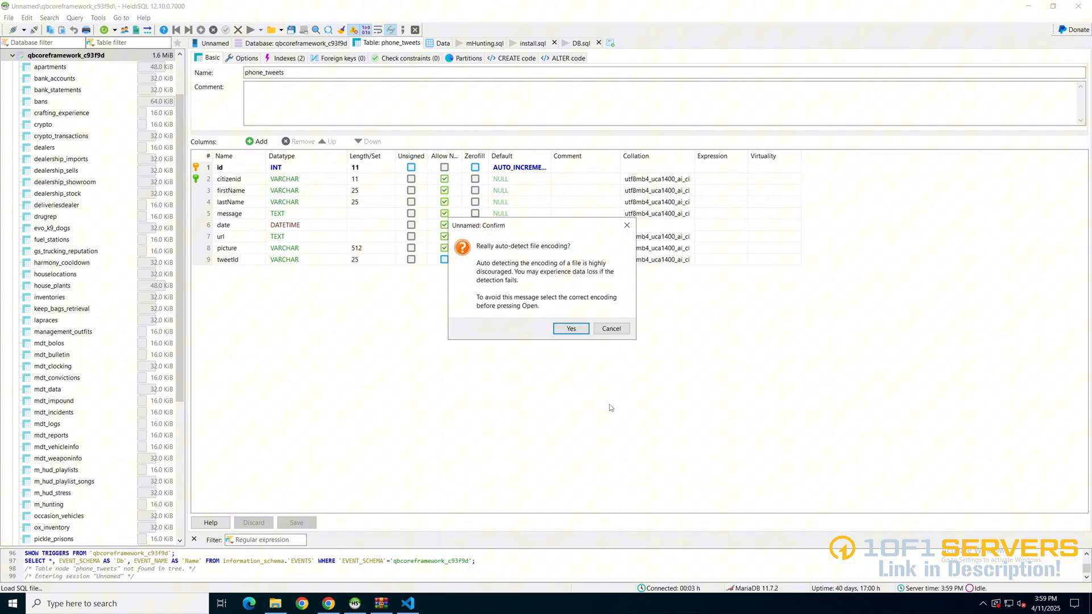
pyautogui.click(570, 327)
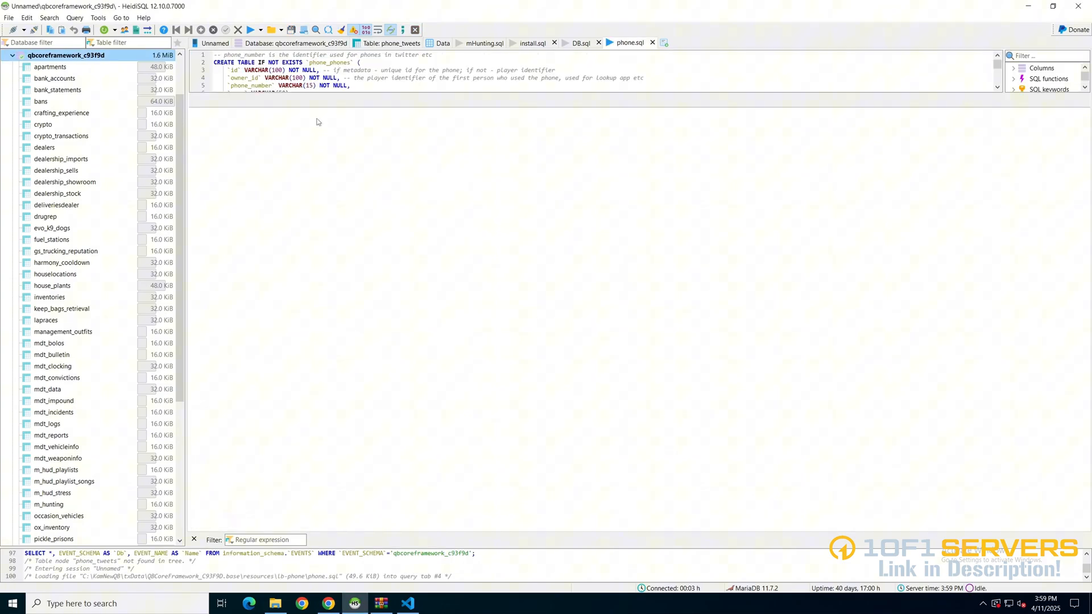
pyautogui.click(237, 30)
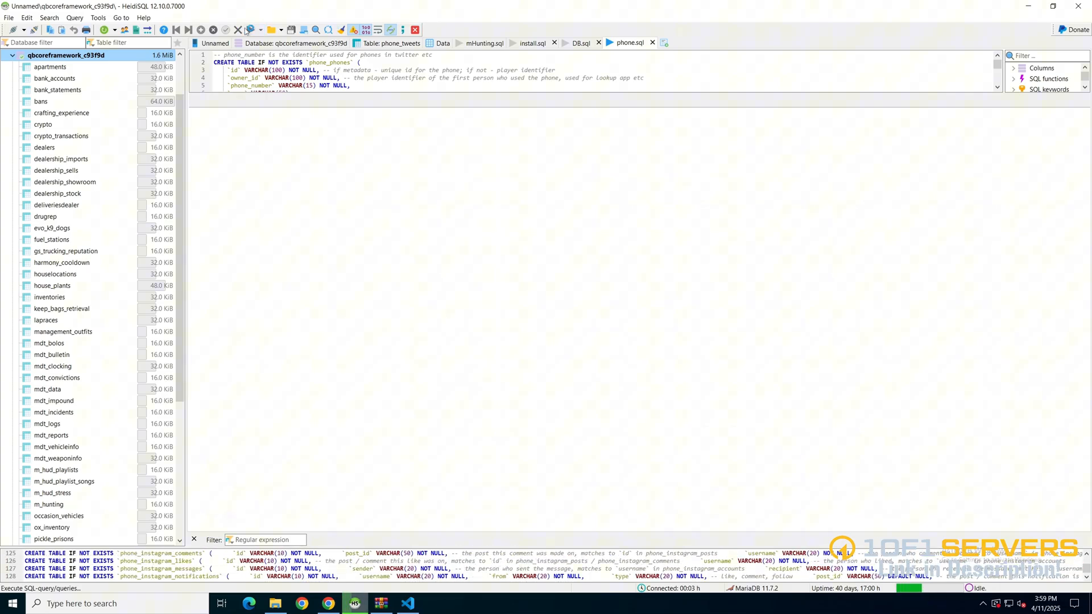
pyautogui.click(248, 30)
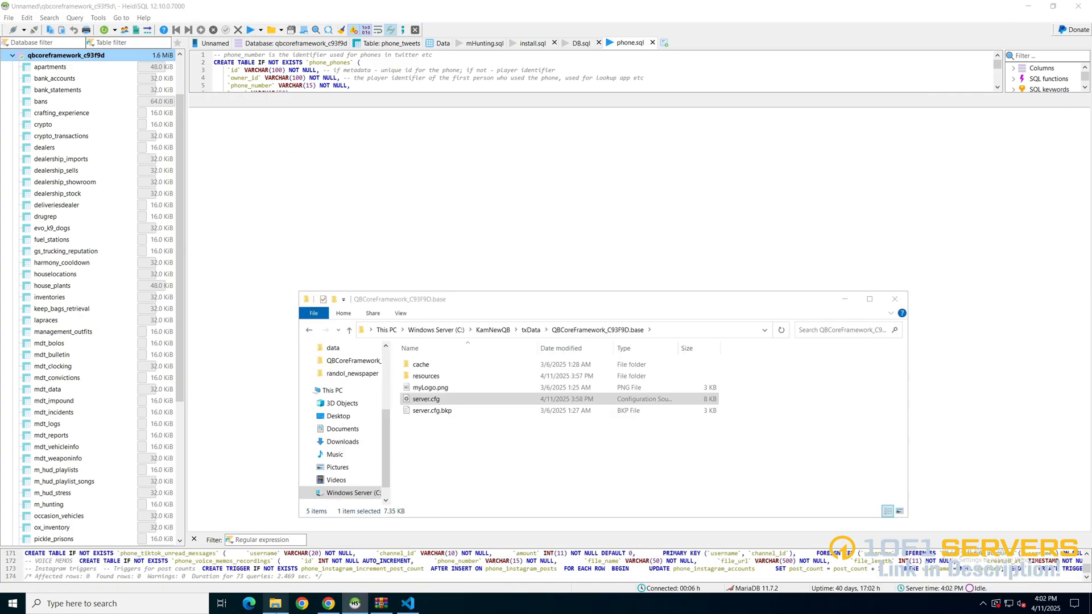
# Navigate into resources > lb-phone and select its config folder
pyautogui.doubleClick(425, 375)
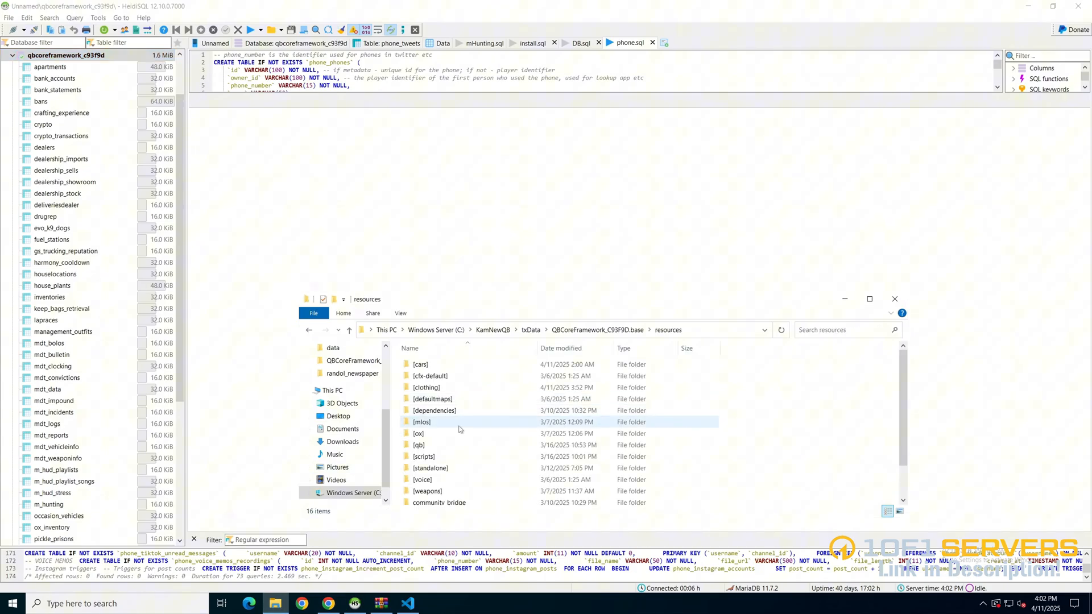
pyautogui.scroll(-3)
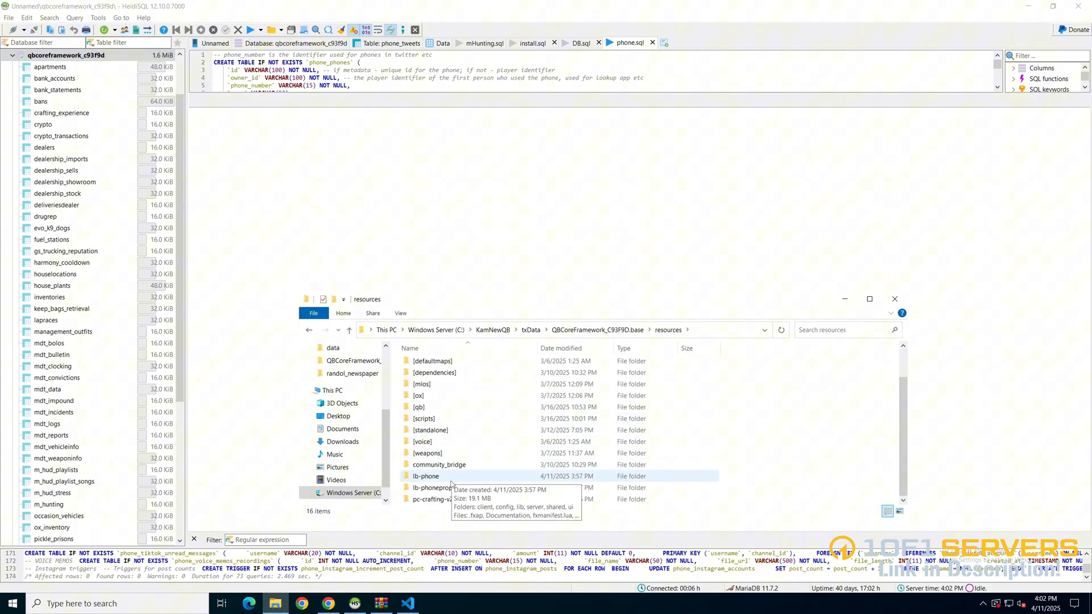
pyautogui.doubleClick(427, 475)
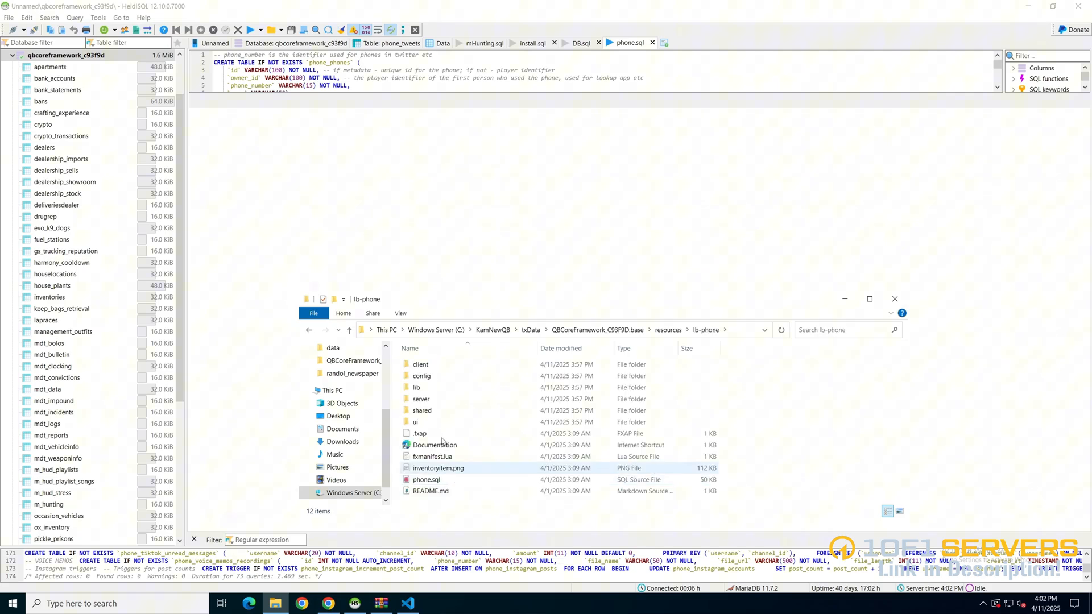
pyautogui.click(437, 468)
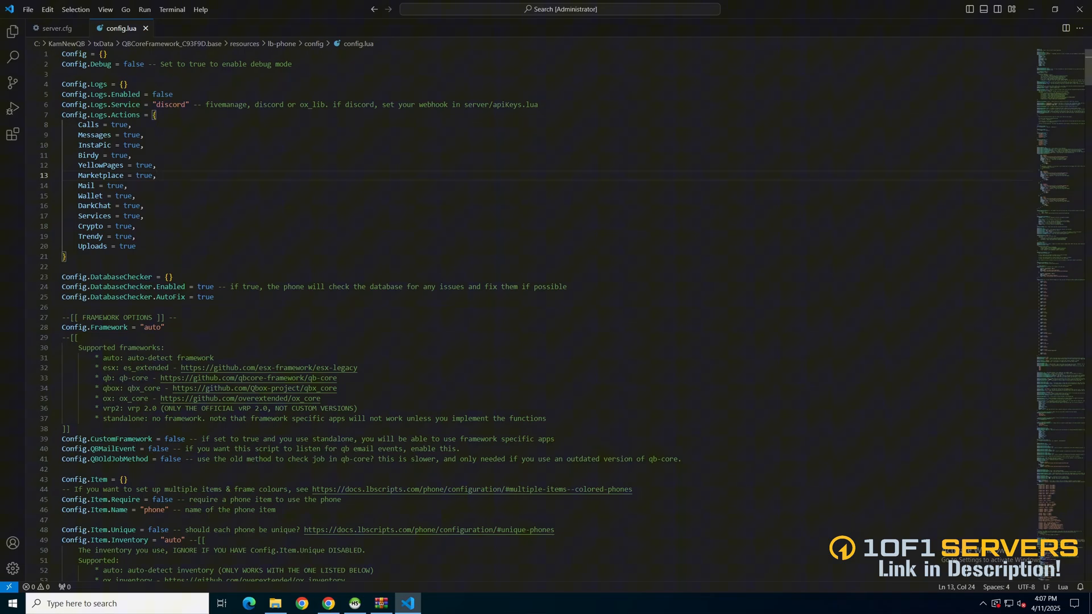
# Set Config.Item.Require to true in lb-phone's config.lua
pyautogui.scroll(-3)
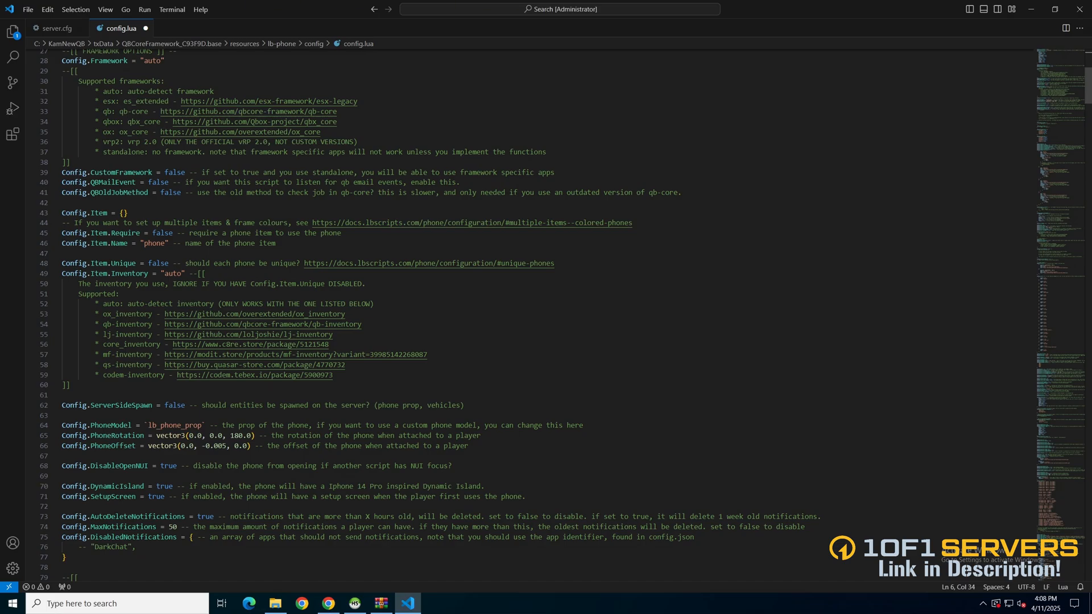
pyautogui.doubleClick(164, 232)
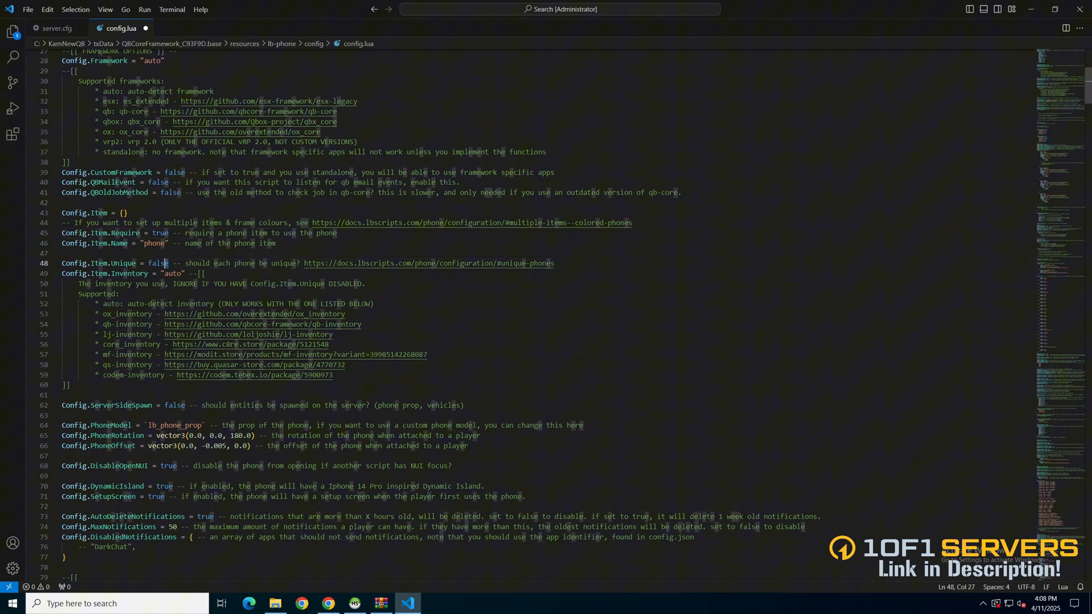
pyautogui.write('true')
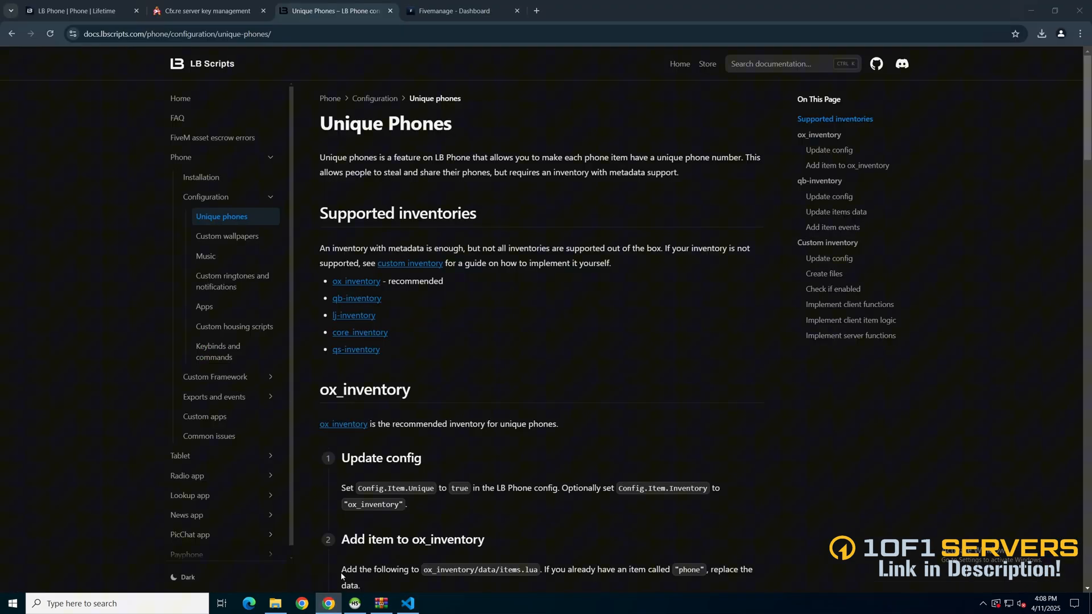
pyautogui.moveTo(508, 377)
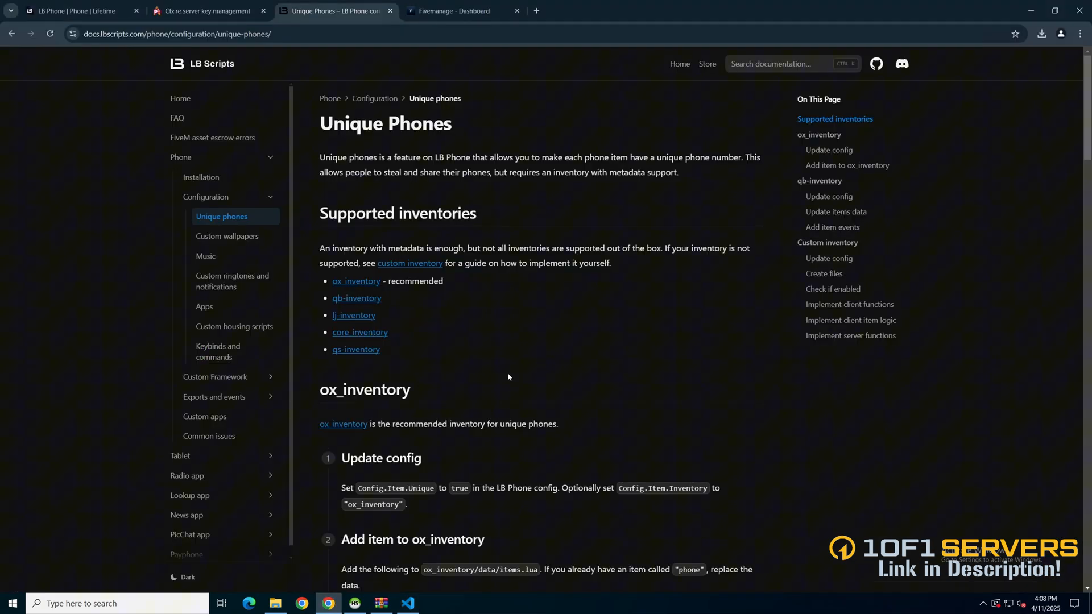
# Copy the ox_inventory items.lua phone item snippet from the Unique Phones guide
pyautogui.scroll(-3)
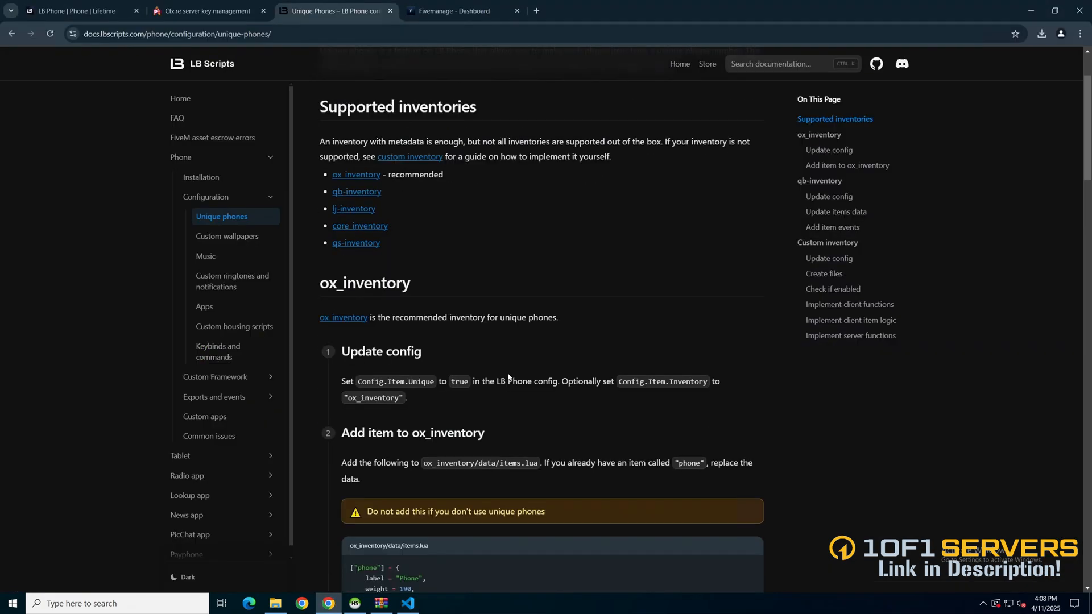
pyautogui.scroll(-3)
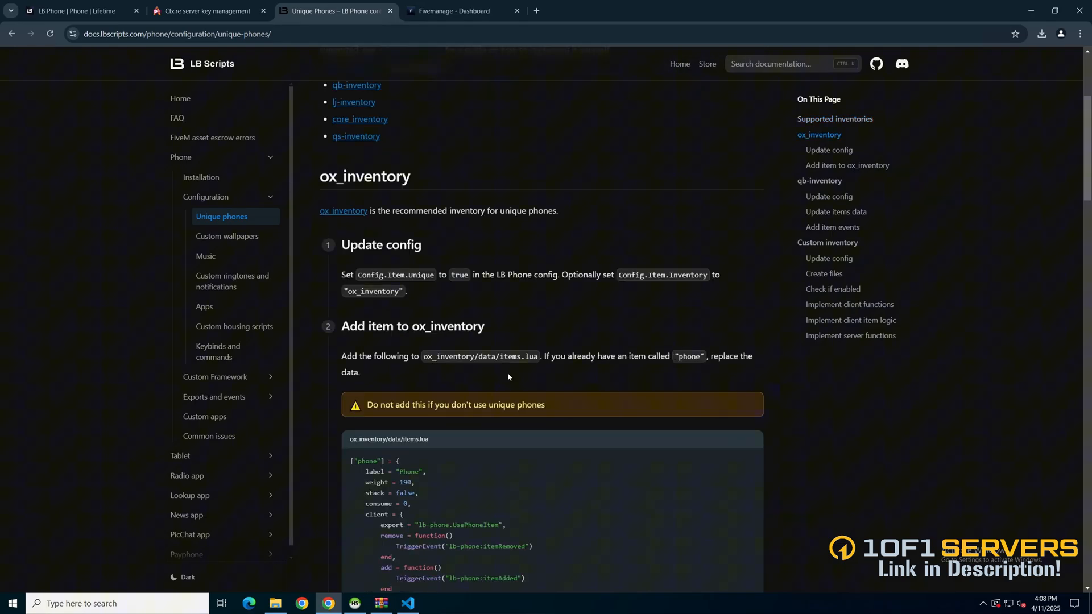
pyautogui.scroll(-3)
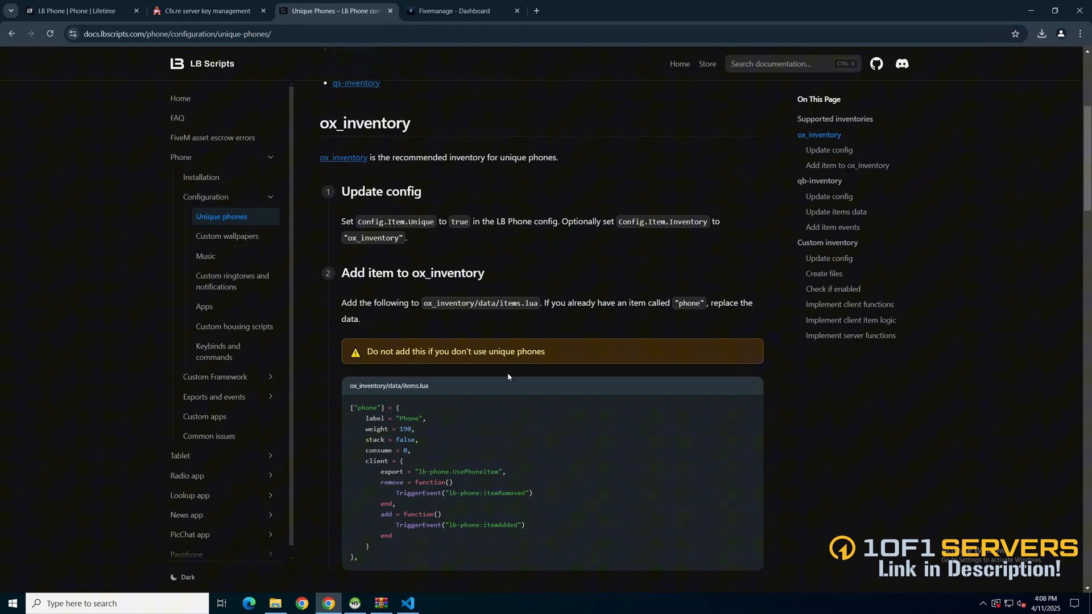
pyautogui.scroll(-3)
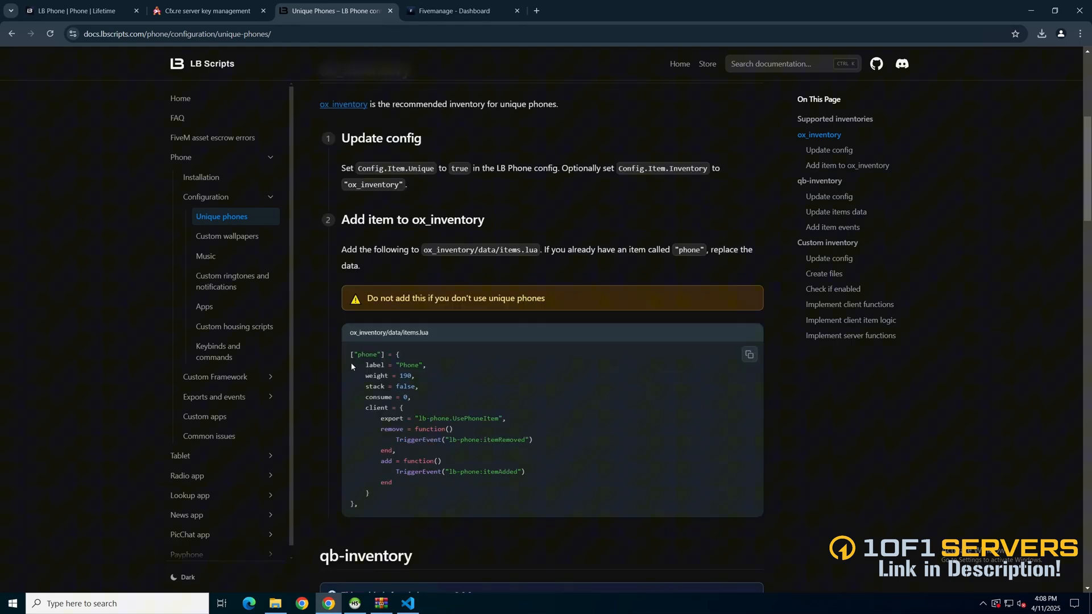
pyautogui.click(749, 355)
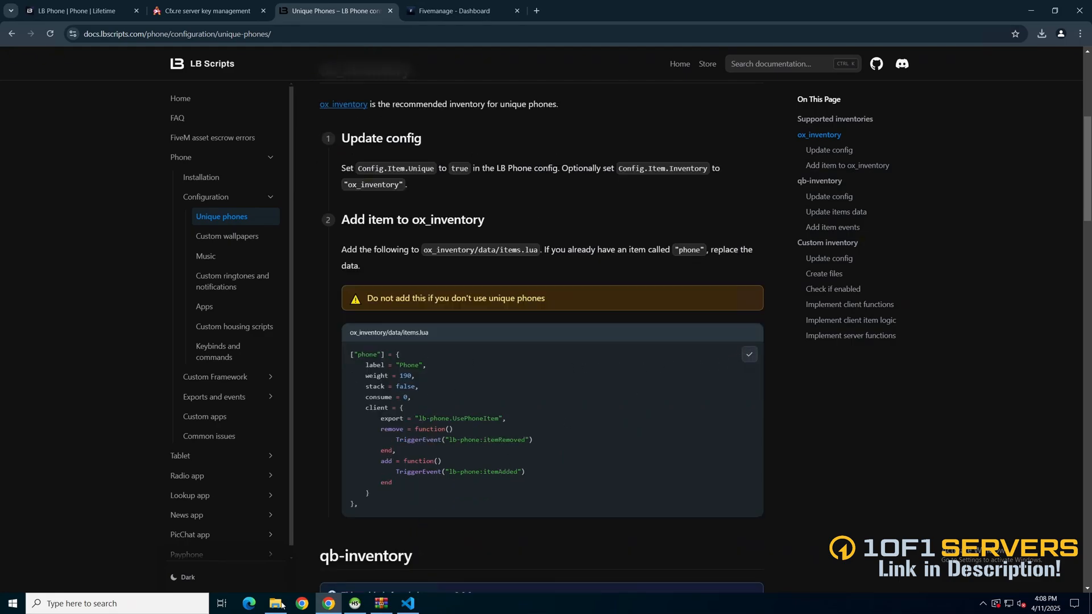
# Open ox_inventory's data items.lua, find the old phone entry and replace it with the copied LB phone definition
pyautogui.click(274, 603)
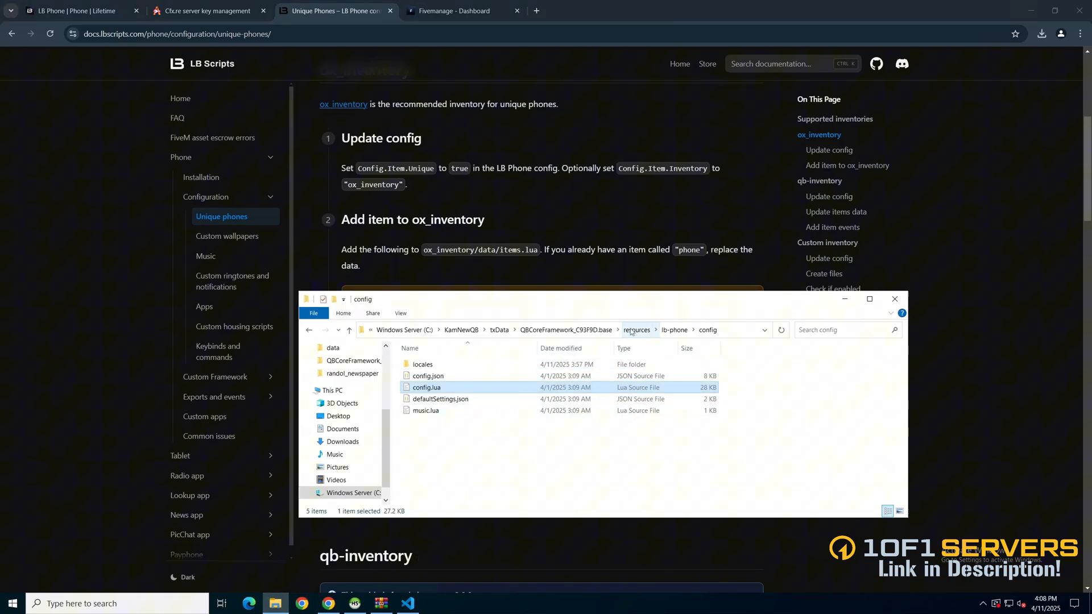
pyautogui.click(635, 330)
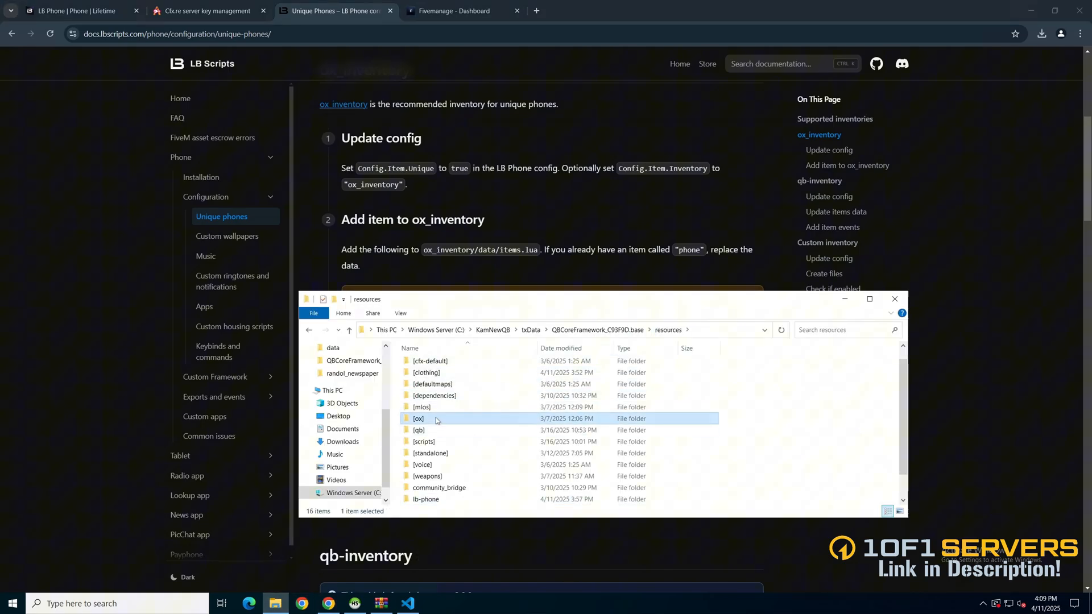
pyautogui.doubleClick(417, 419)
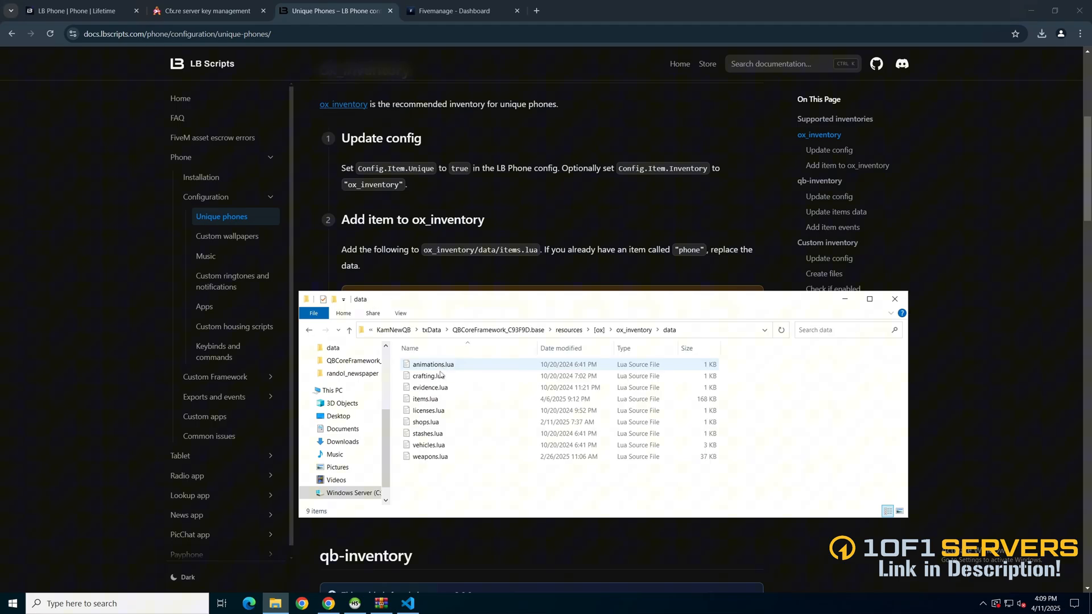
pyautogui.click(424, 398)
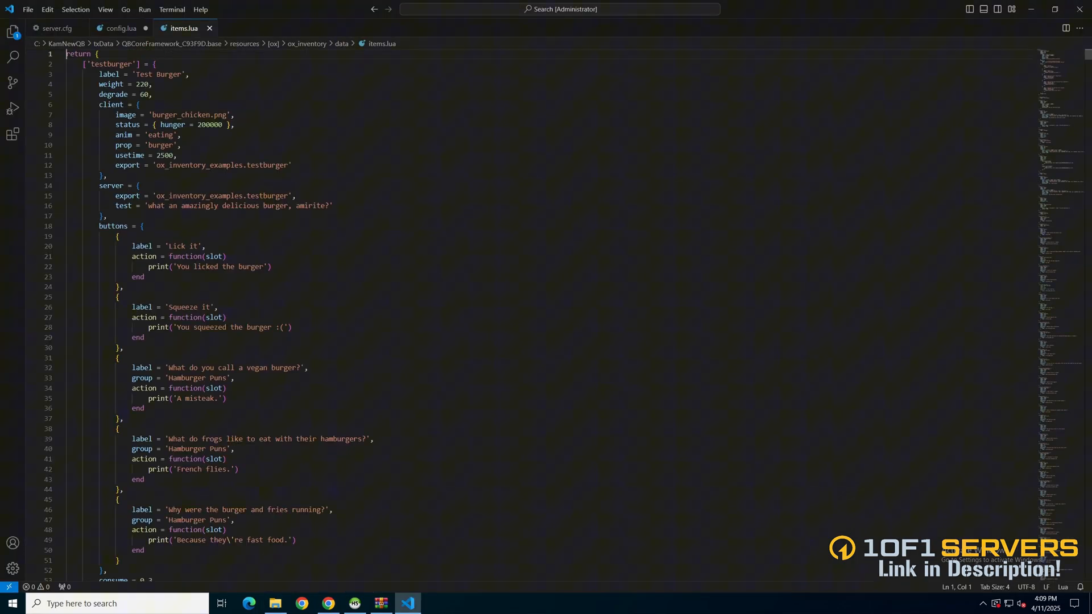
pyautogui.press('Ctrl+f')
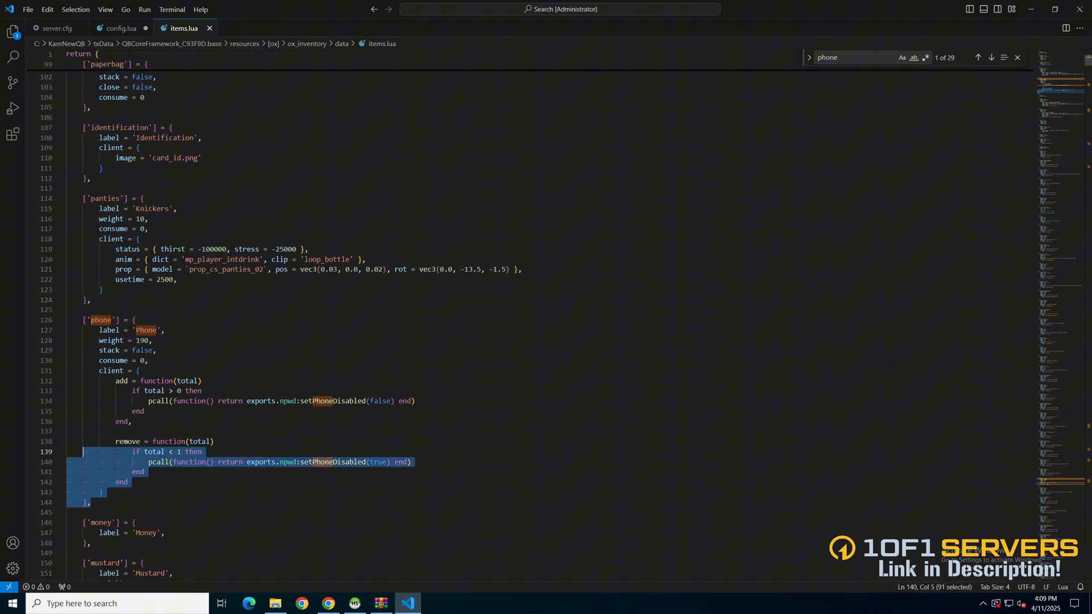
pyautogui.click(66, 310)
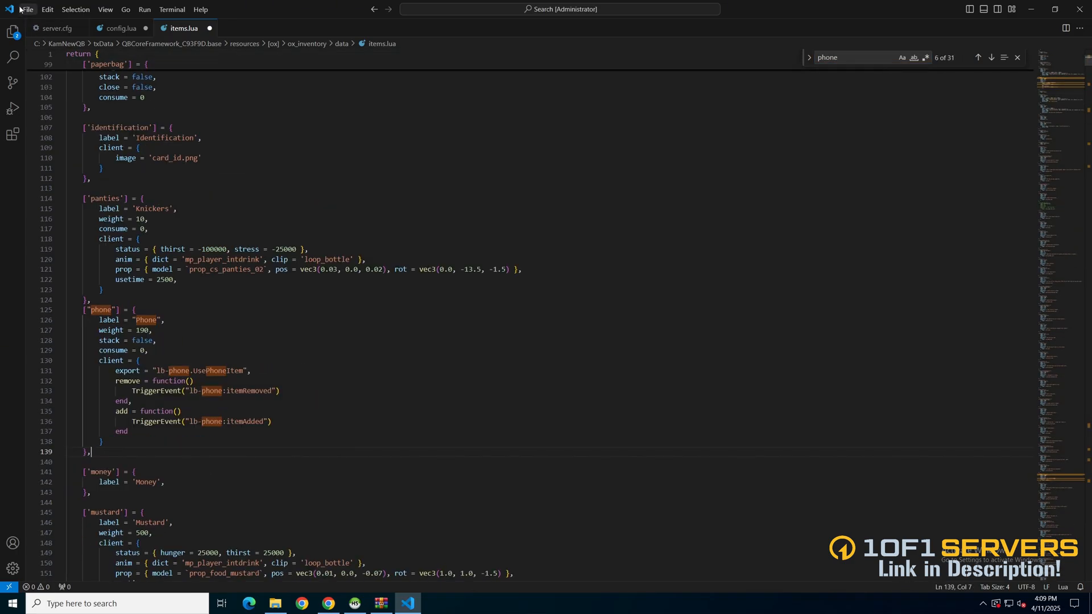
# Review config.lua from Config.Item.Unique down through notifications, app whitelist and companies settings
pyautogui.click(119, 27)
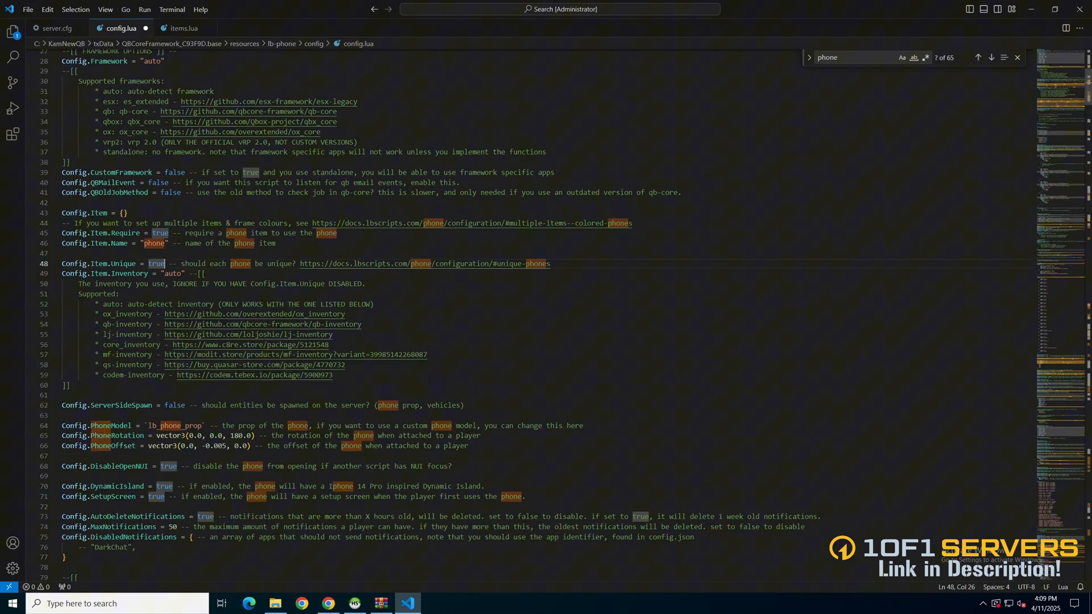
pyautogui.scroll(-3)
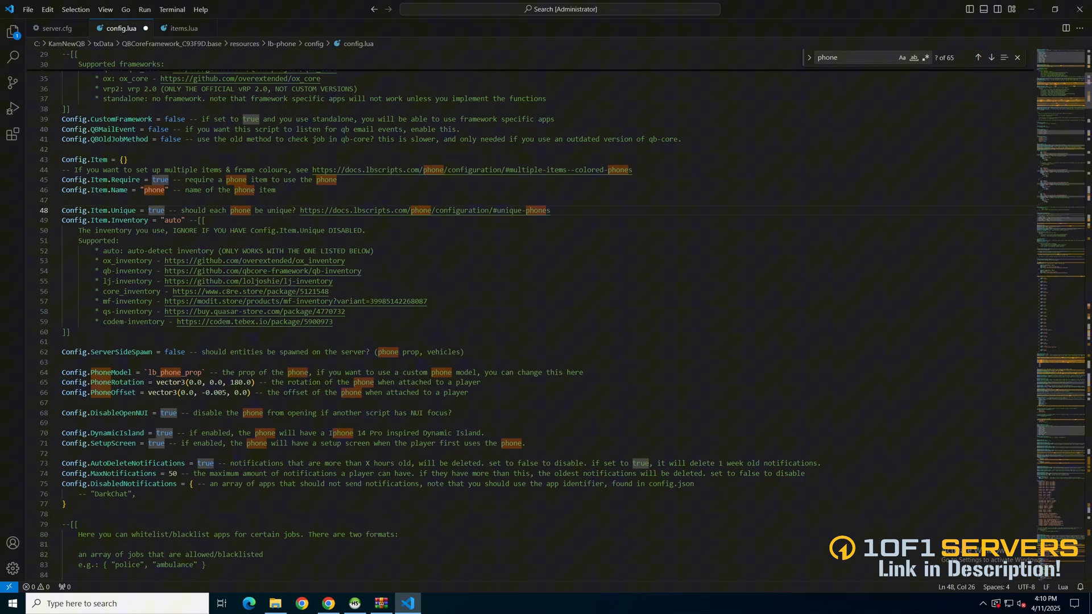
pyautogui.scroll(-3)
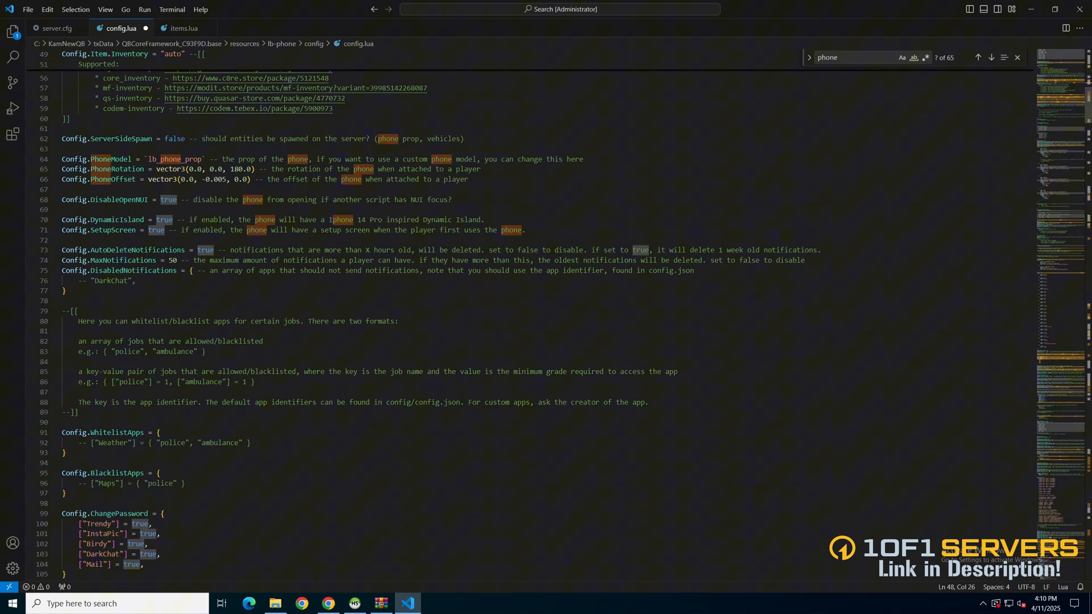
pyautogui.scroll(-3)
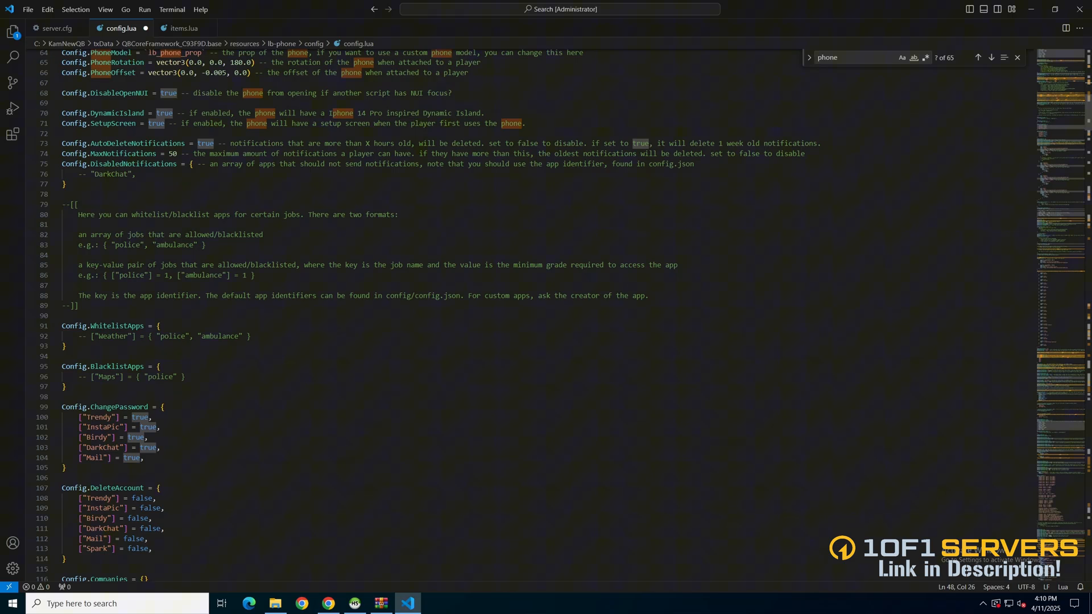
pyautogui.scroll(-3)
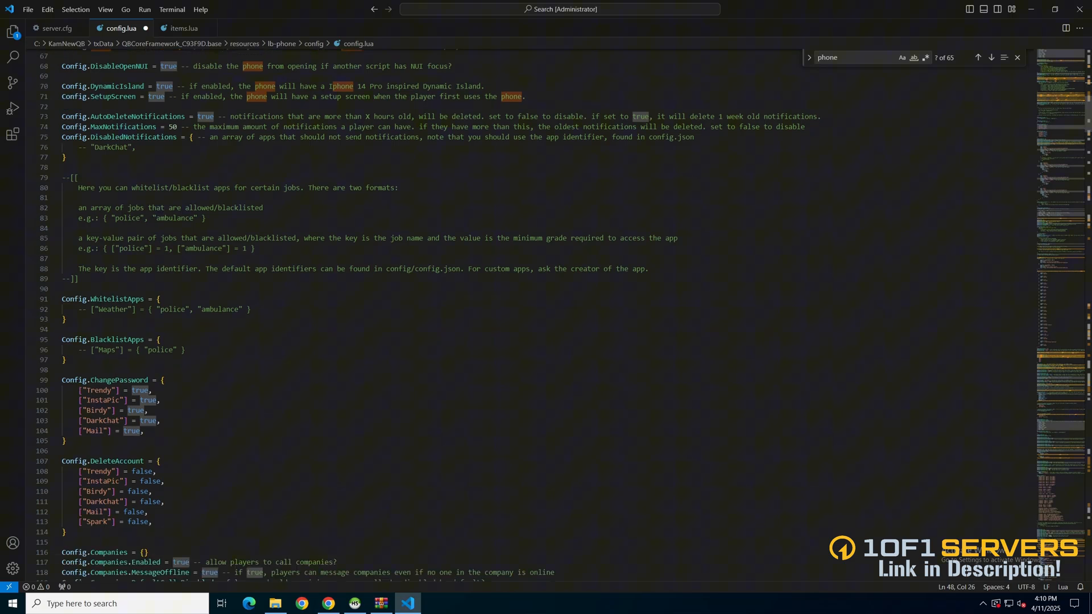
pyautogui.scroll(-3)
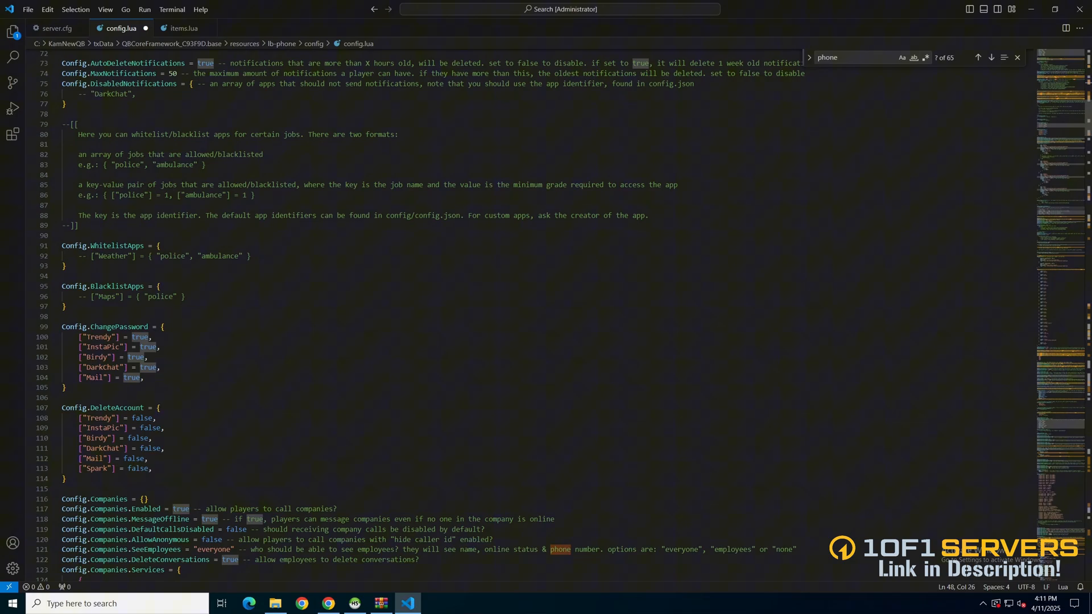
pyautogui.scroll(-3)
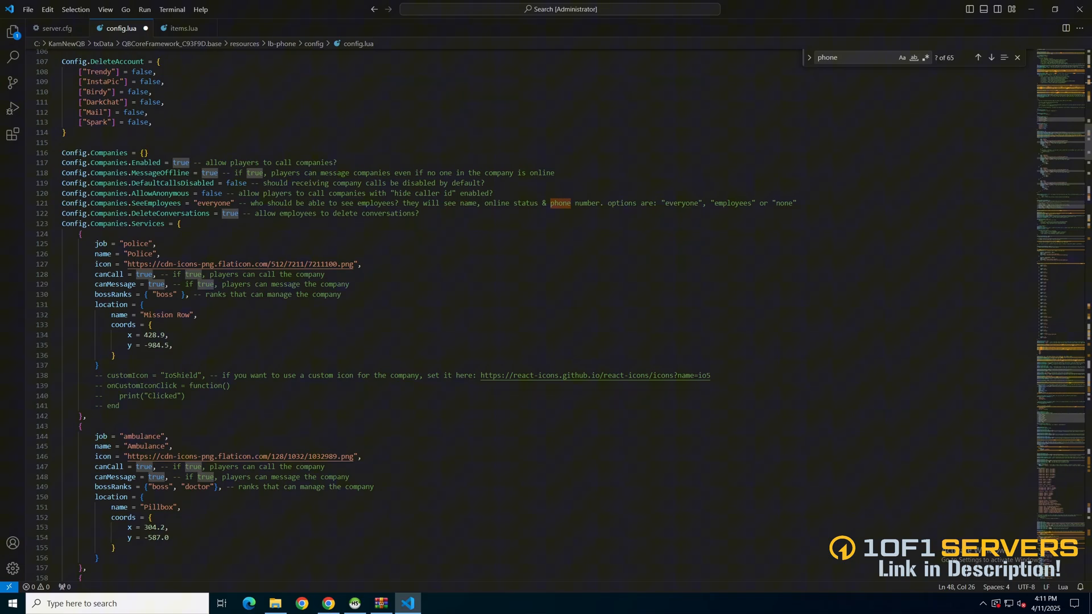
pyautogui.scroll(-3)
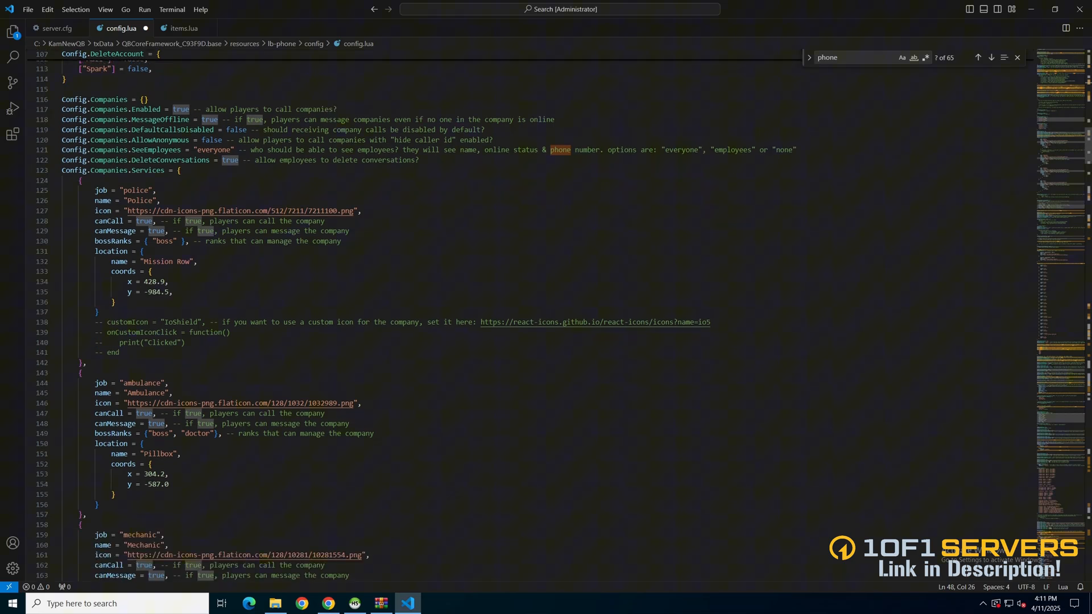
pyautogui.scroll(-3)
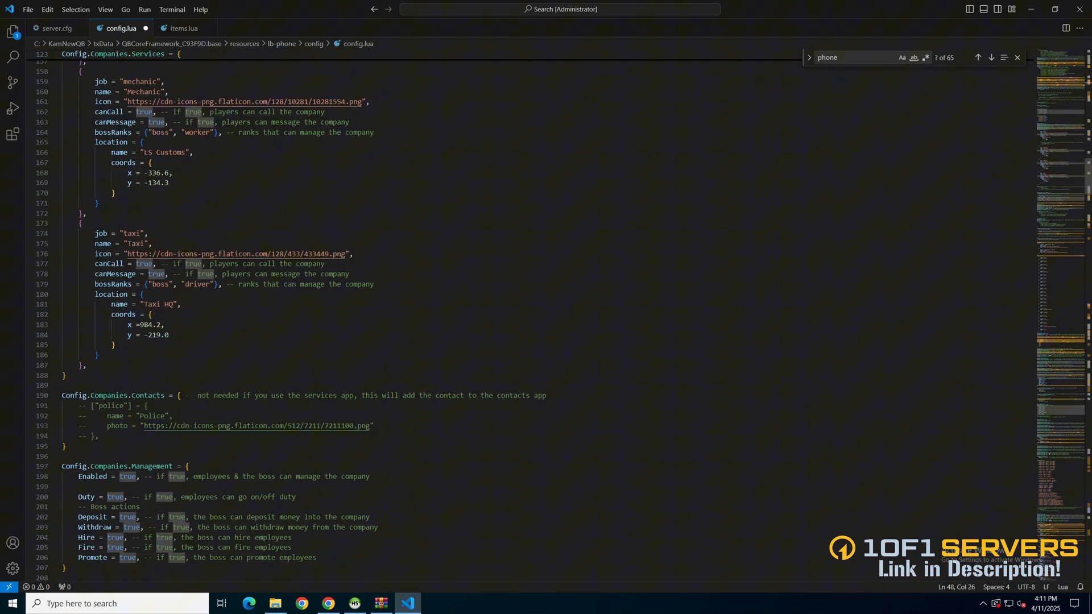
pyautogui.scroll(-3)
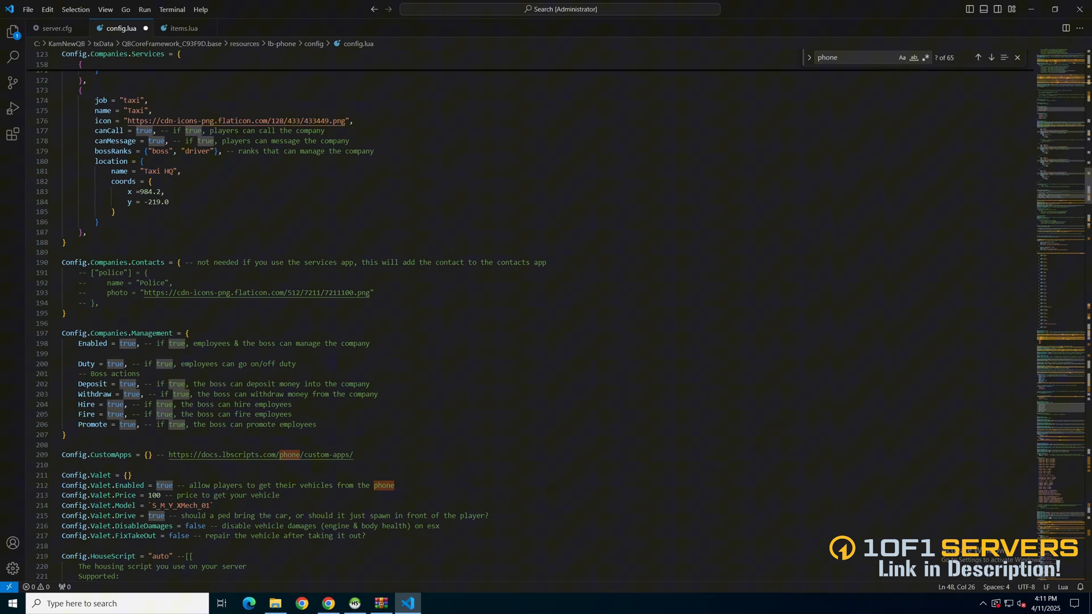
pyautogui.scroll(-3)
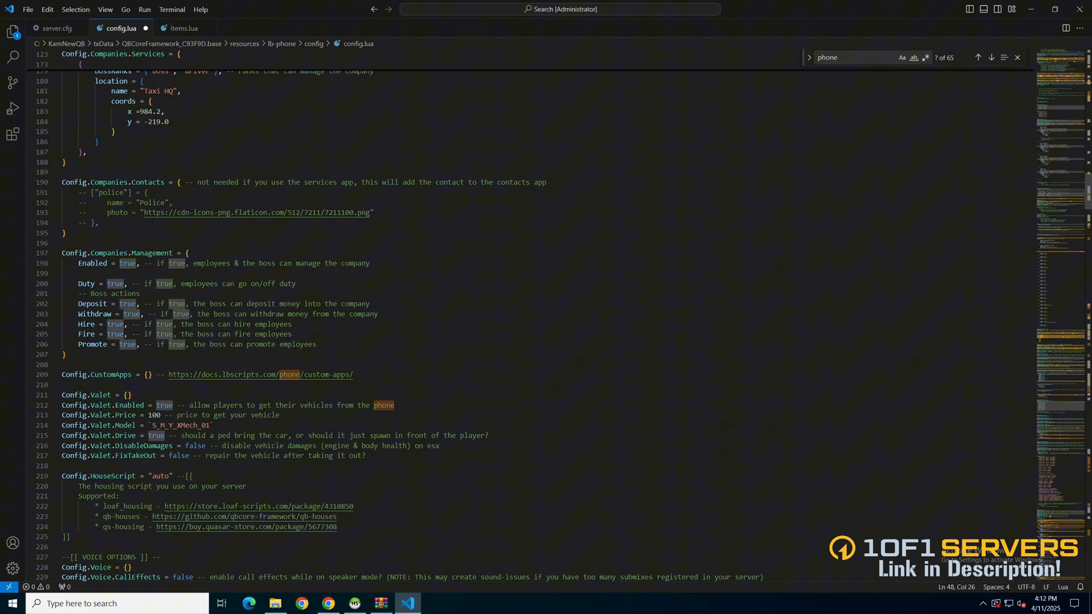
pyautogui.scroll(-3)
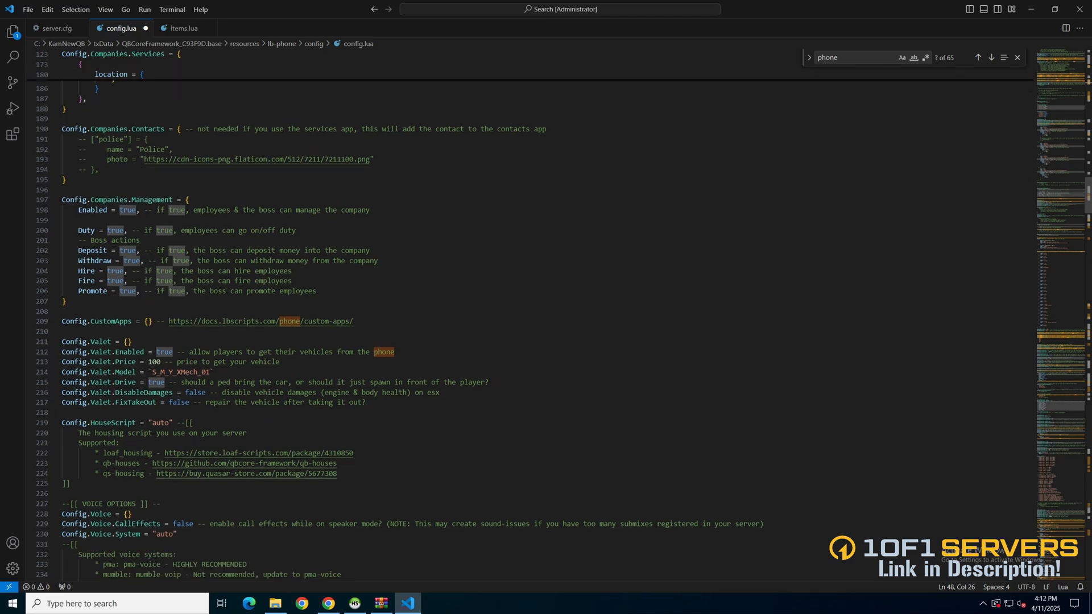
pyautogui.scroll(-3)
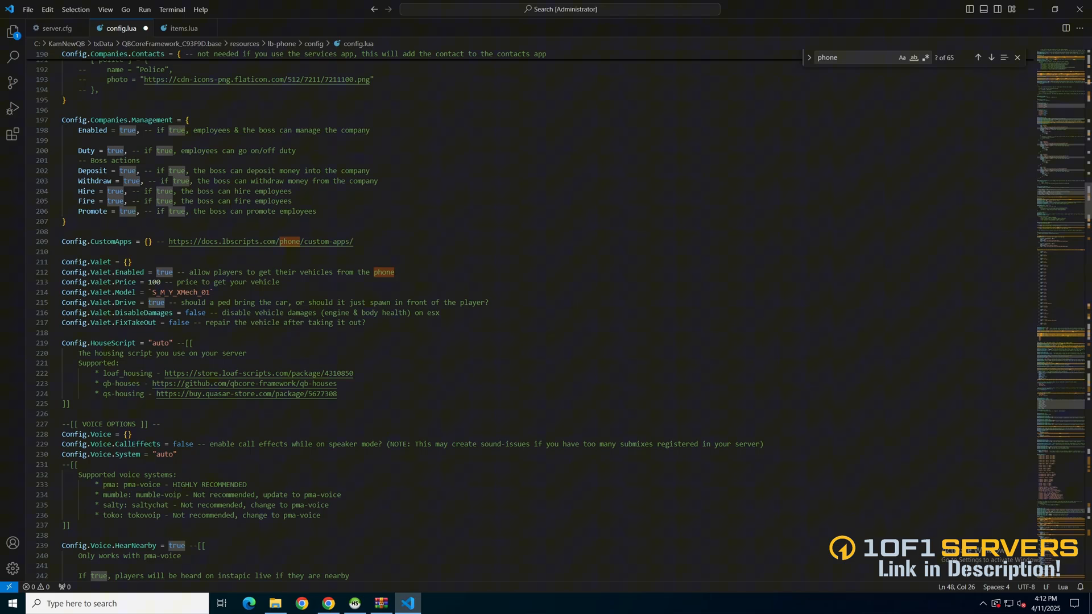
pyautogui.scroll(-3)
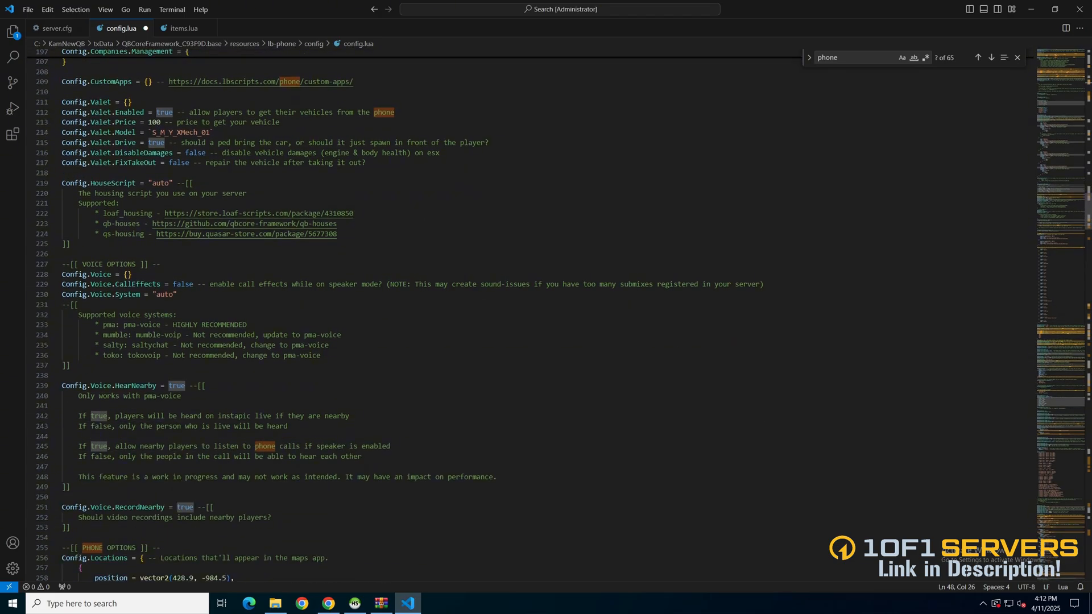
pyautogui.scroll(-3)
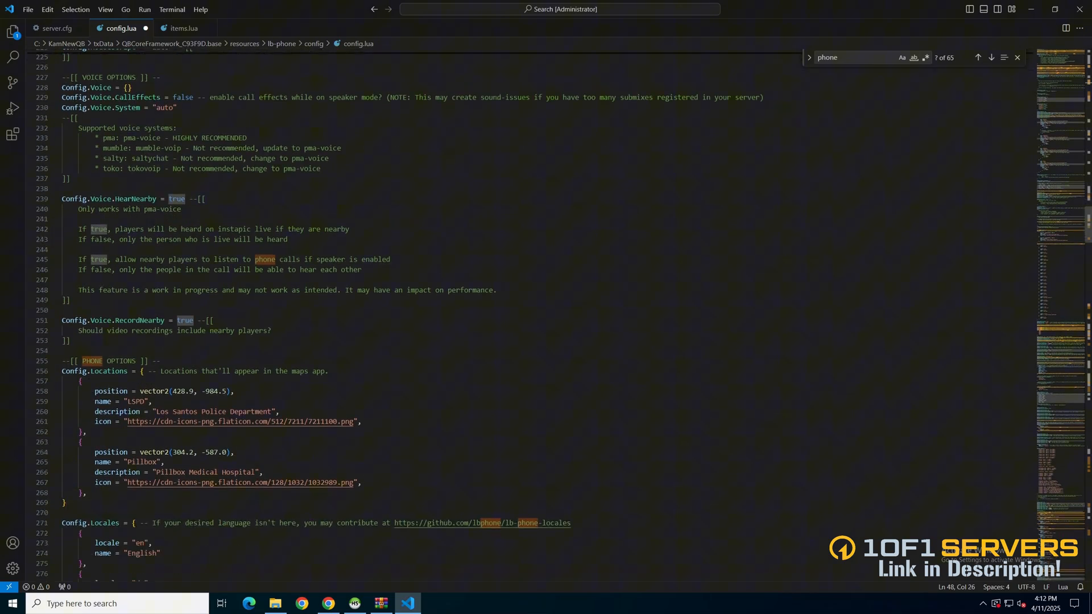
pyautogui.scroll(-3)
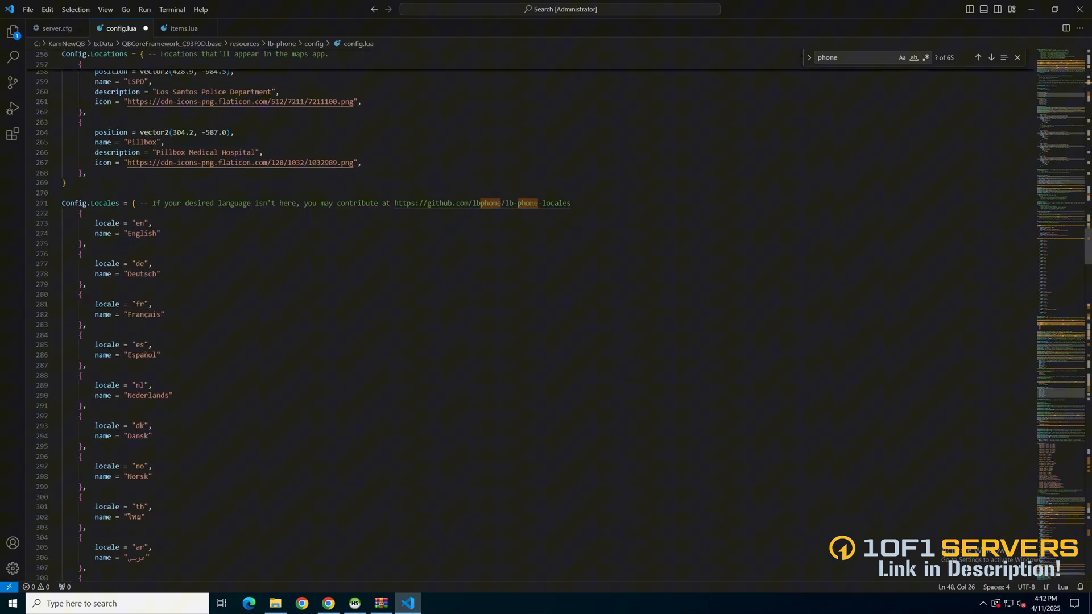
pyautogui.scroll(-3)
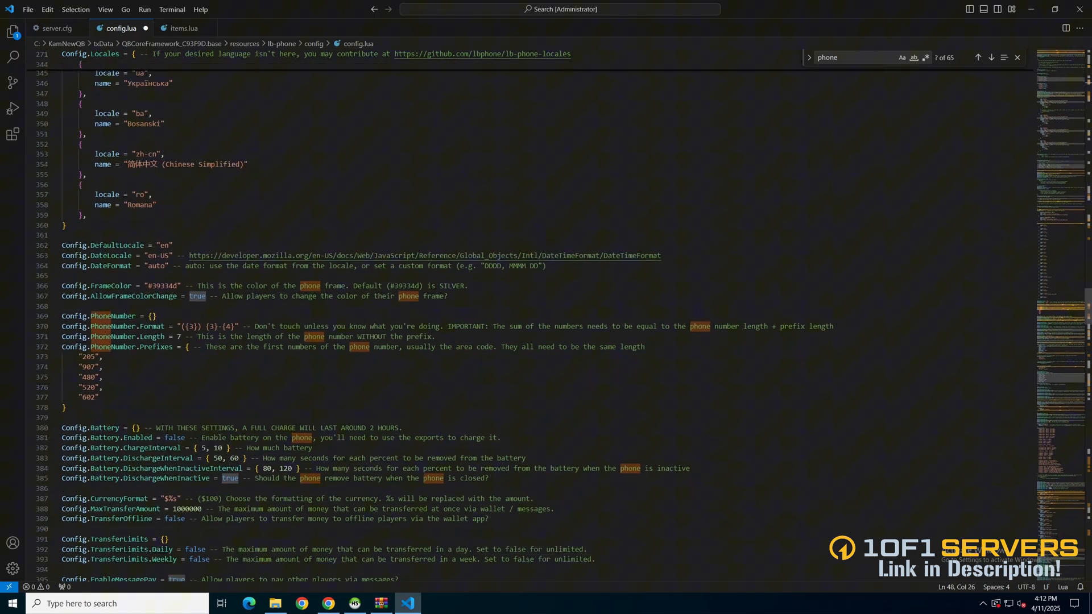
pyautogui.scroll(-3)
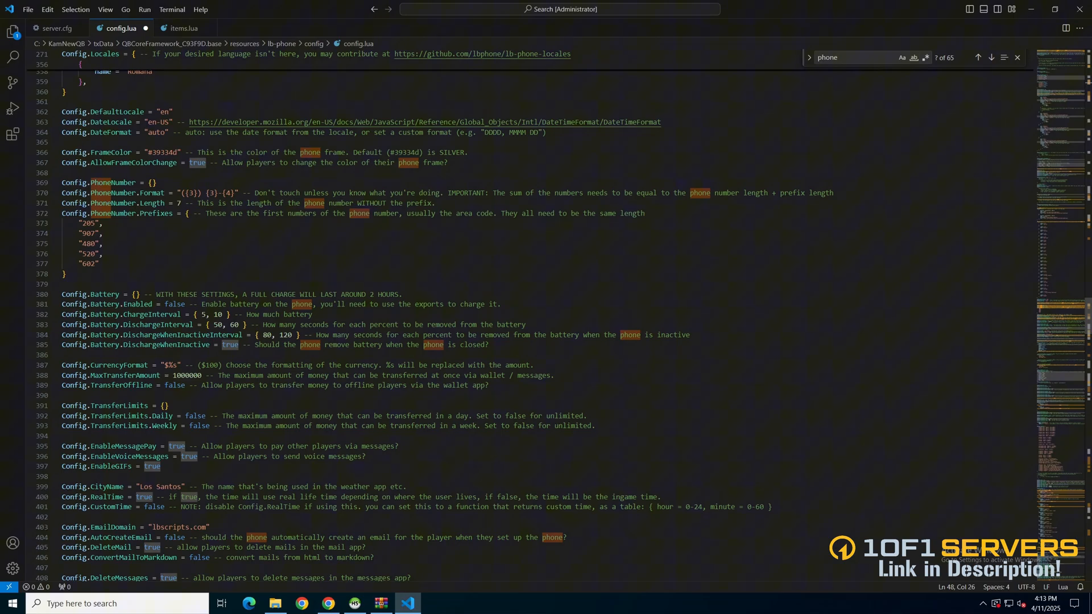
pyautogui.scroll(-3)
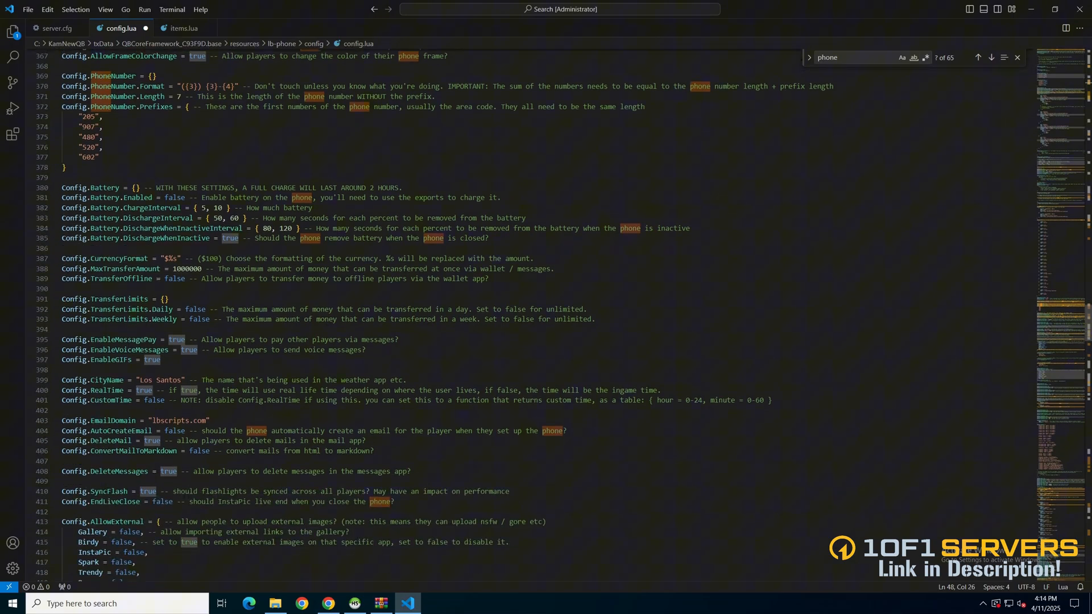
pyautogui.scroll(-3)
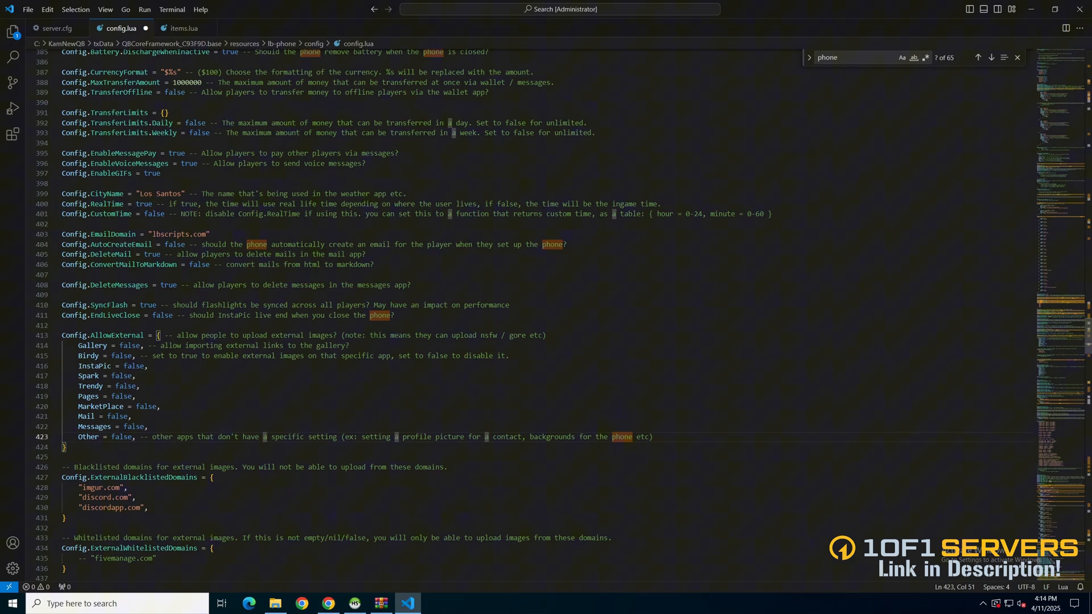
pyautogui.scroll(-3)
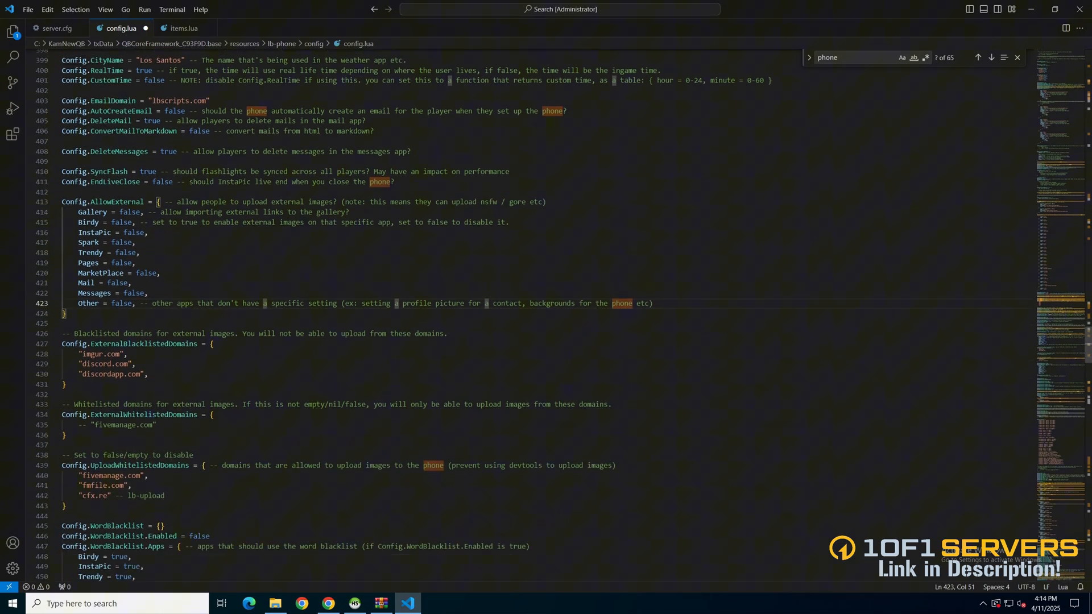
pyautogui.scroll(-3)
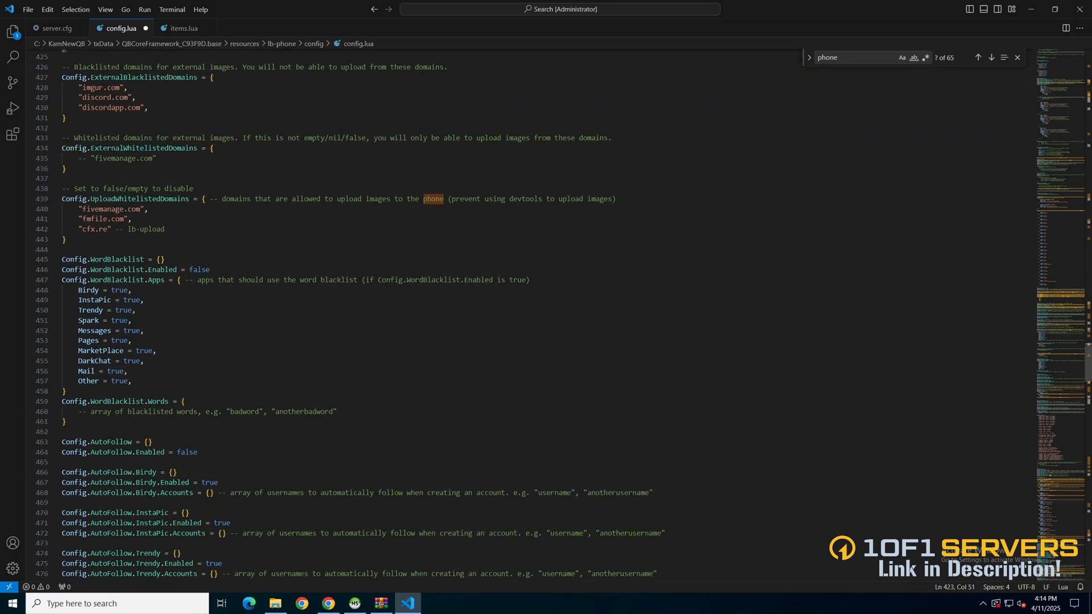
pyautogui.scroll(-3)
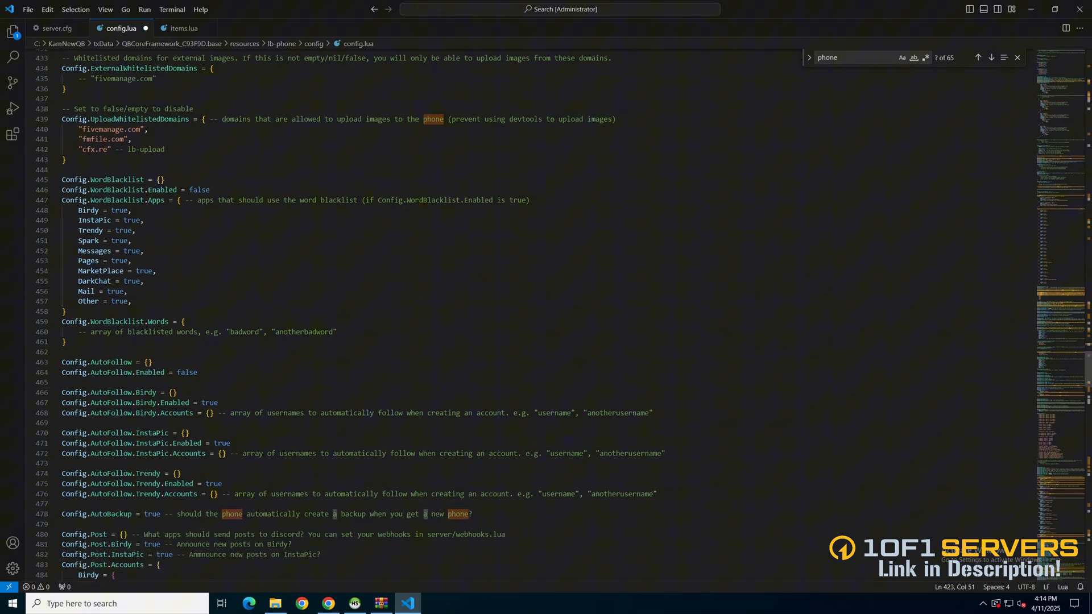
pyautogui.scroll(-3)
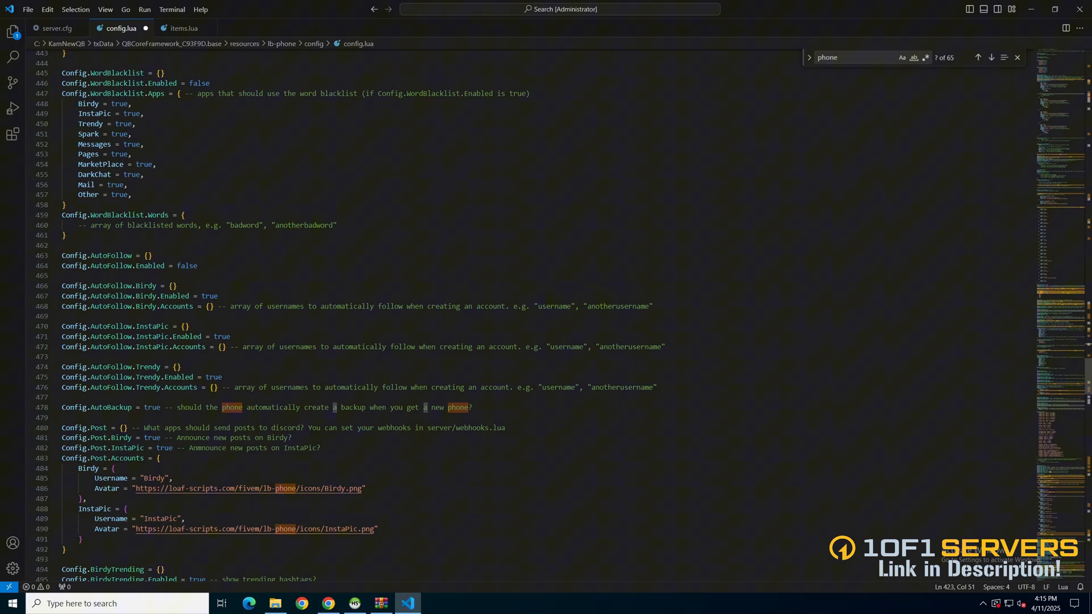
pyautogui.scroll(-3)
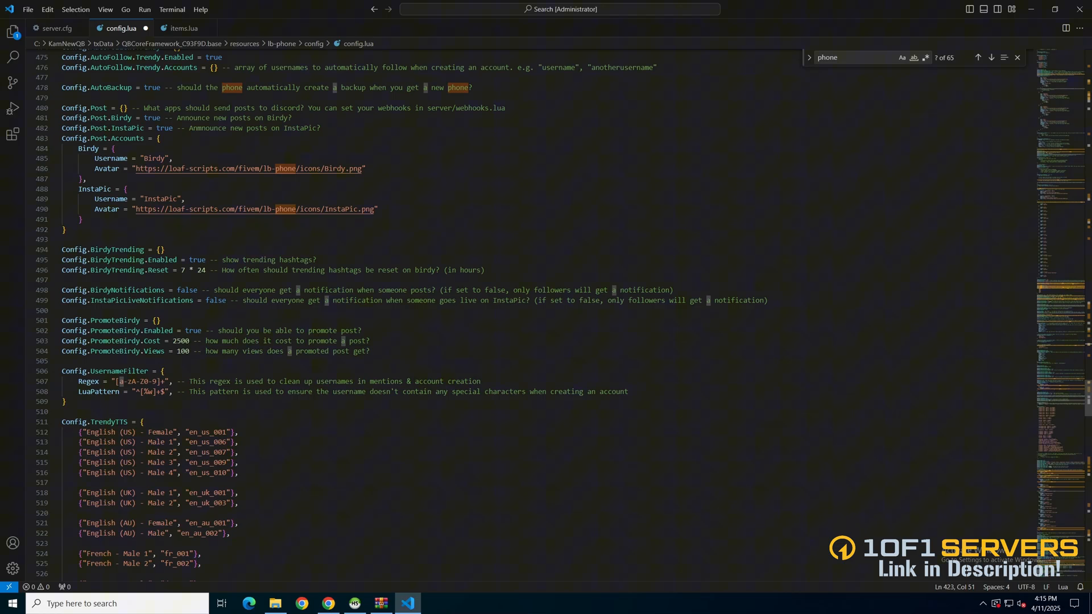
pyautogui.scroll(-3)
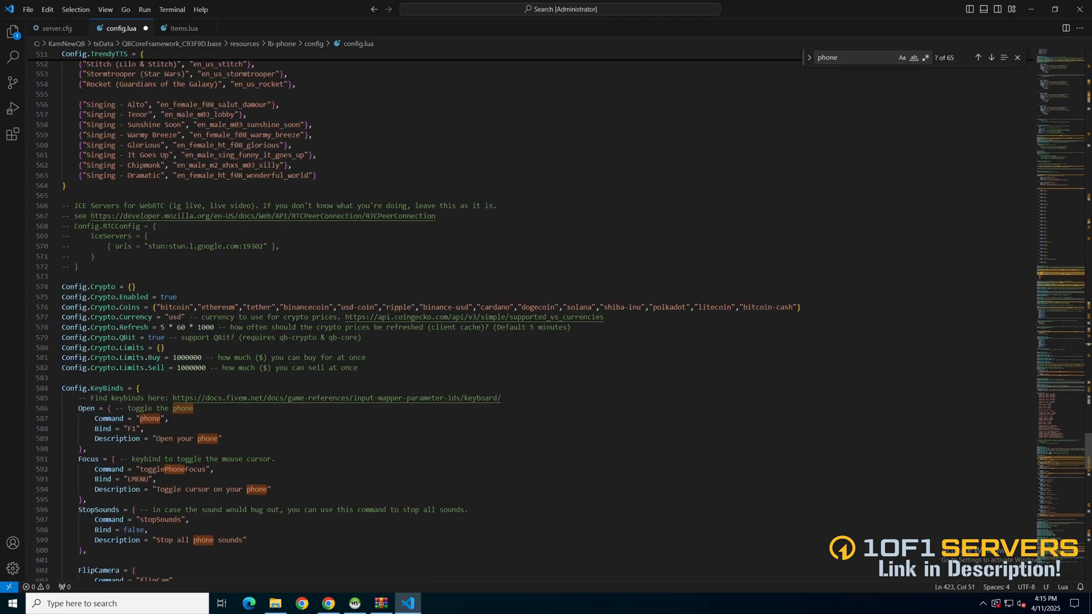
pyautogui.scroll(-3)
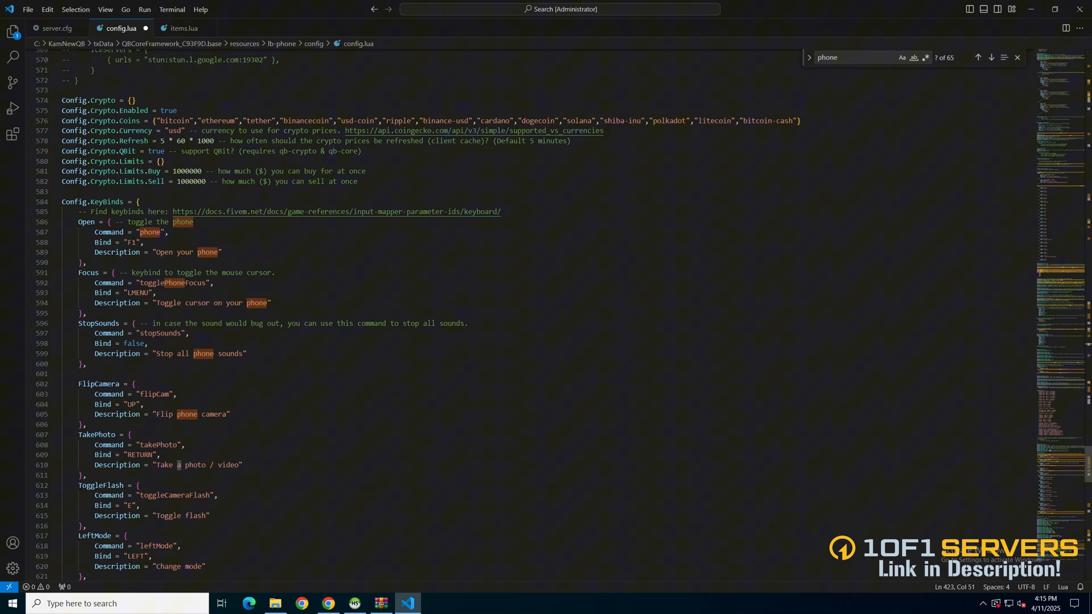
pyautogui.scroll(-3)
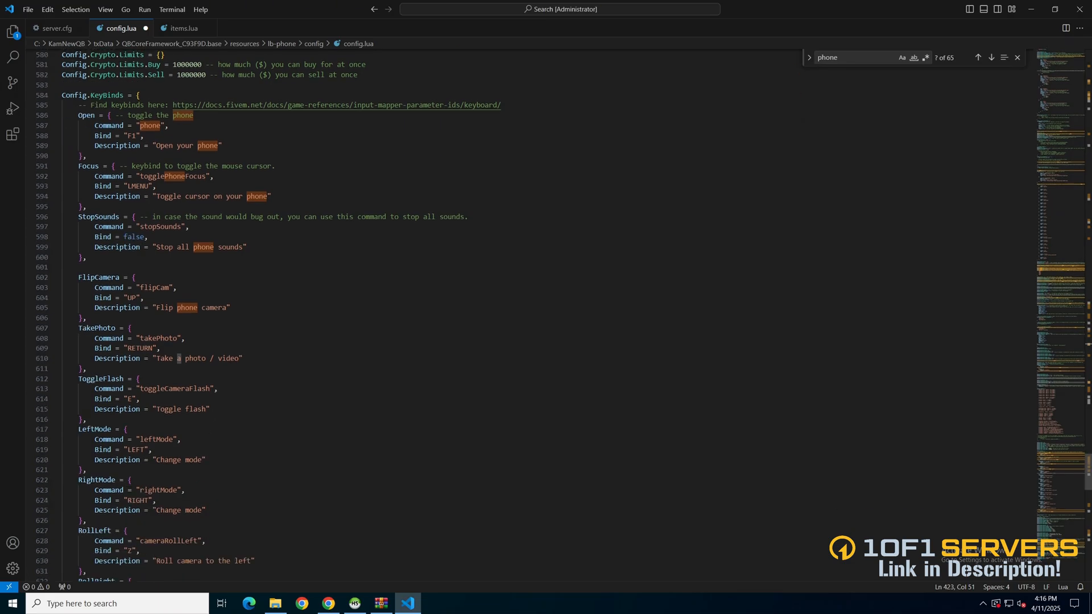
pyautogui.scroll(-3)
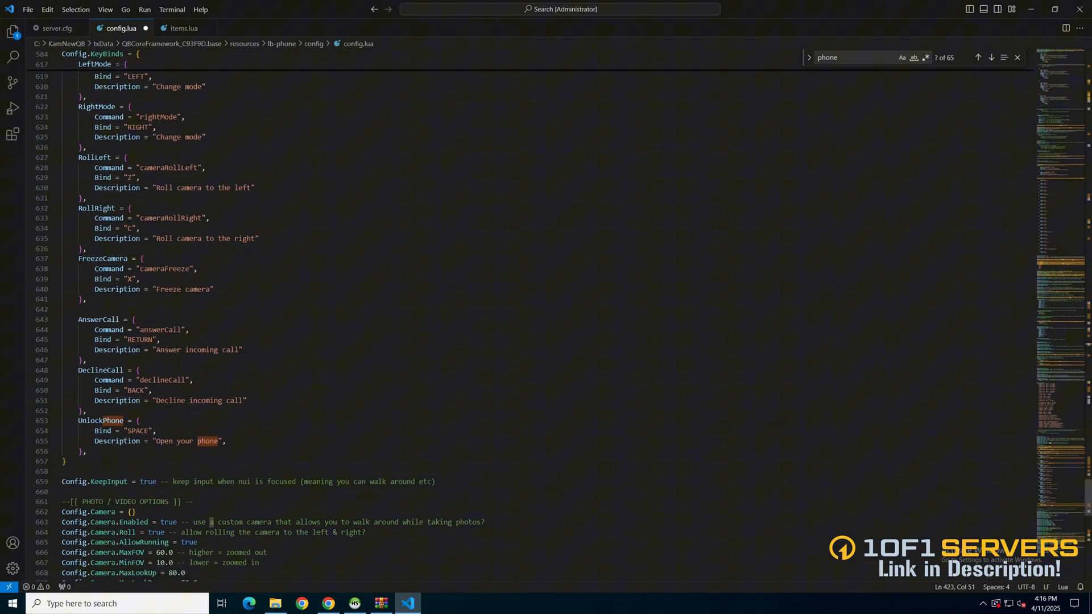
pyautogui.scroll(-3)
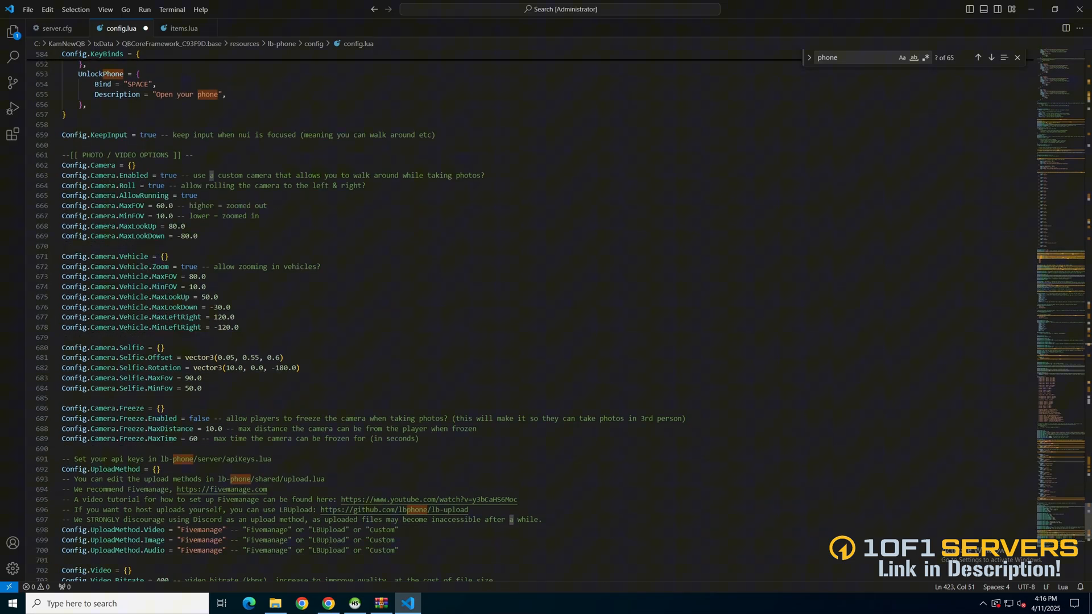
pyautogui.scroll(-3)
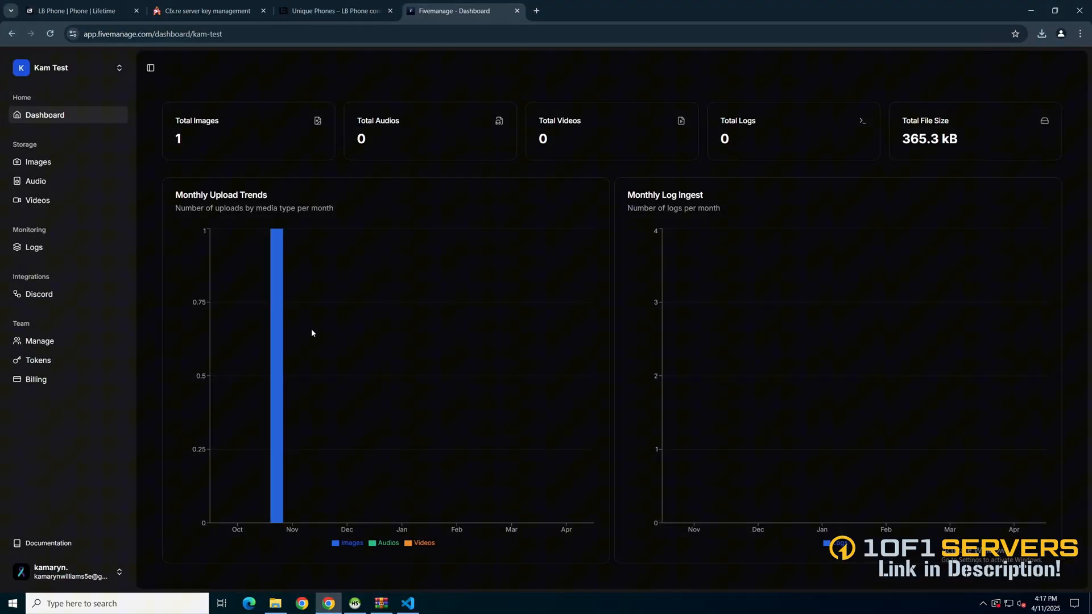
# Create an Audio-only API token named Audio on the Tokens page and copy it to the clipboard
pyautogui.click(38, 360)
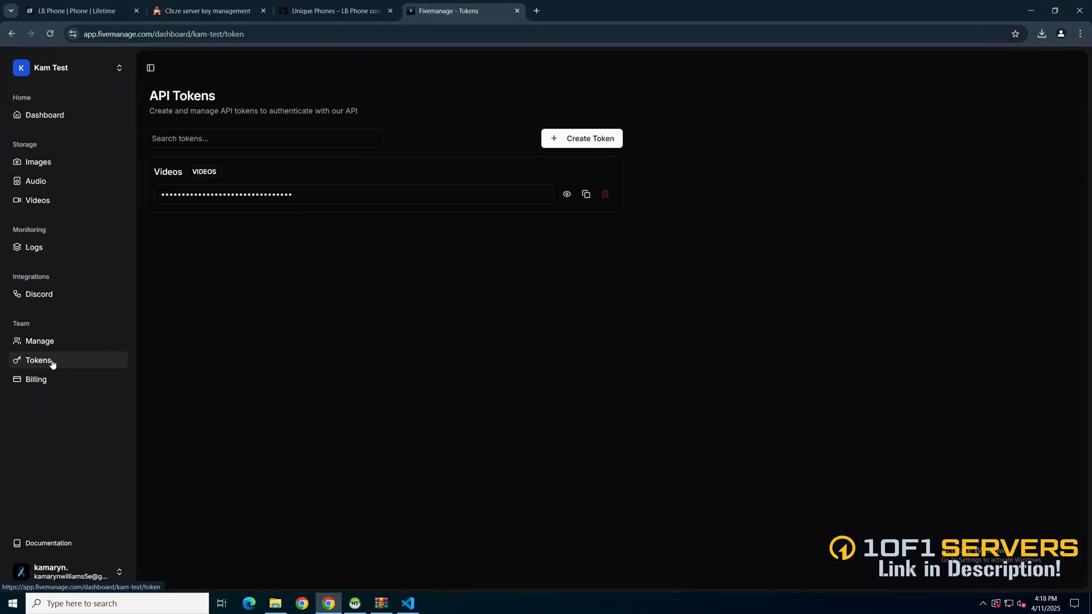
pyautogui.click(582, 138)
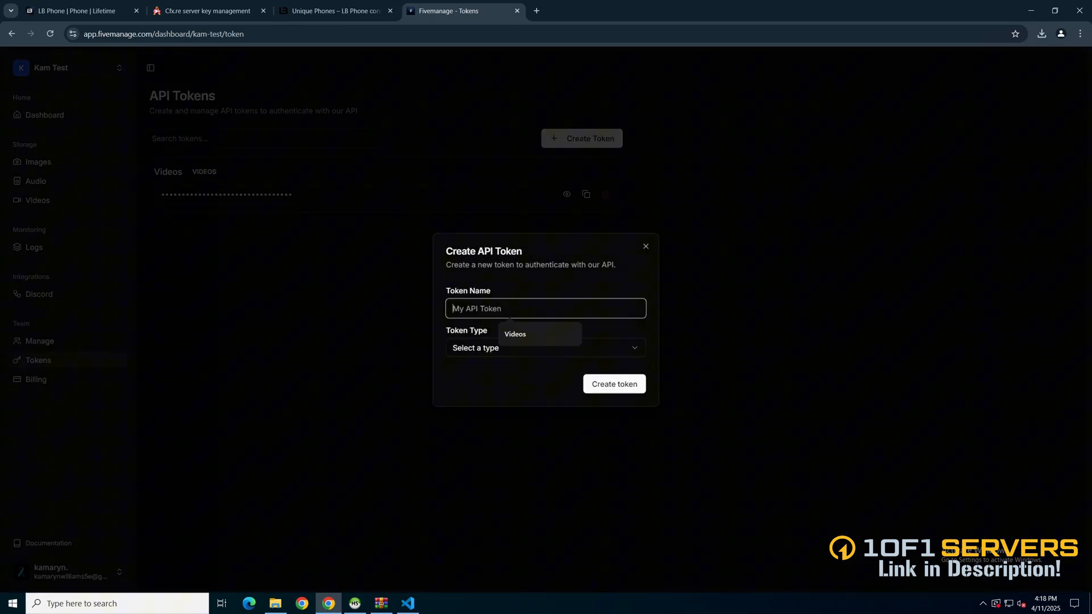
pyautogui.click(545, 348)
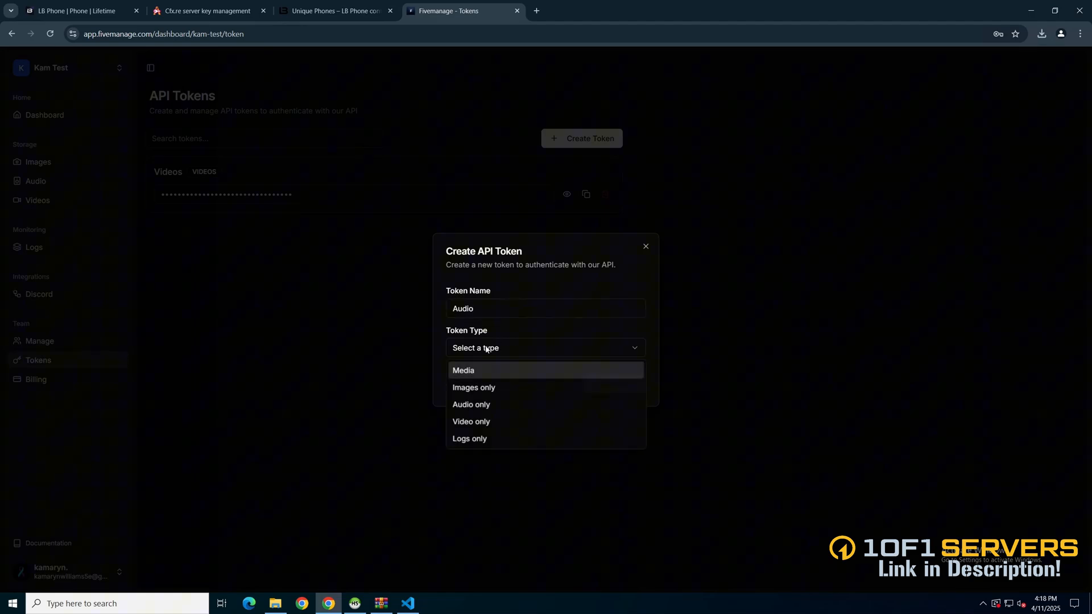
pyautogui.click(471, 405)
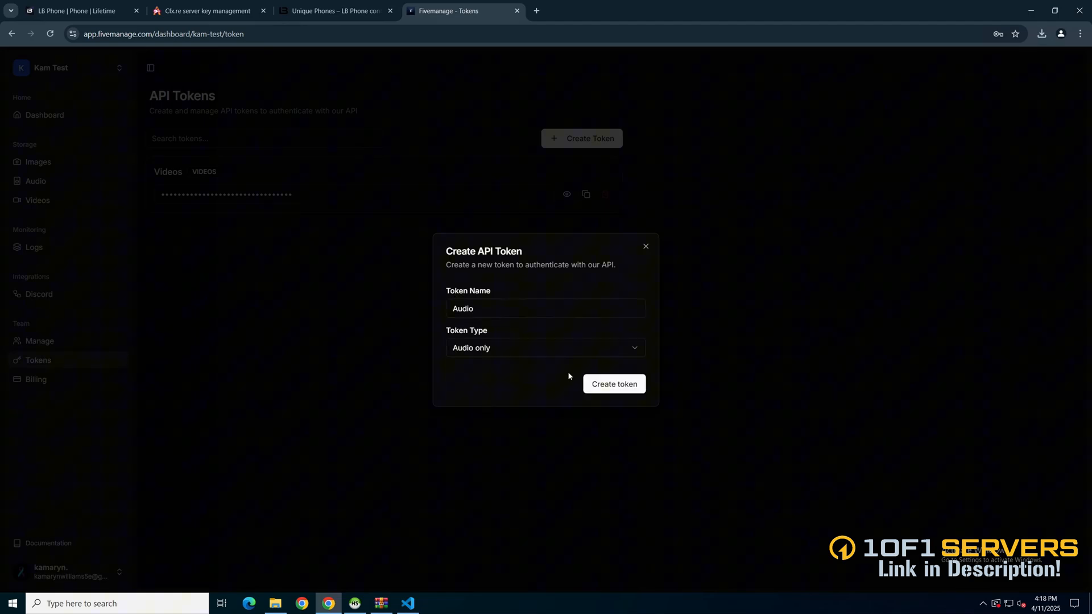
pyautogui.click(613, 383)
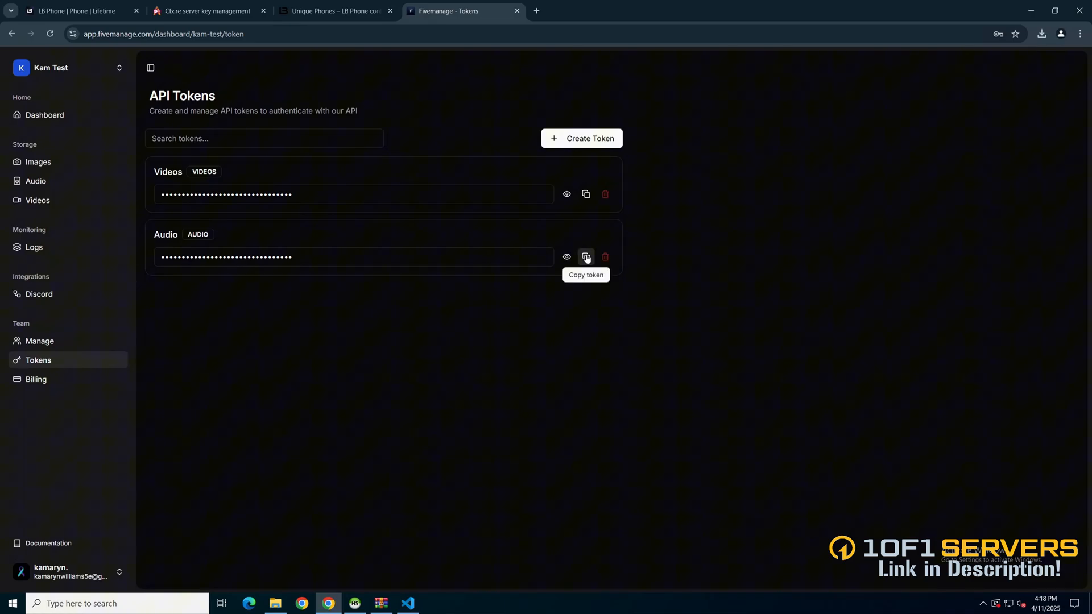
pyautogui.click(586, 257)
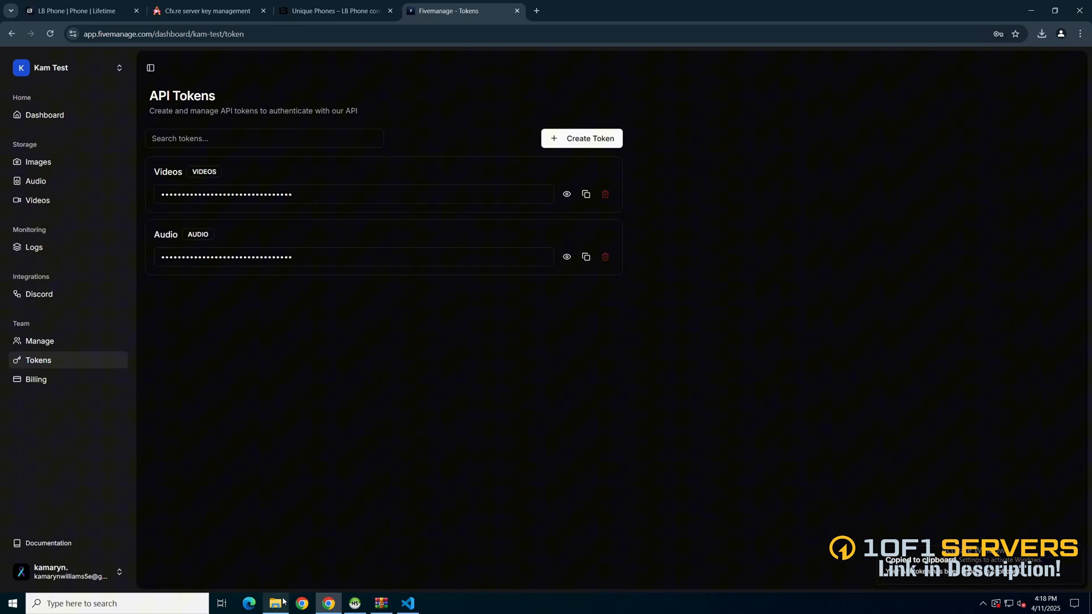
# Fill the copied Fivemanage token in as the Audio API key in lb-phone/server/apiKeys.lua and save
pyautogui.click(276, 603)
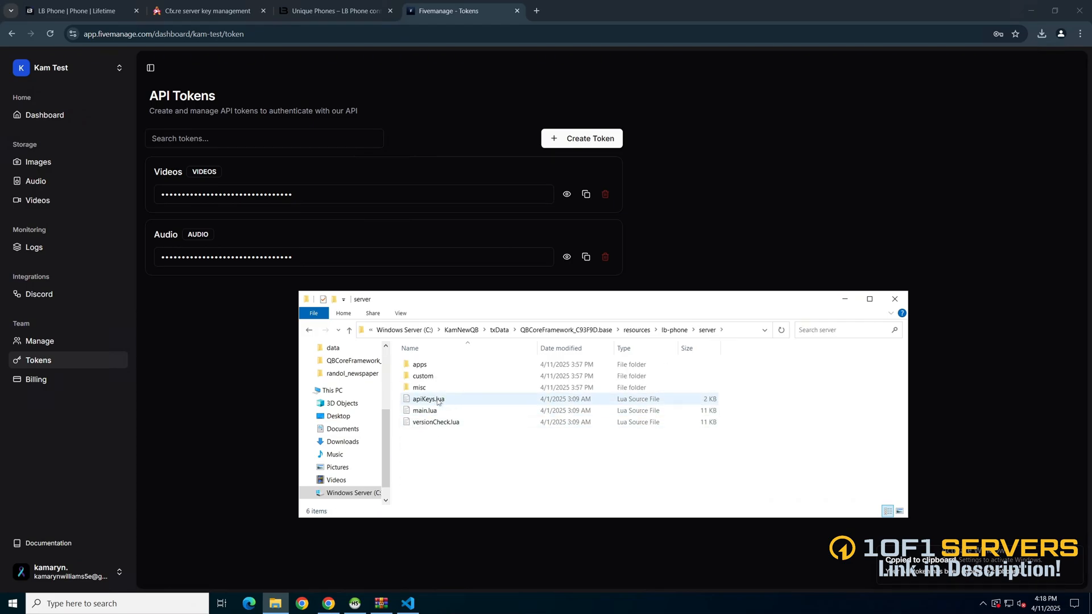
pyautogui.click(429, 399)
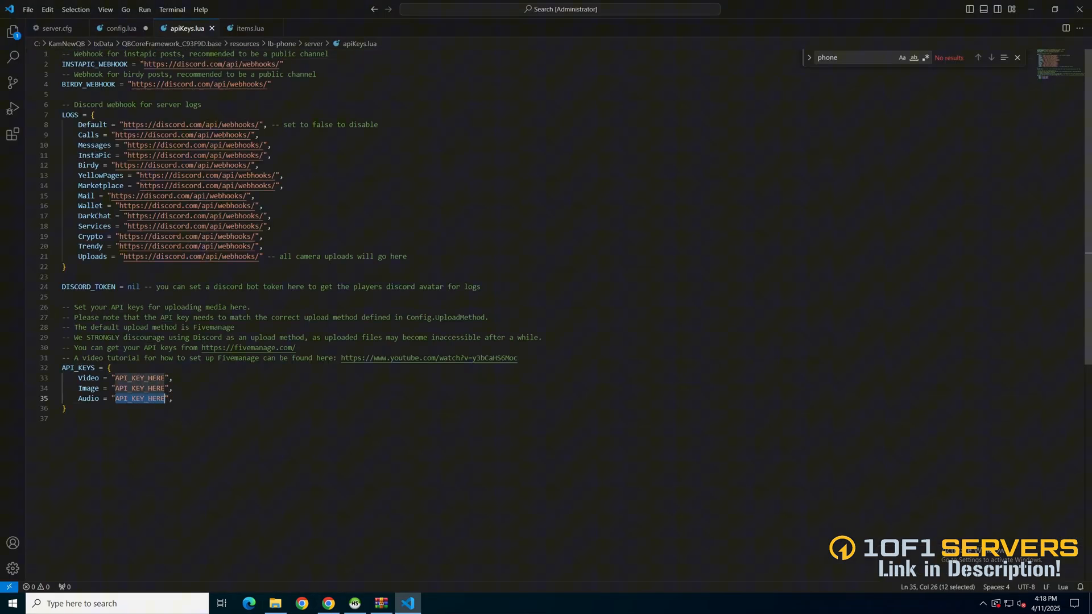
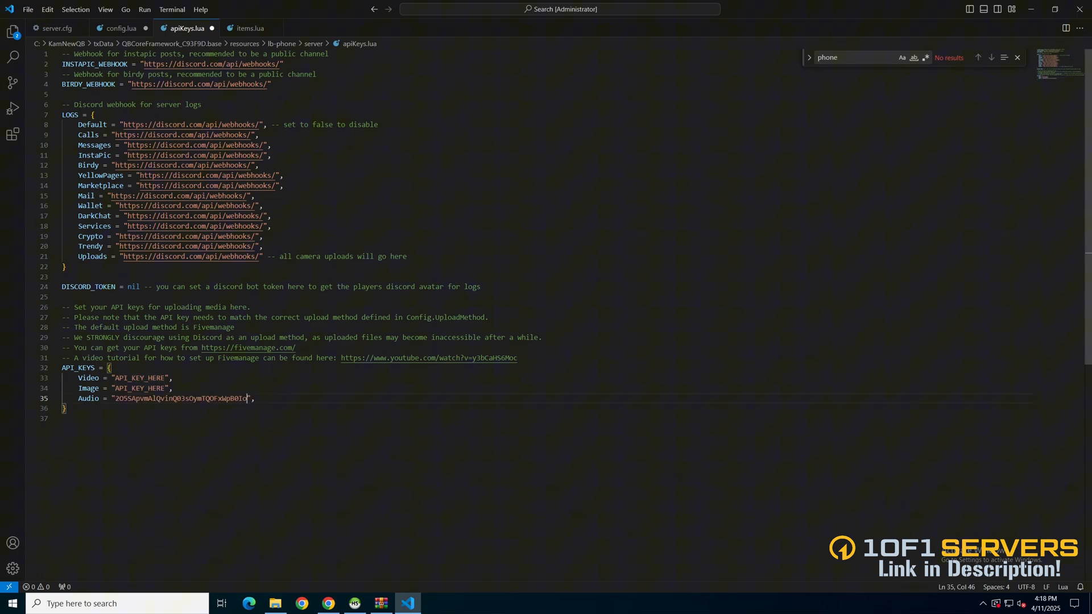
pyautogui.press('ctrl+s')
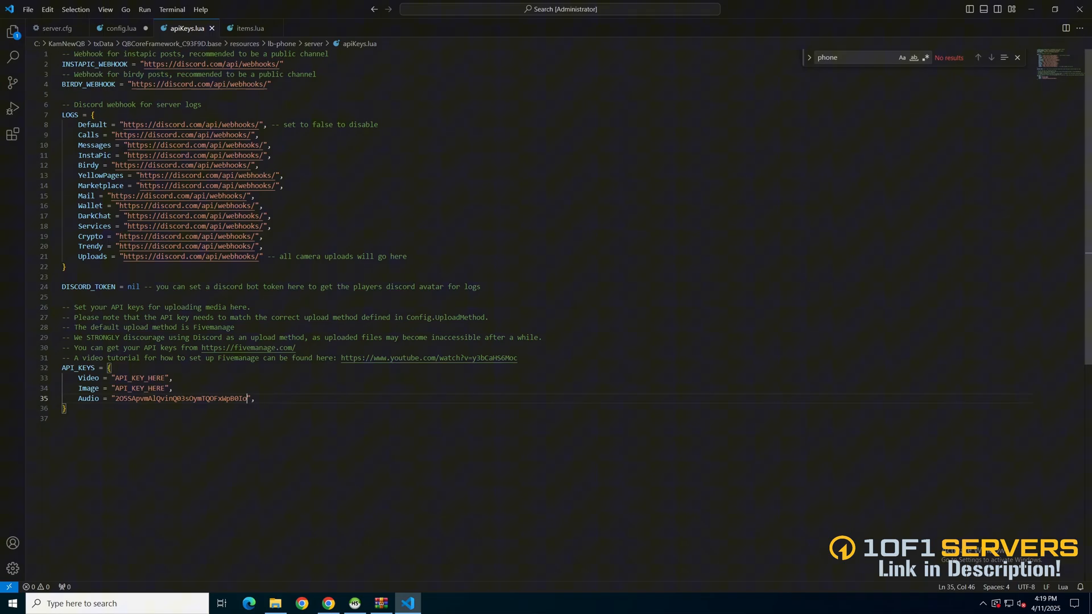
# Rename lb-phone's inventory item image to phone.png
pyautogui.click(275, 602)
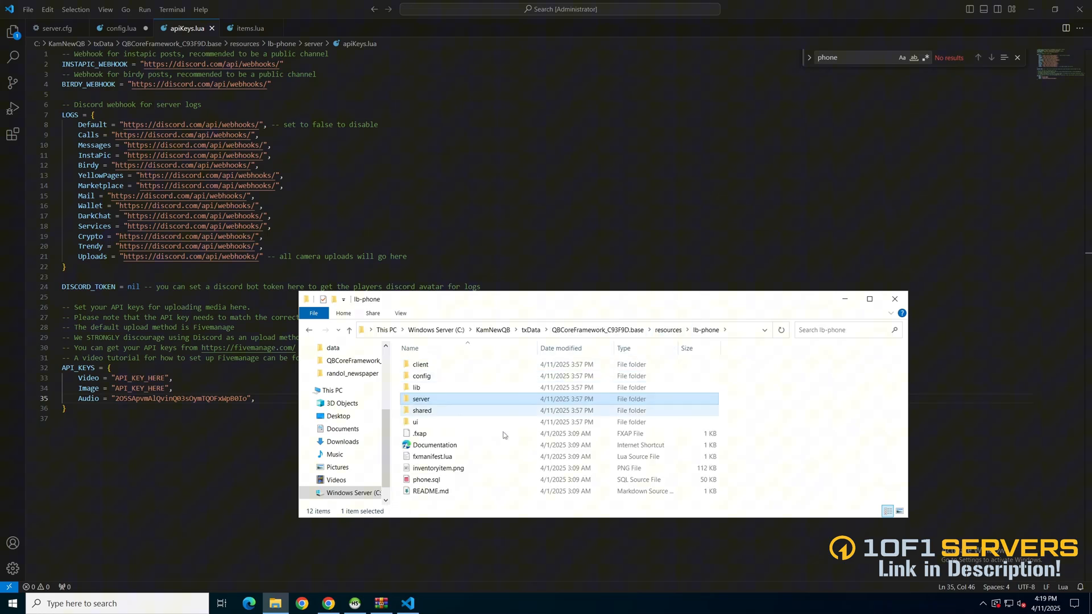
pyautogui.click(438, 468)
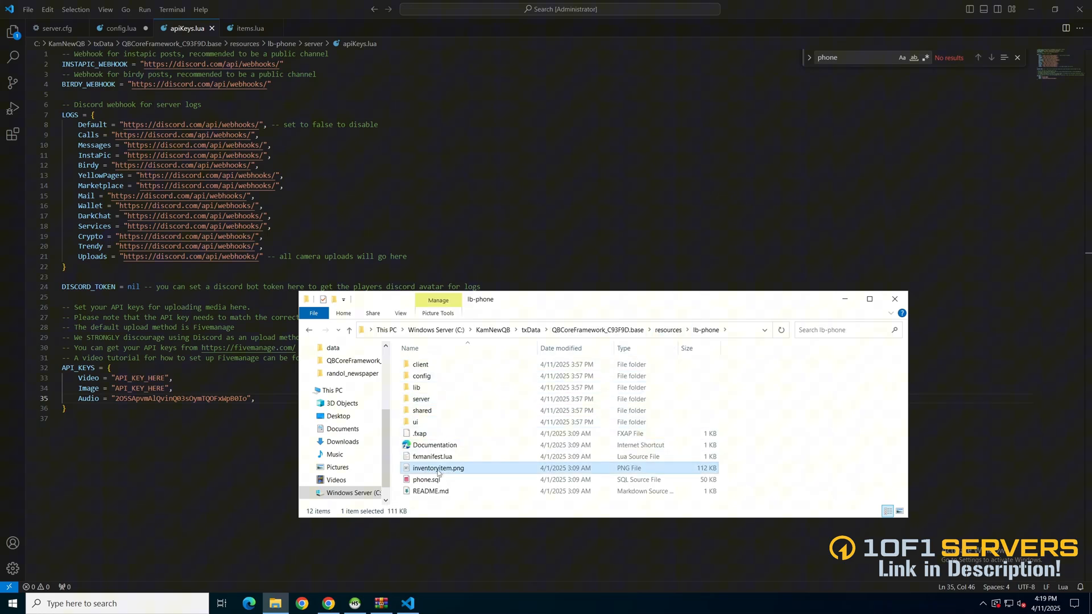
pyautogui.doubleClick(436, 468)
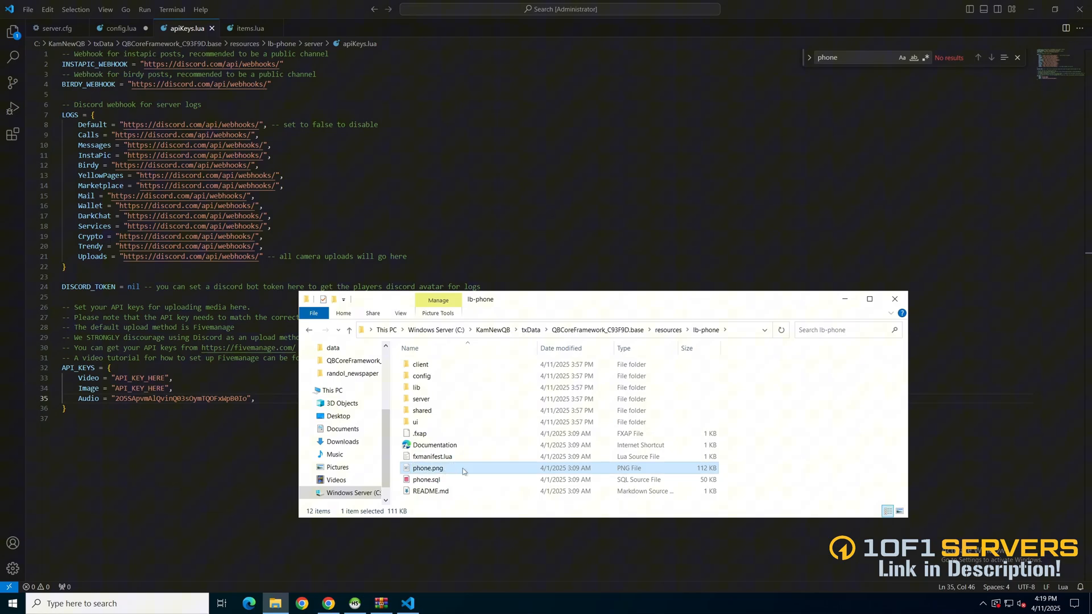
# Navigate from the server base folder through resources and [ox] to ox_inventory's web images folder
pyautogui.click(599, 329)
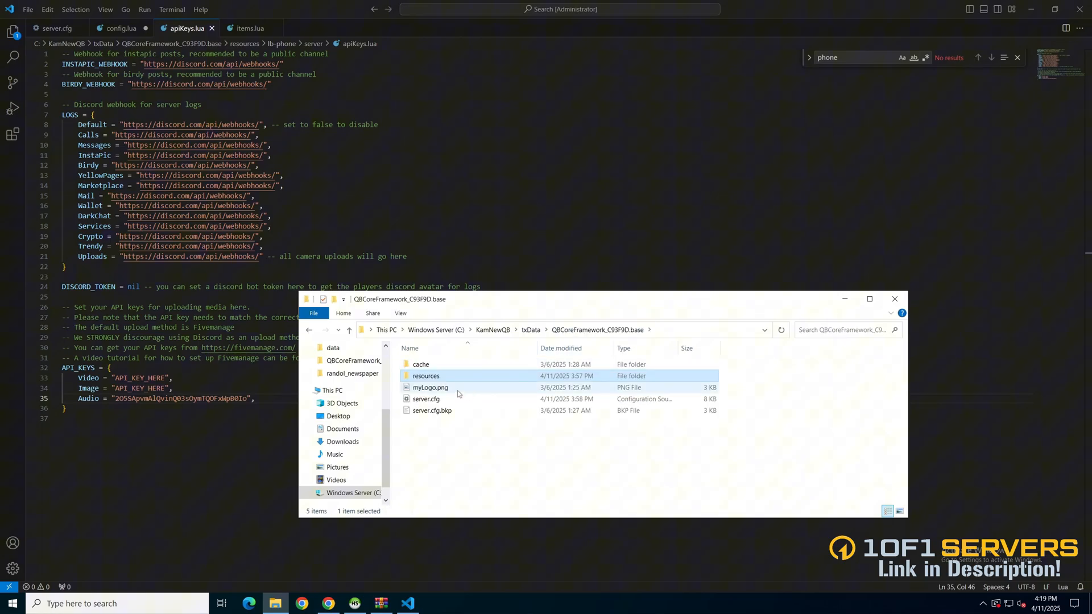
pyautogui.doubleClick(425, 375)
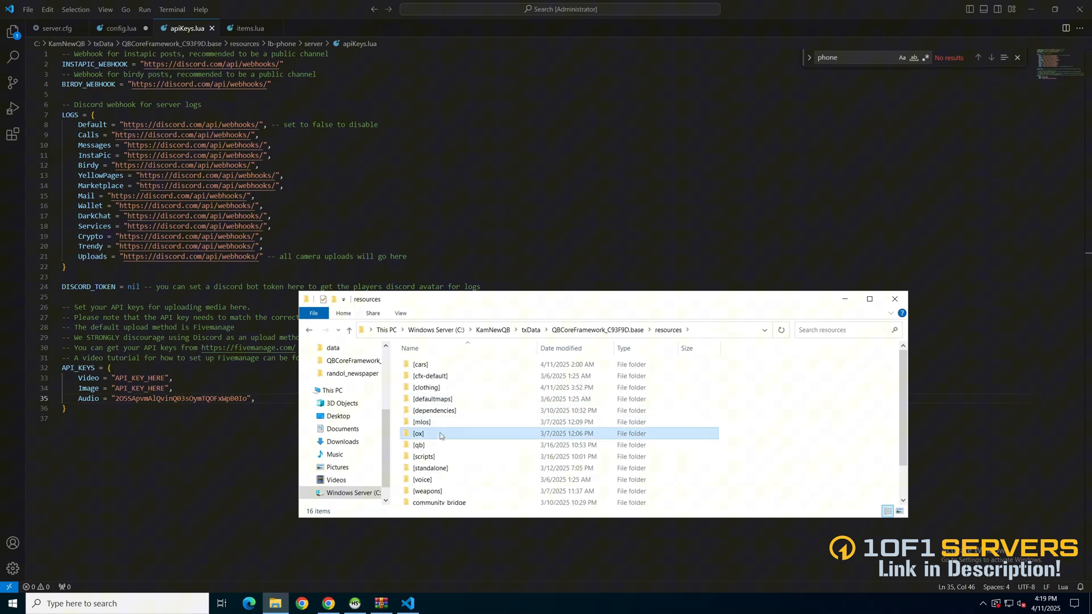
pyautogui.doubleClick(417, 433)
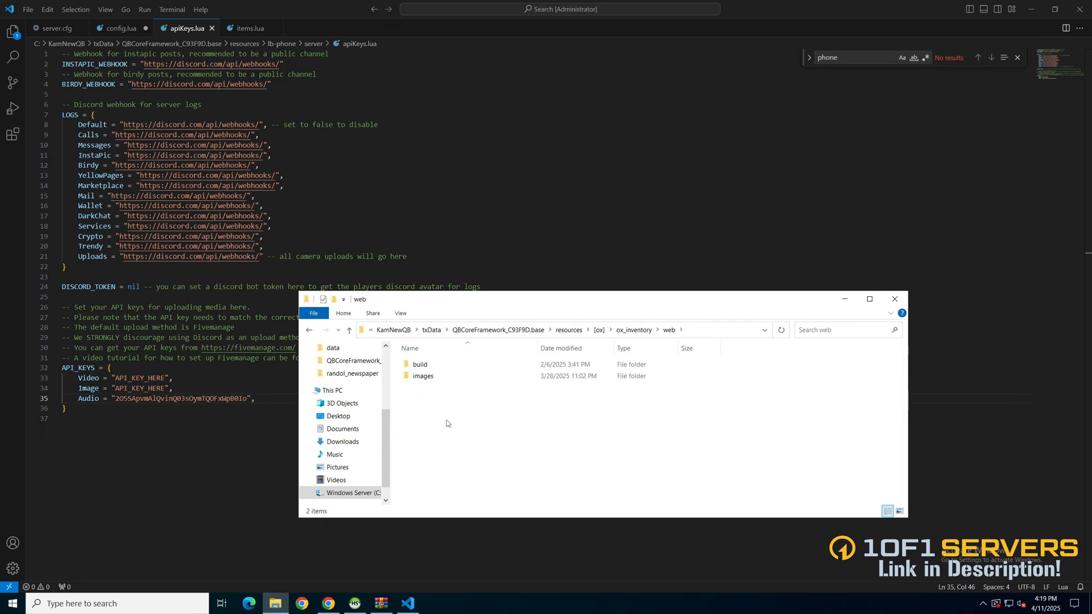
pyautogui.doubleClick(423, 376)
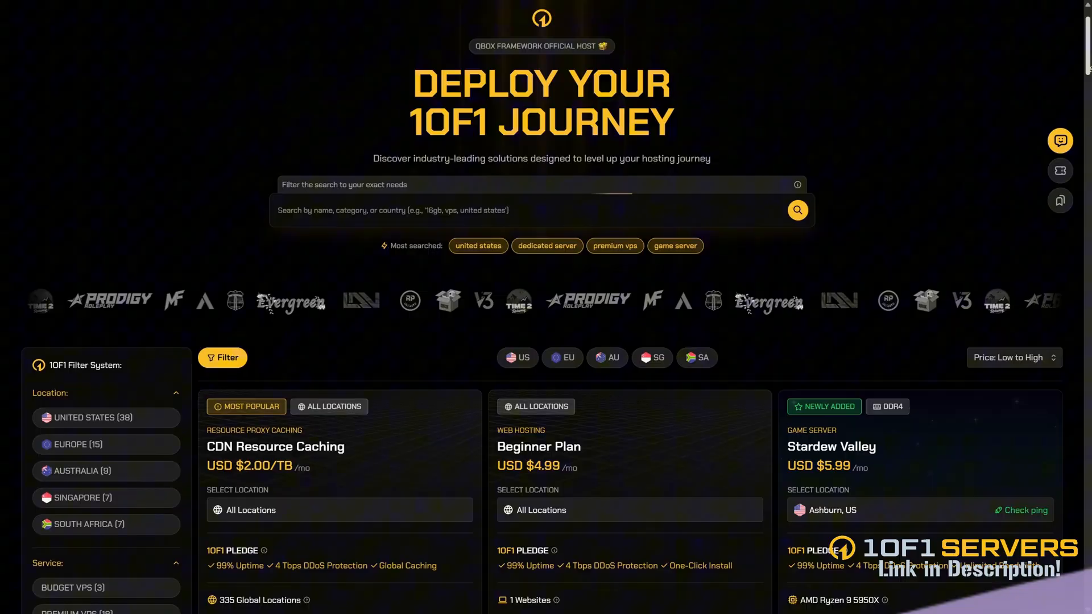
pyautogui.scroll(-3)
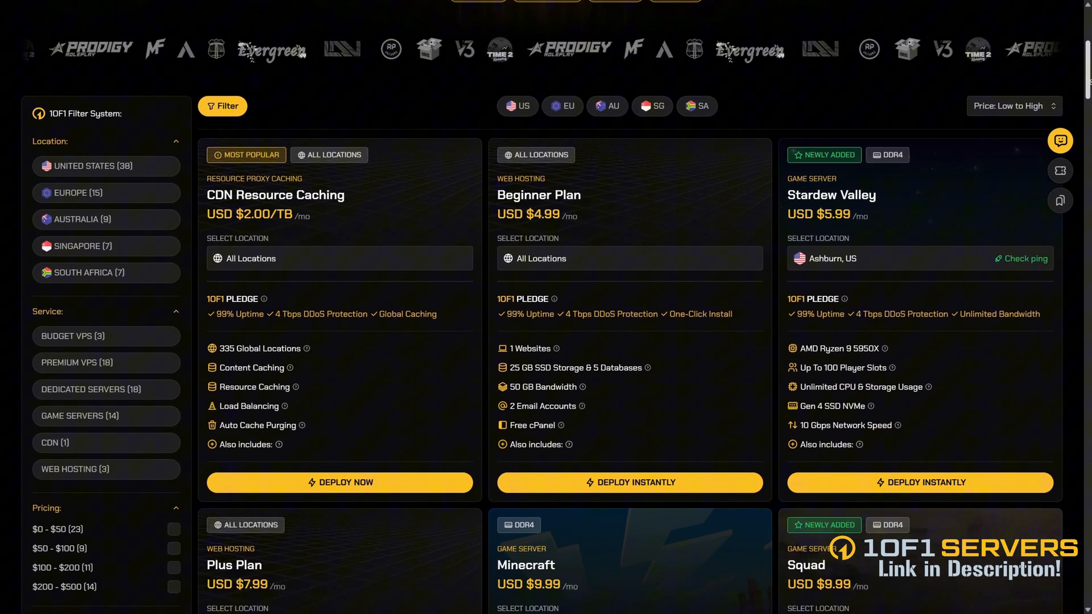
pyautogui.scroll(-3)
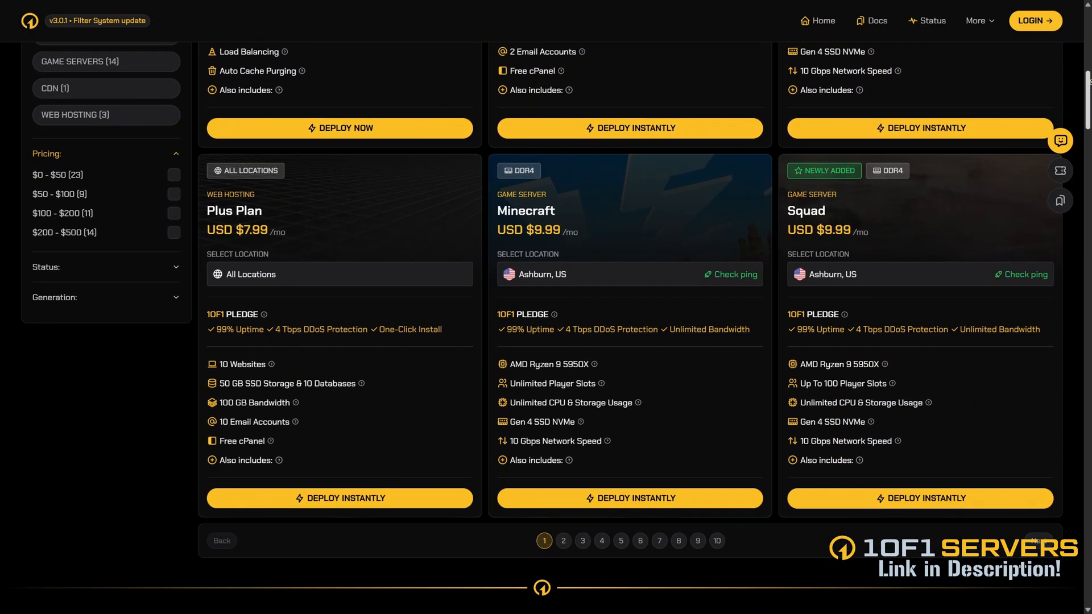
pyautogui.scroll(-3)
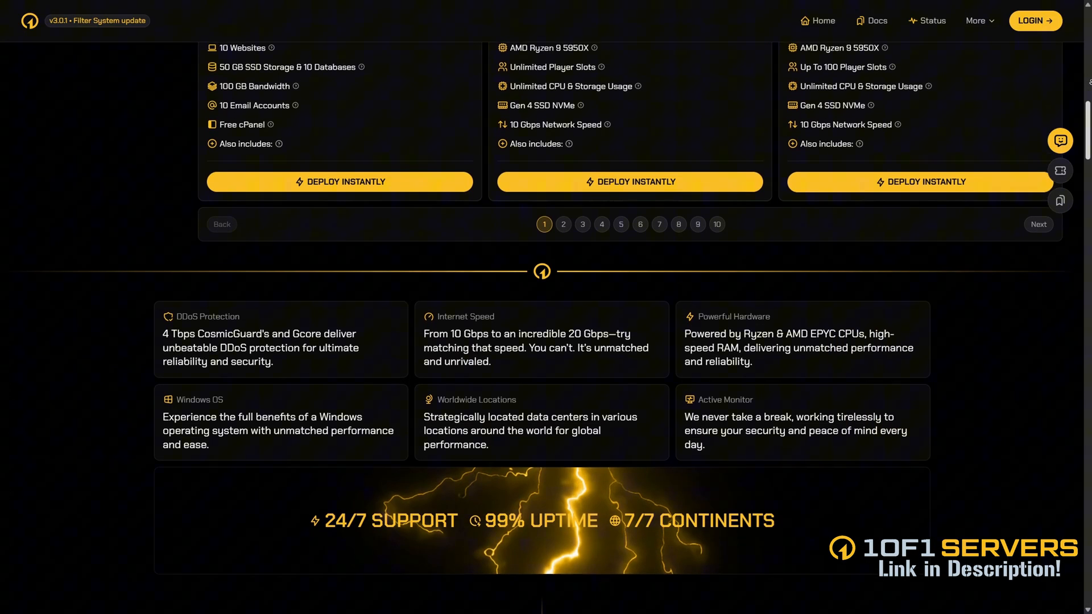
pyautogui.scroll(-3)
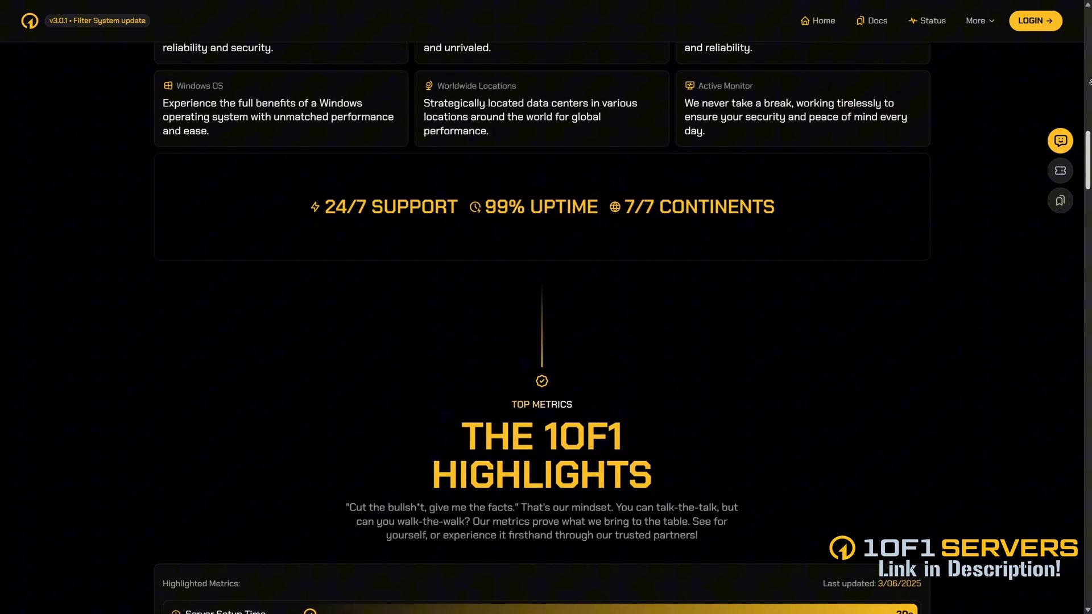
pyautogui.scroll(-3)
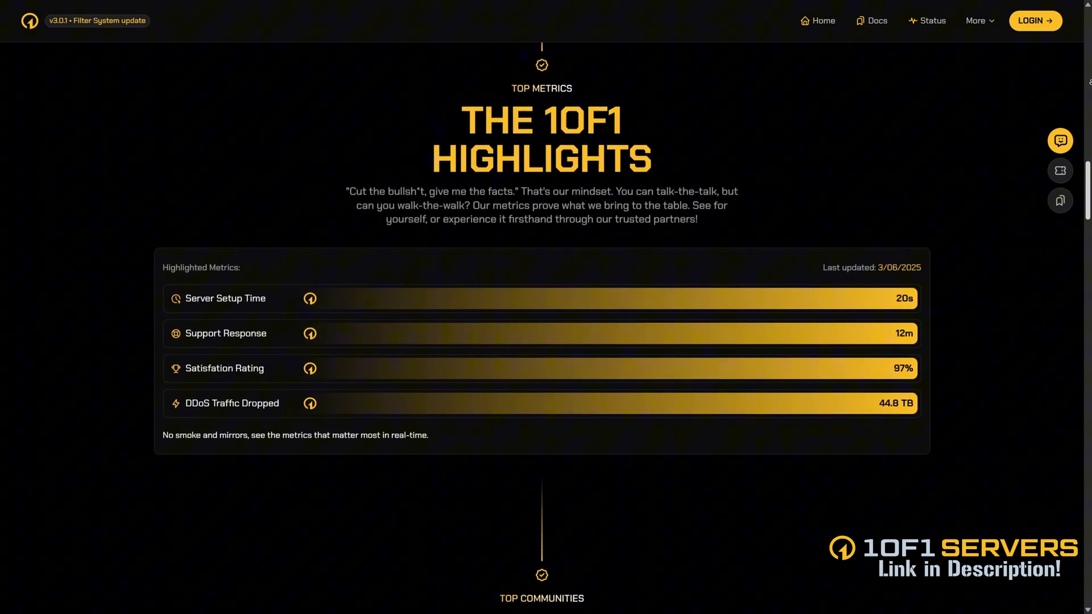
pyautogui.scroll(-3)
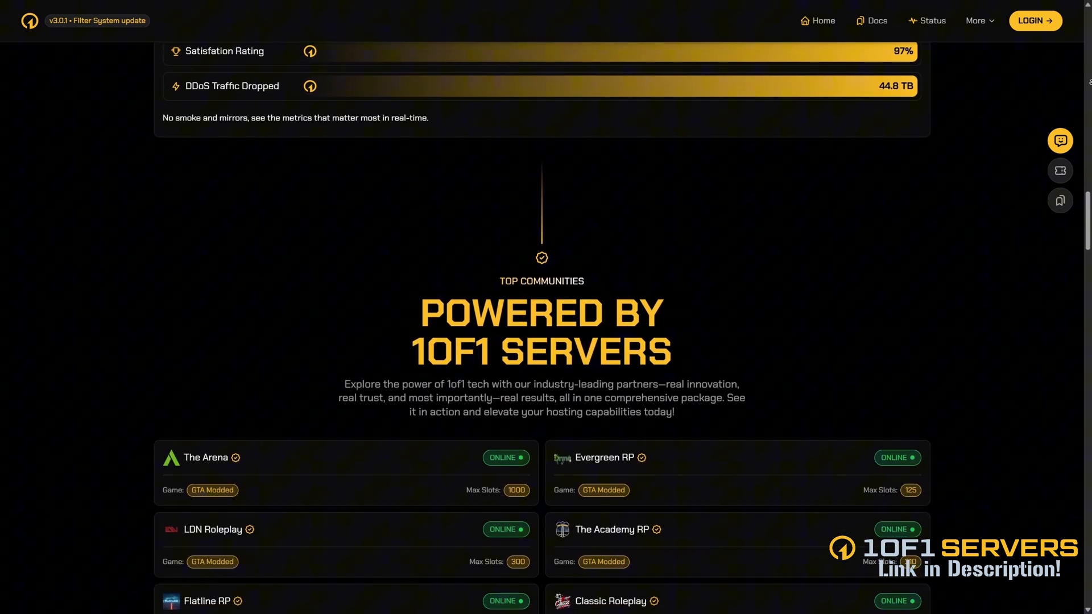
pyautogui.scroll(-3)
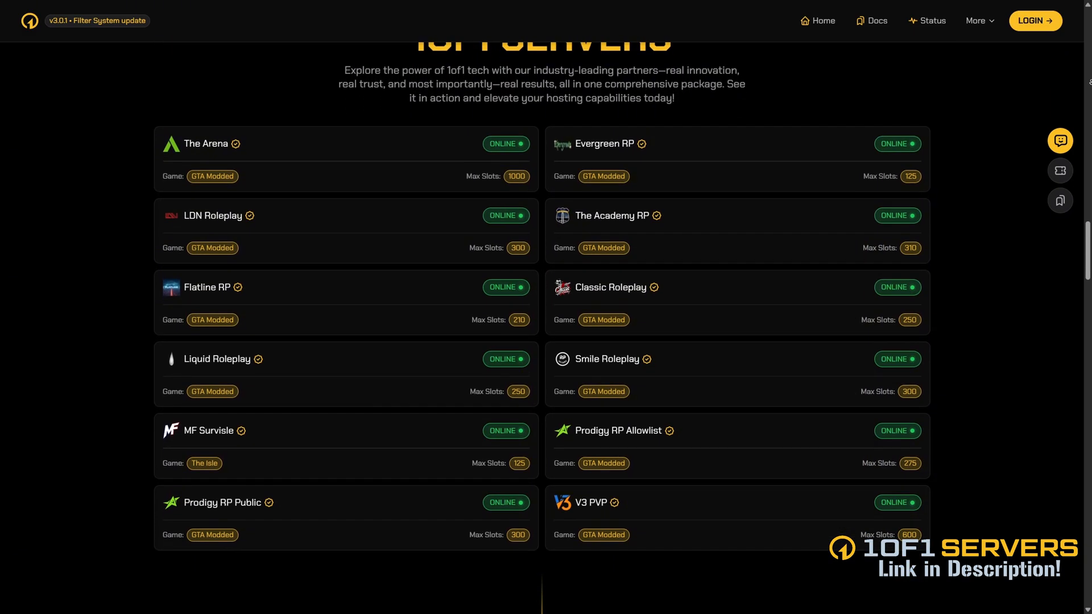
pyautogui.scroll(-3)
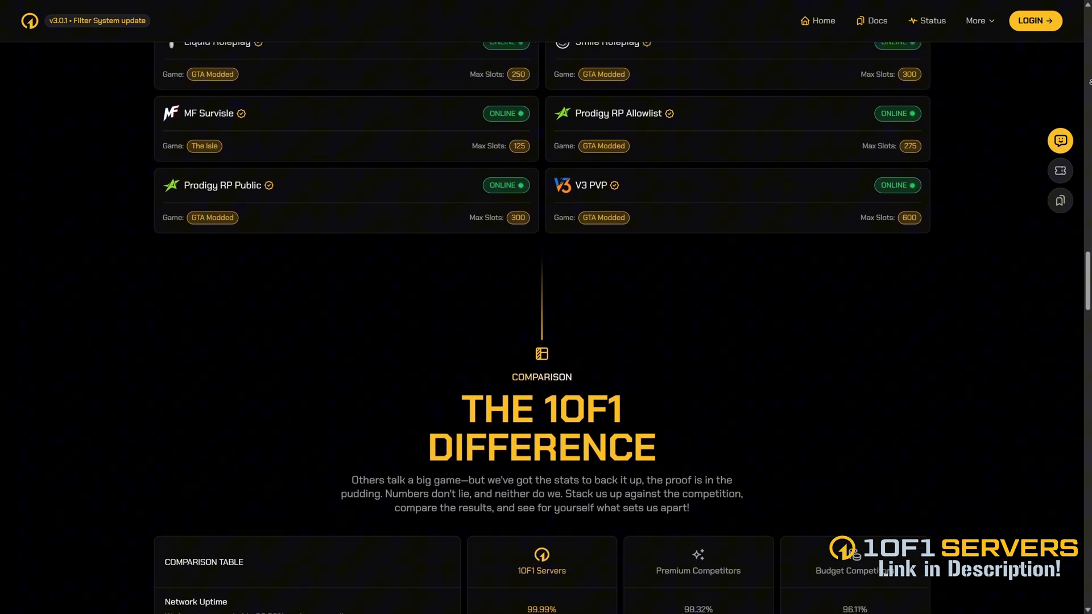
pyautogui.scroll(-3)
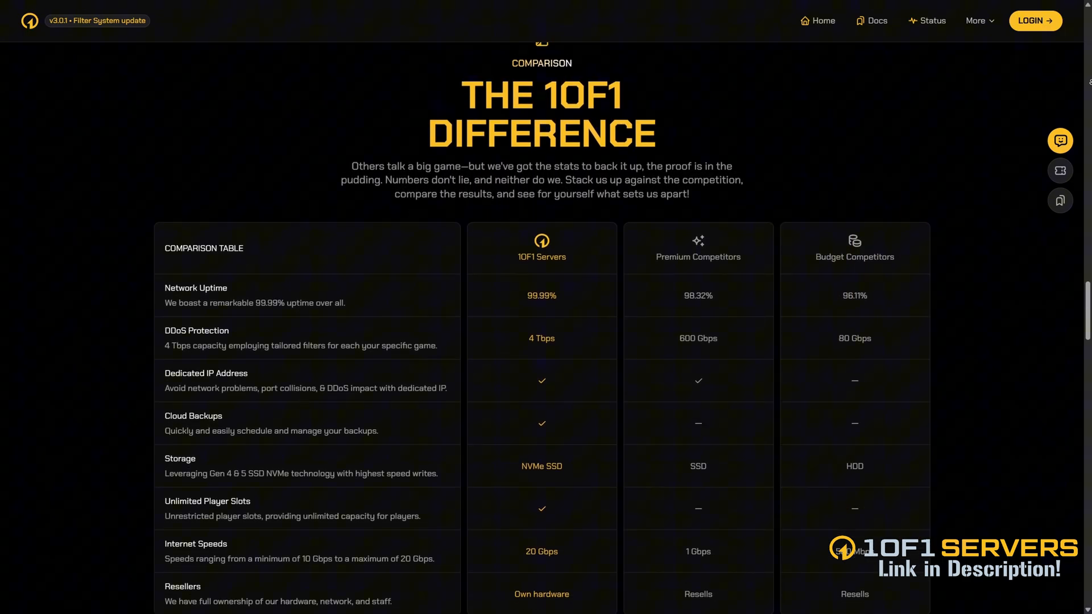
pyautogui.scroll(-3)
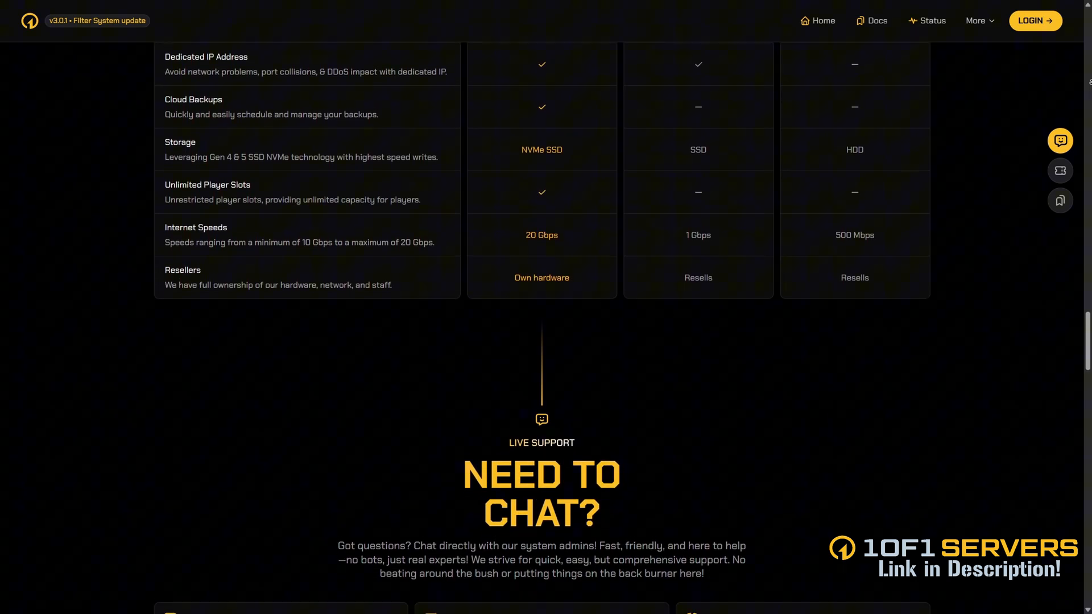
pyautogui.scroll(-3)
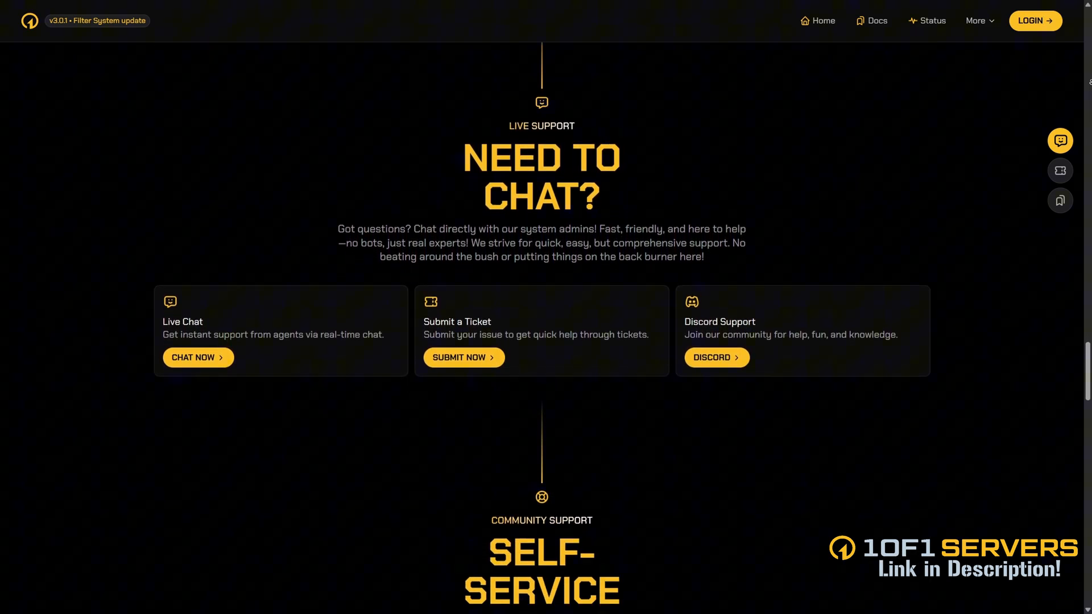
pyautogui.scroll(-3)
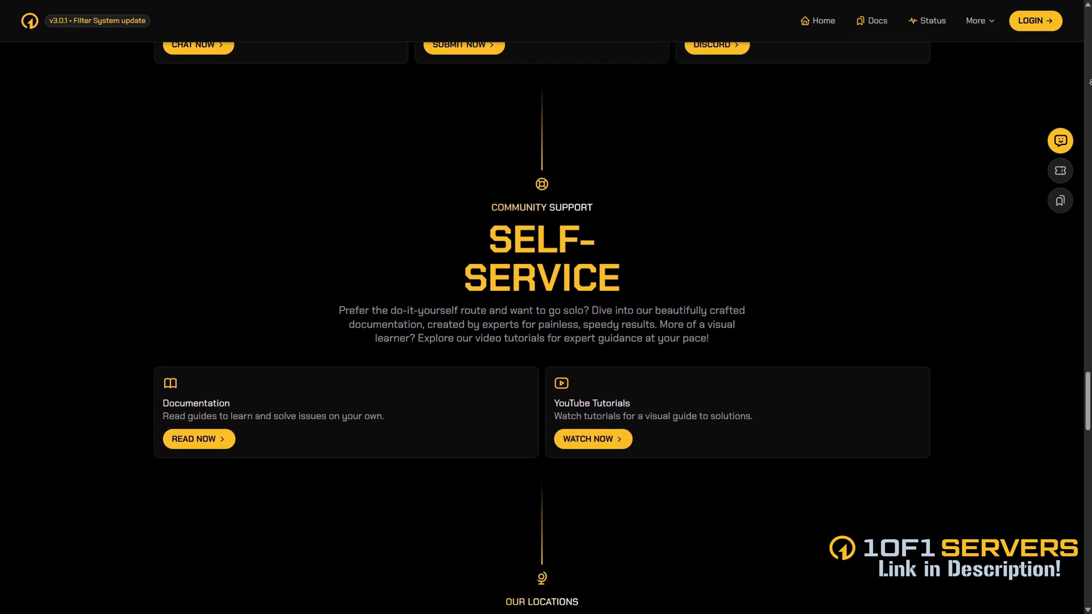
pyautogui.scroll(-3)
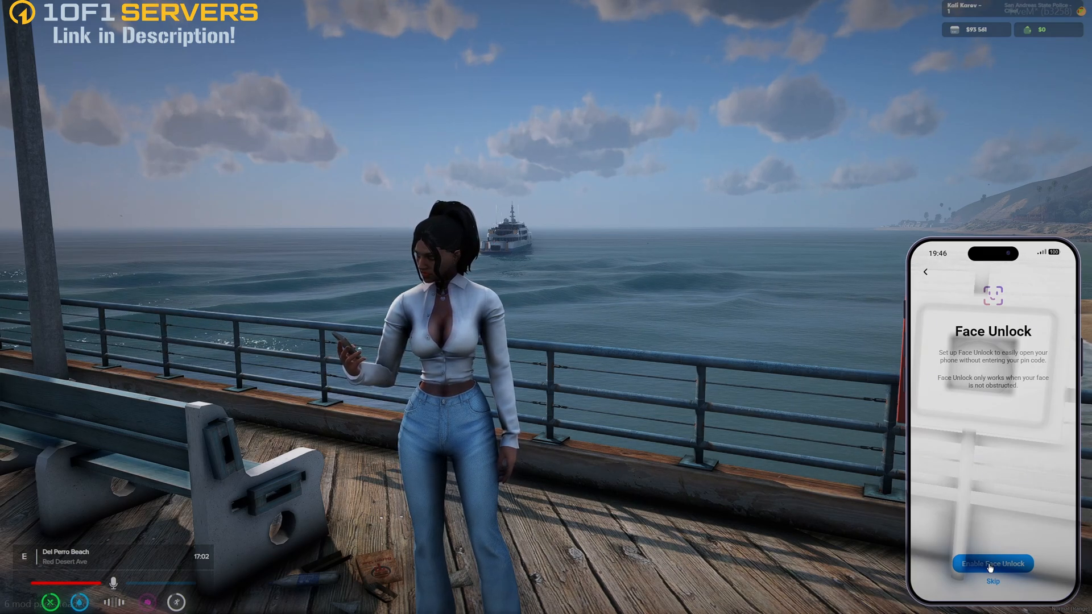
# Skip Face Unlock, confirm the theme and get started to reach the phone's home screen
pyautogui.click(991, 563)
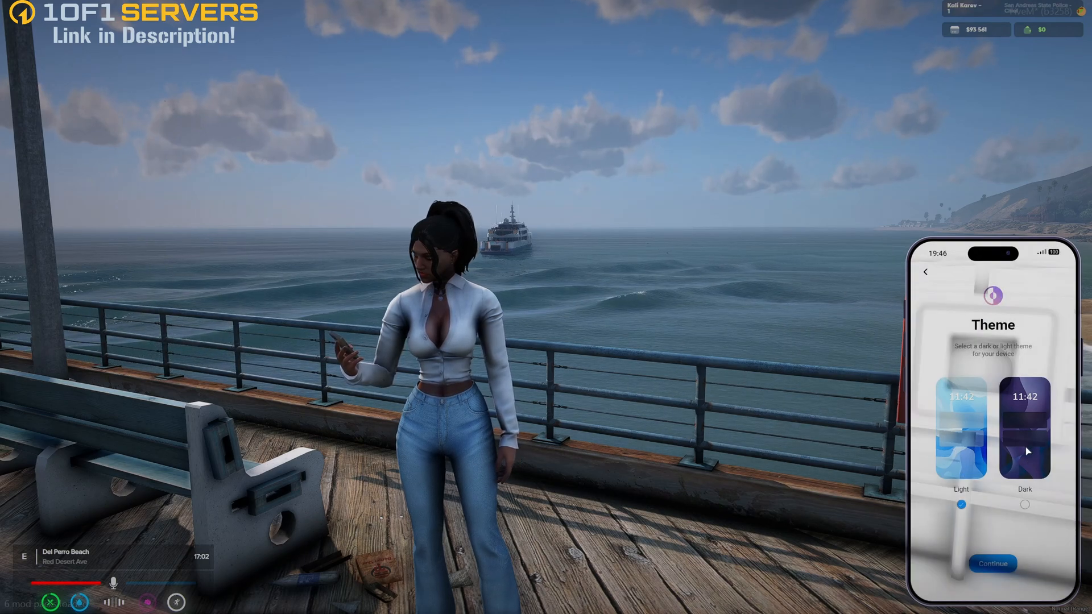
pyautogui.click(992, 564)
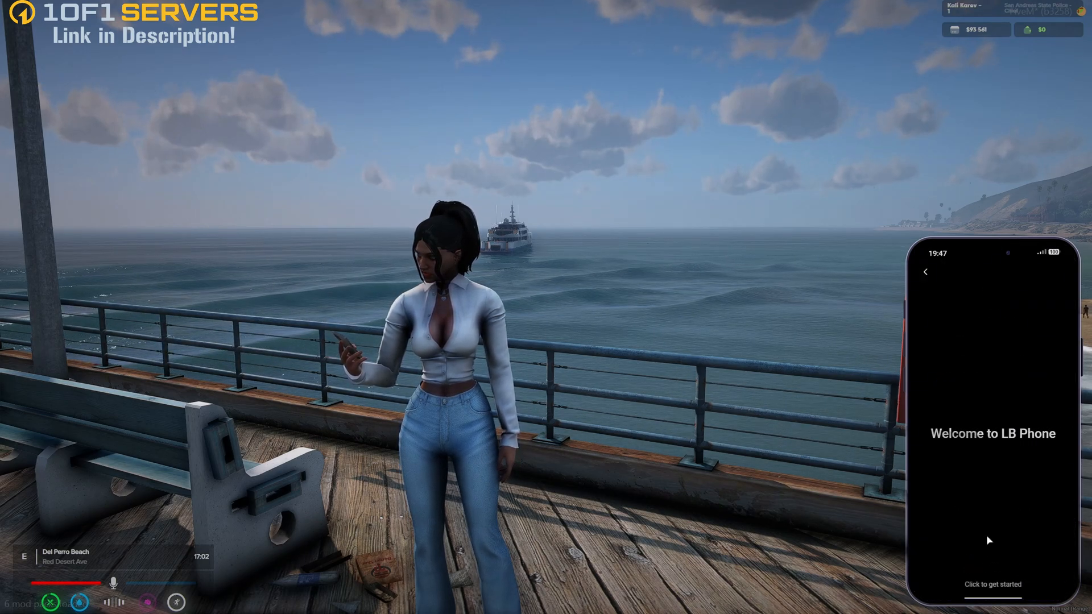
pyautogui.click(992, 583)
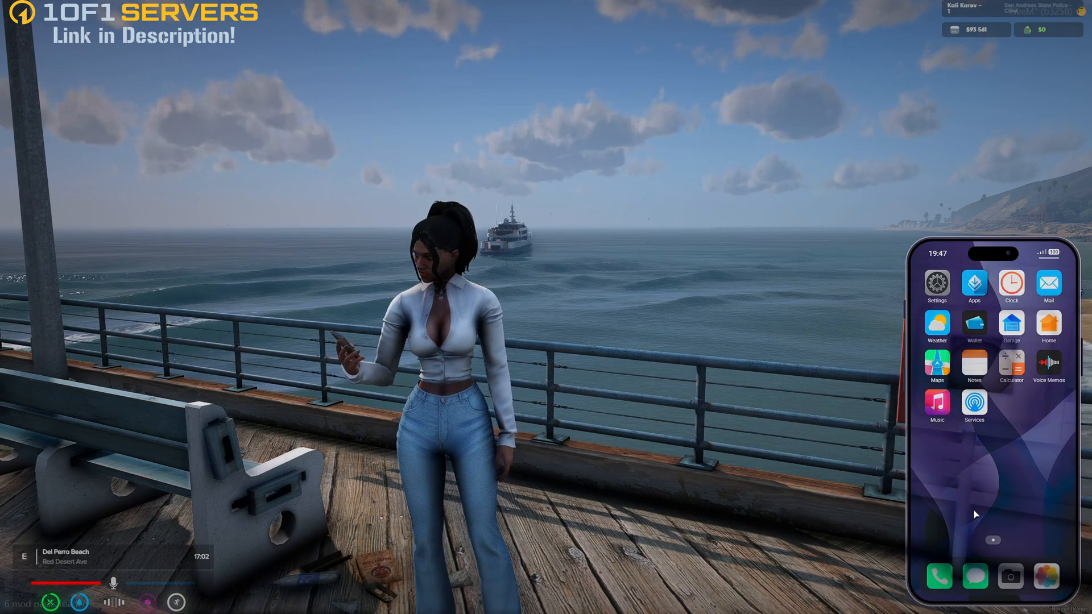
# Browse the phone's app store, then go into Settings to reach the Cloud Backup page
pyautogui.click(974, 284)
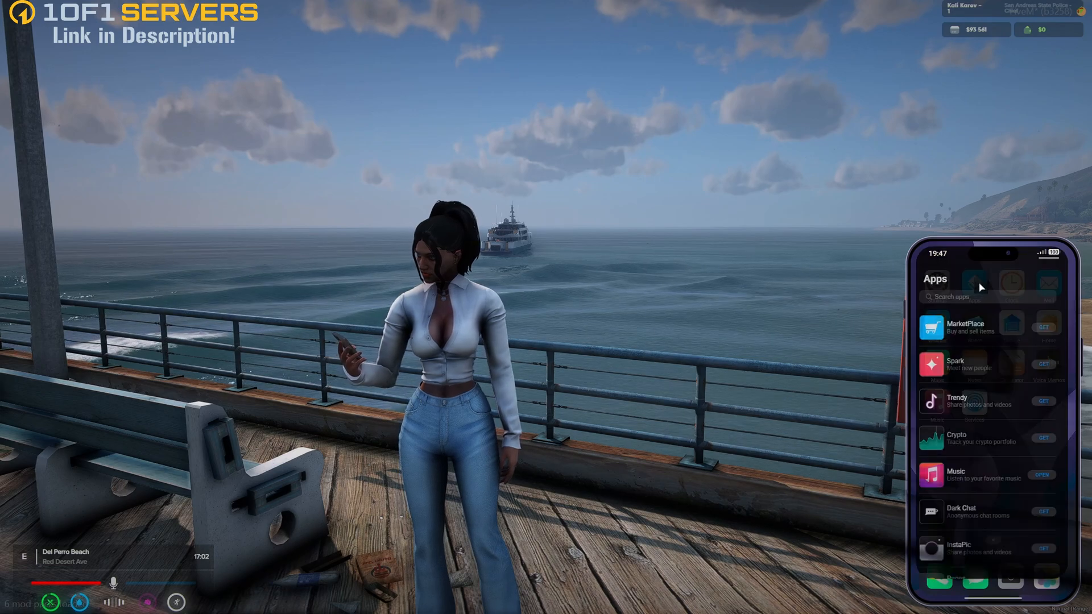
pyautogui.scroll(-3)
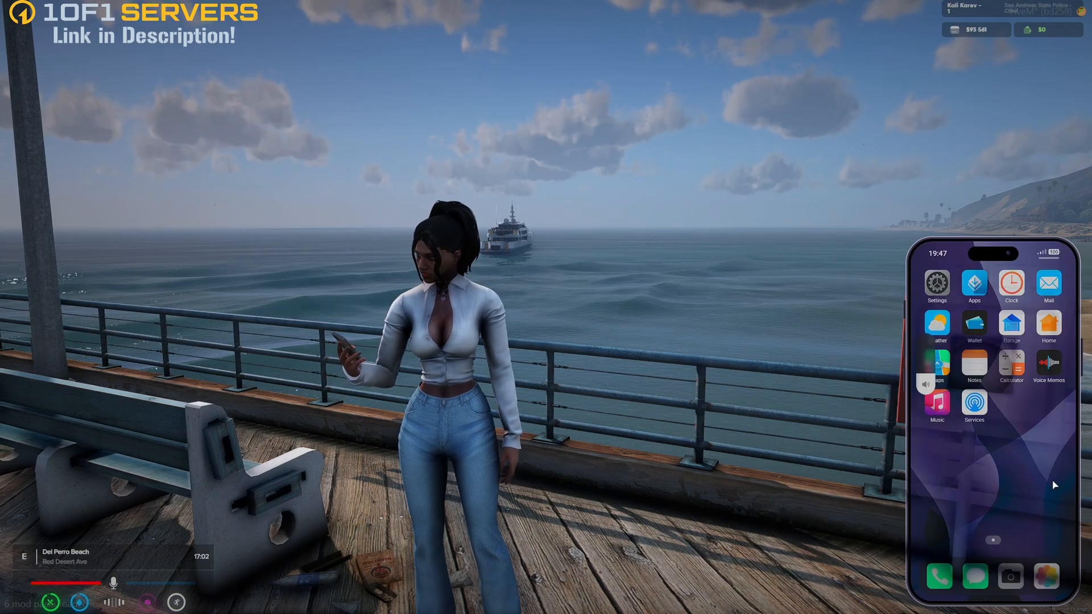
pyautogui.click(937, 286)
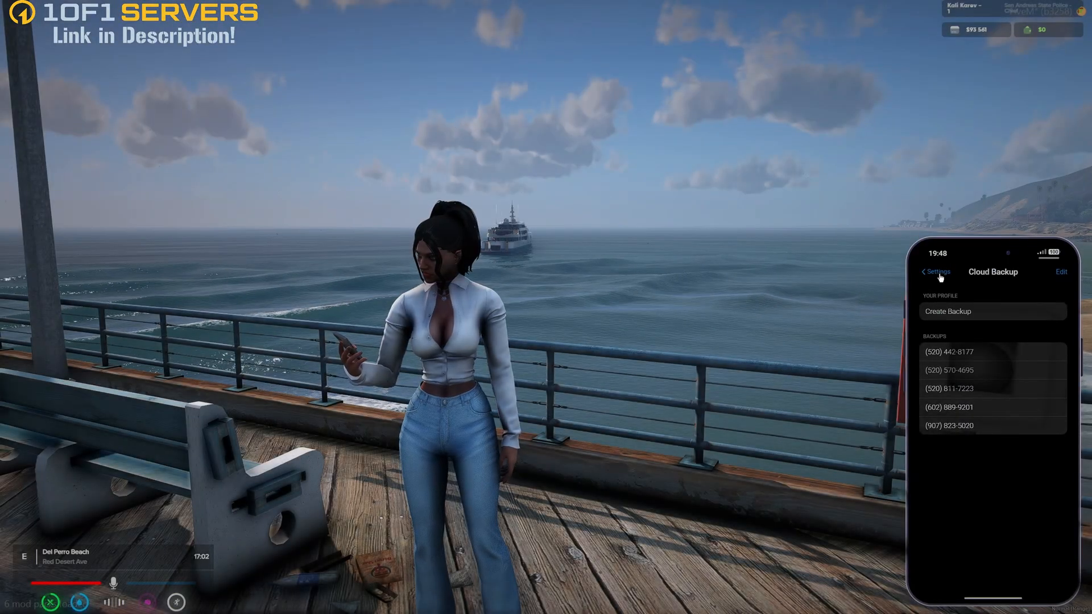
# Review the Apps notification options and Sound & Haptics settings
pyautogui.click(936, 272)
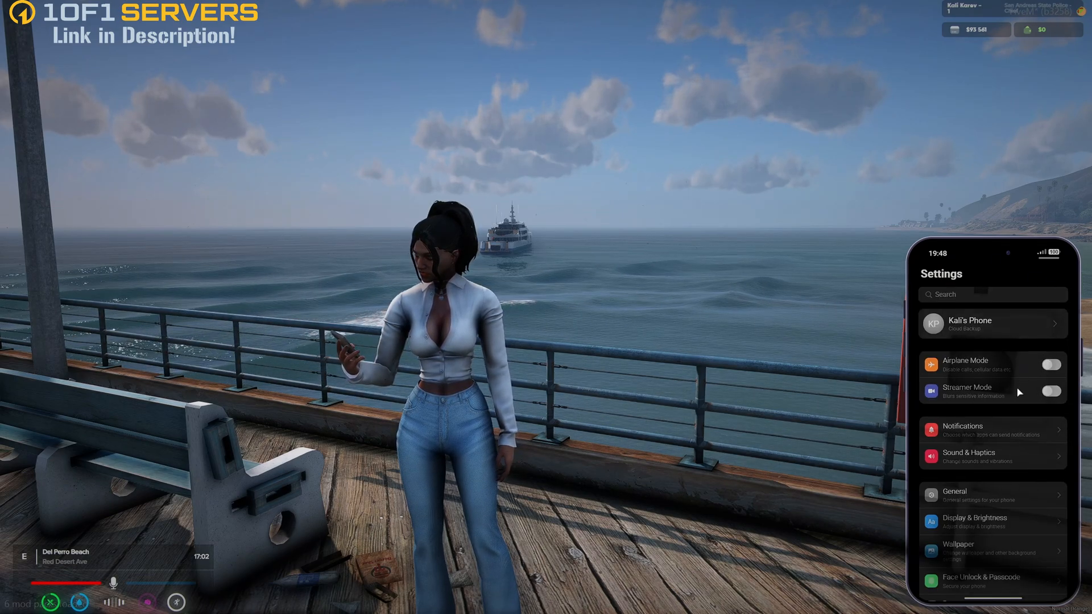
pyautogui.click(963, 429)
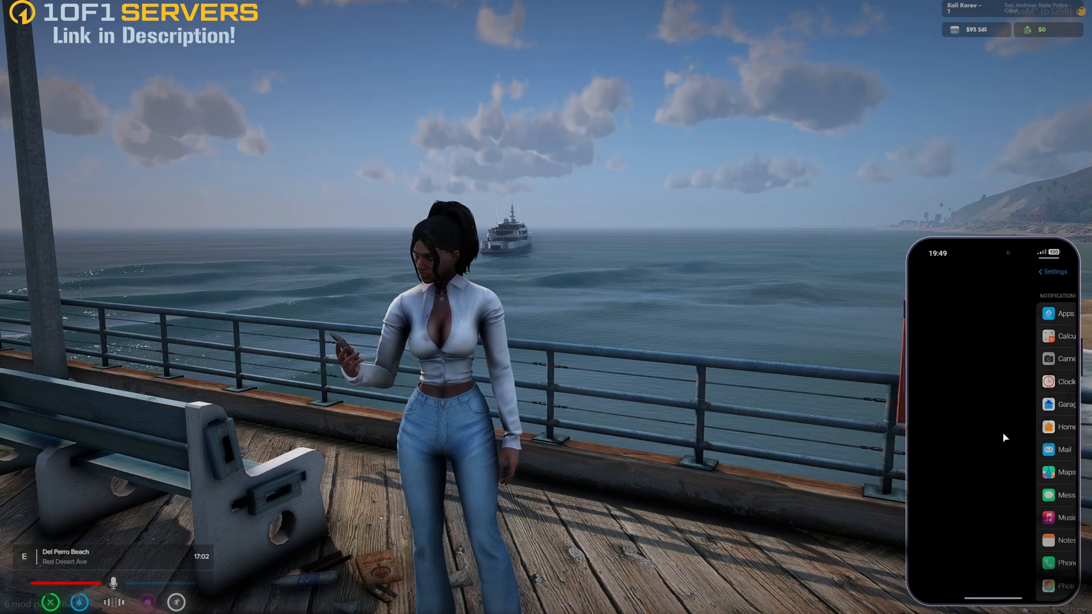
pyautogui.click(1065, 314)
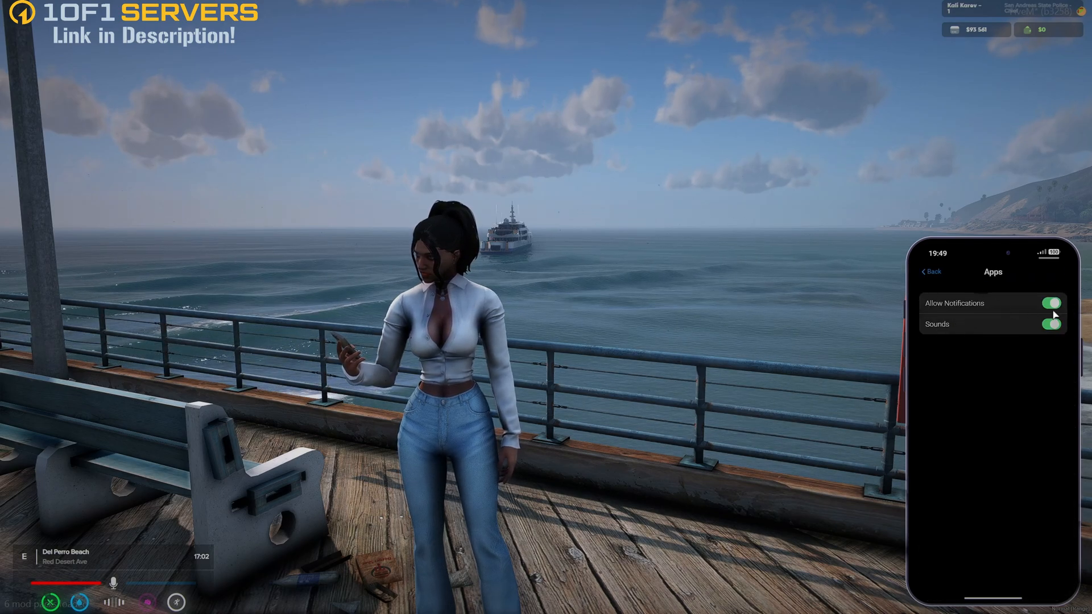
pyautogui.click(936, 324)
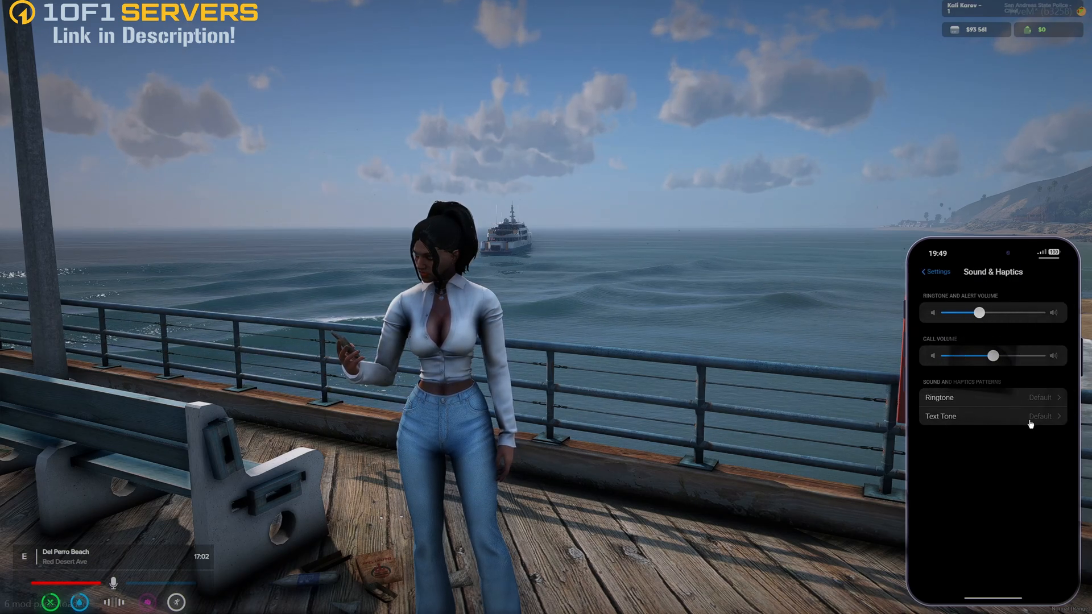
pyautogui.click(936, 271)
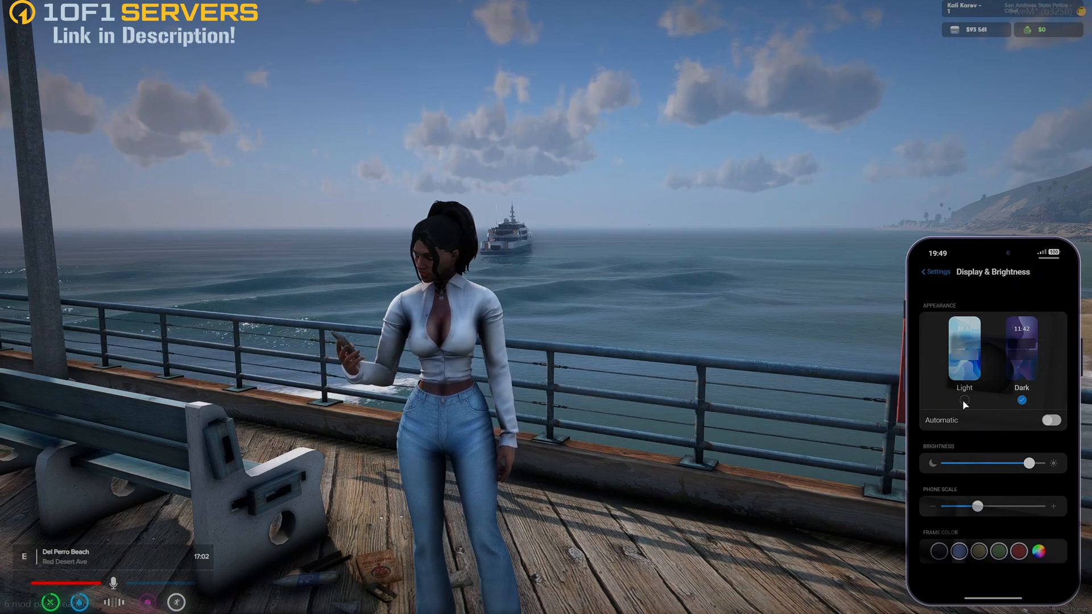
# In Display & Brightness, set the phone's frame colour to green
pyautogui.click(1051, 420)
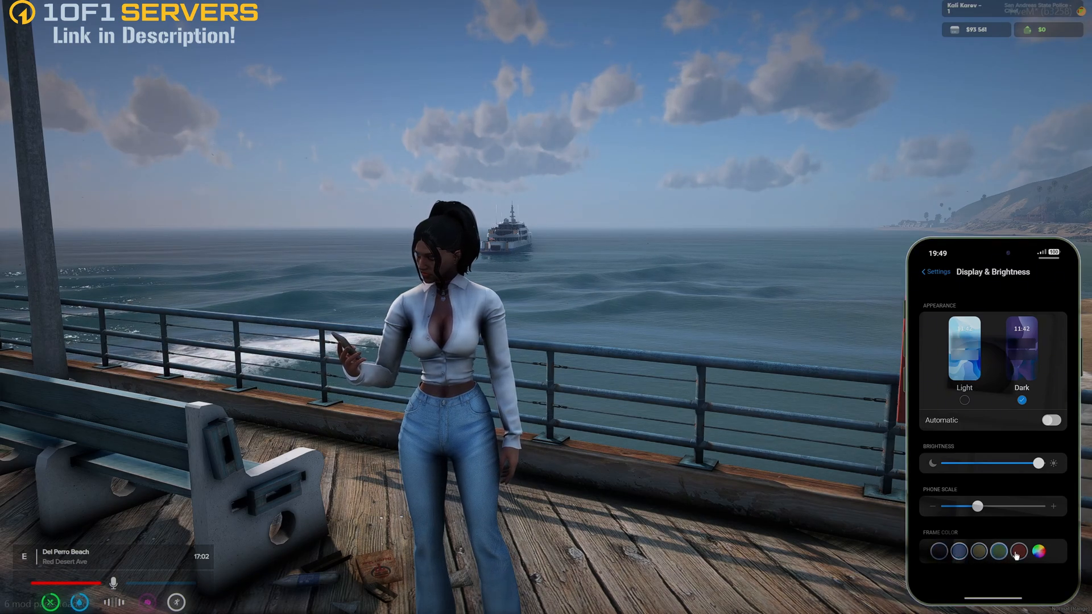
pyautogui.click(1039, 551)
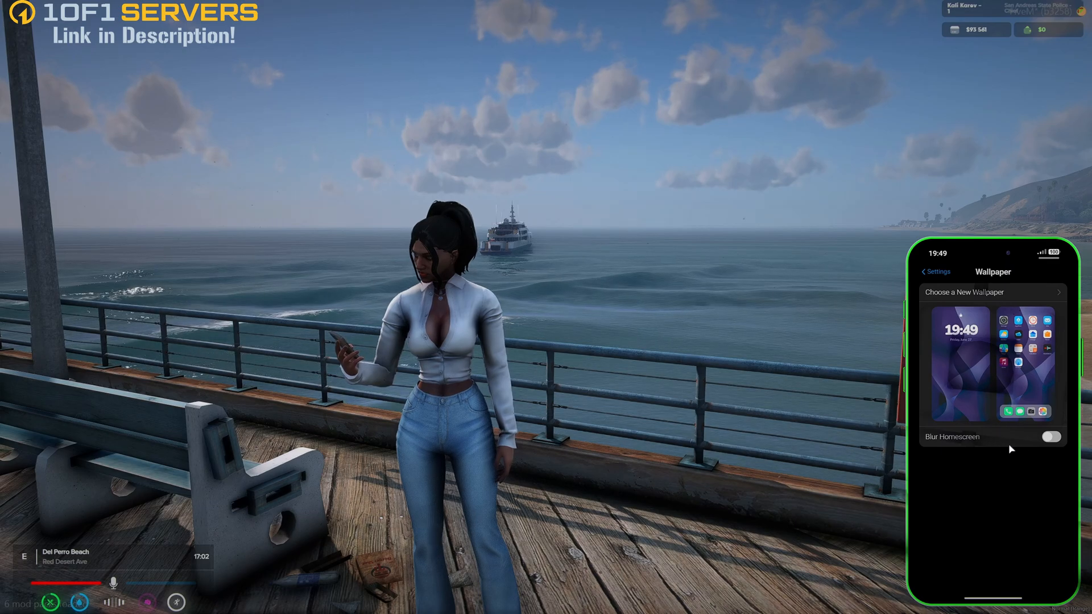
# Pick the mountain wallpaper from the gallery, then start changing the passcode under Face Unlock & Passcode
pyautogui.click(991, 292)
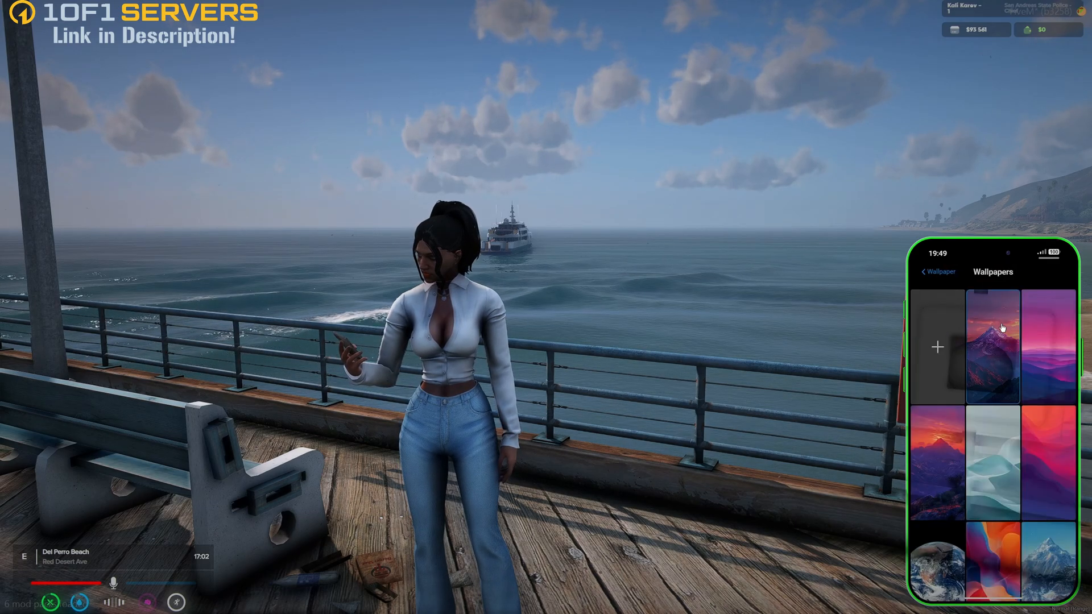
pyautogui.click(992, 355)
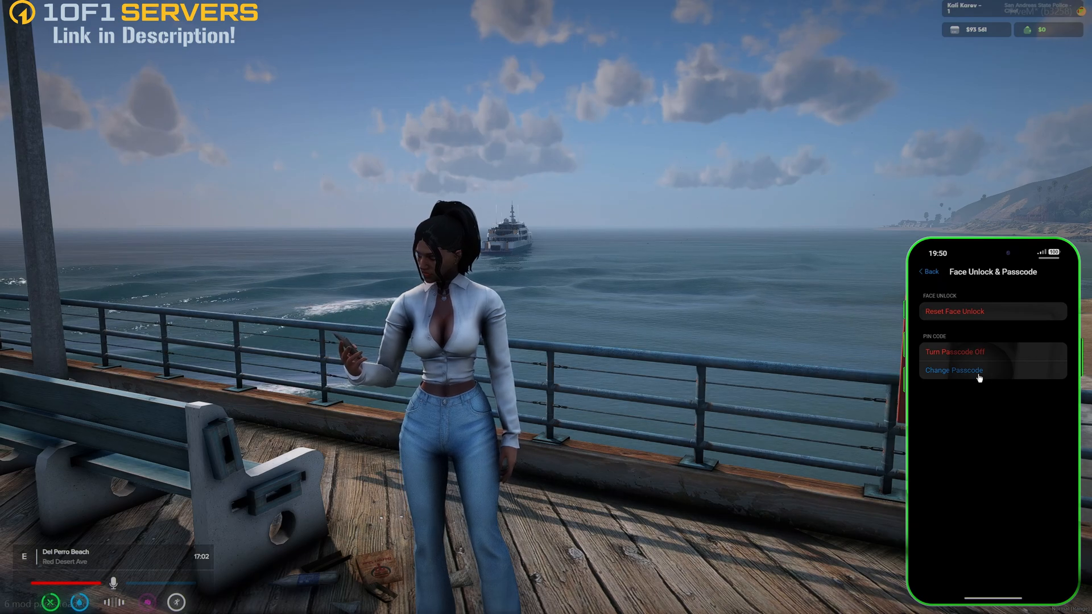
pyautogui.click(930, 271)
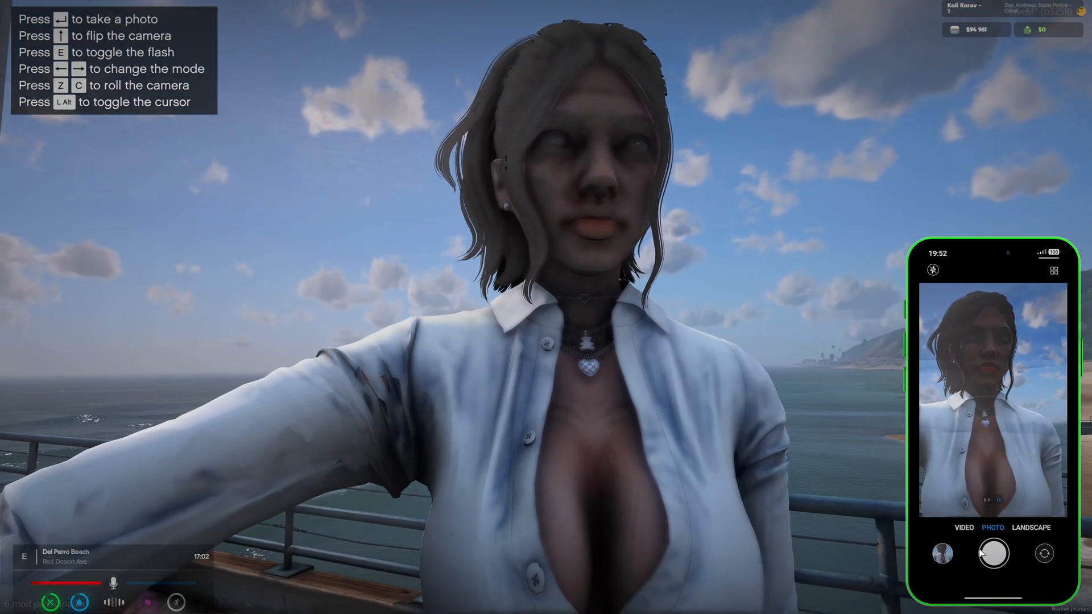
# Take a selfie, post it on Birdy with the caption 'Its sunny', check its options and go home
pyautogui.click(993, 554)
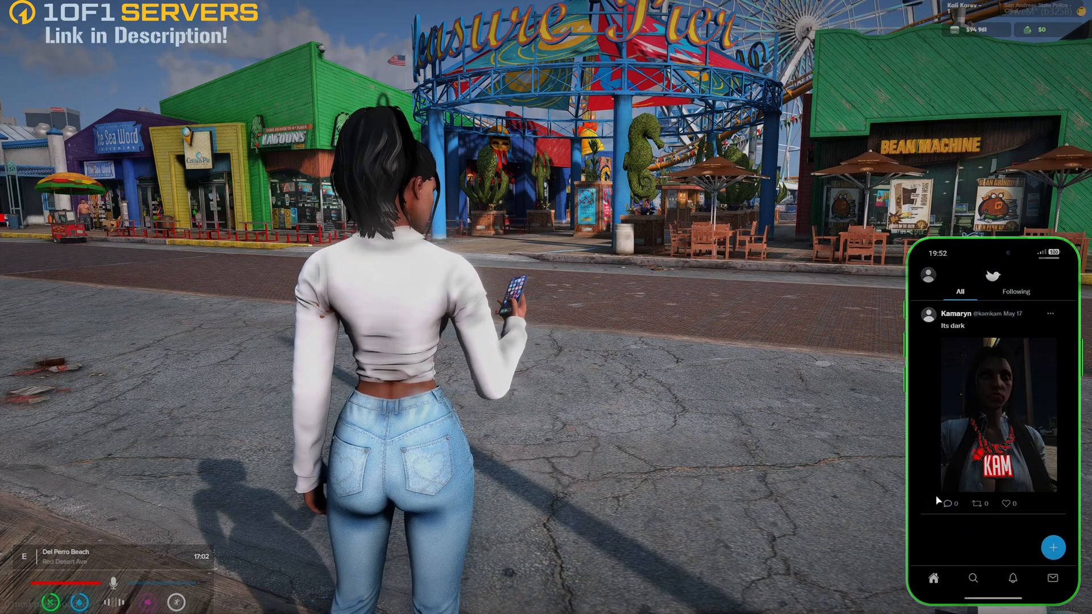
pyautogui.click(1053, 547)
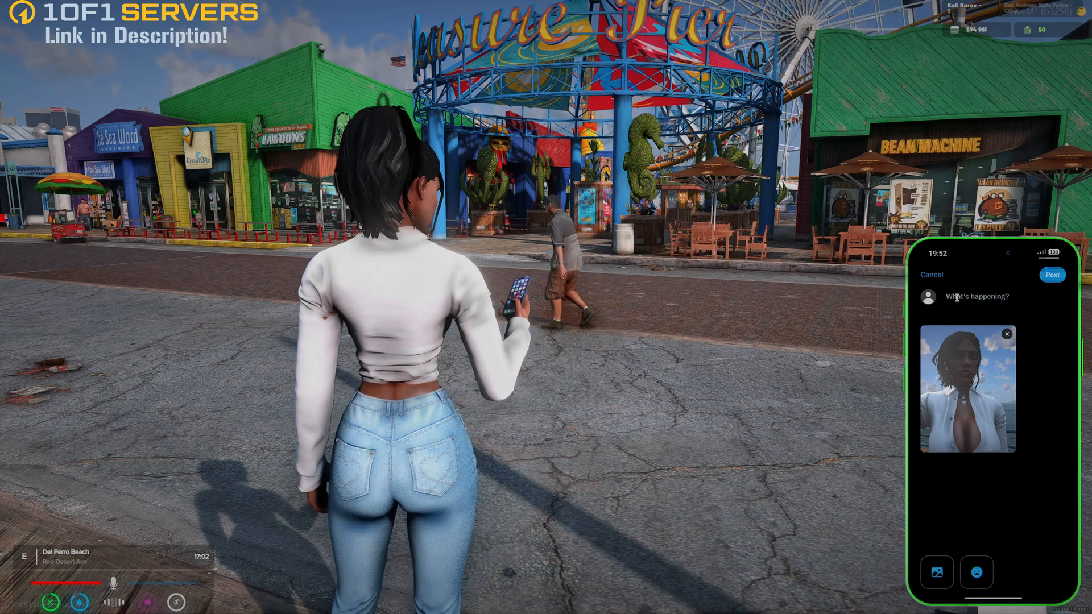
pyautogui.write('Its sunny')
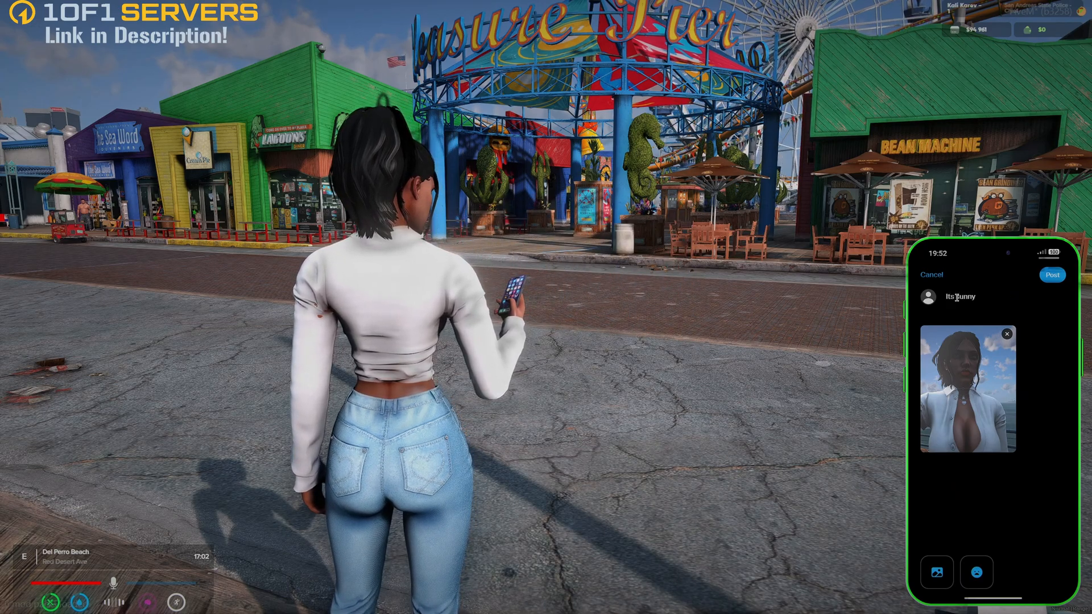
pyautogui.click(1051, 274)
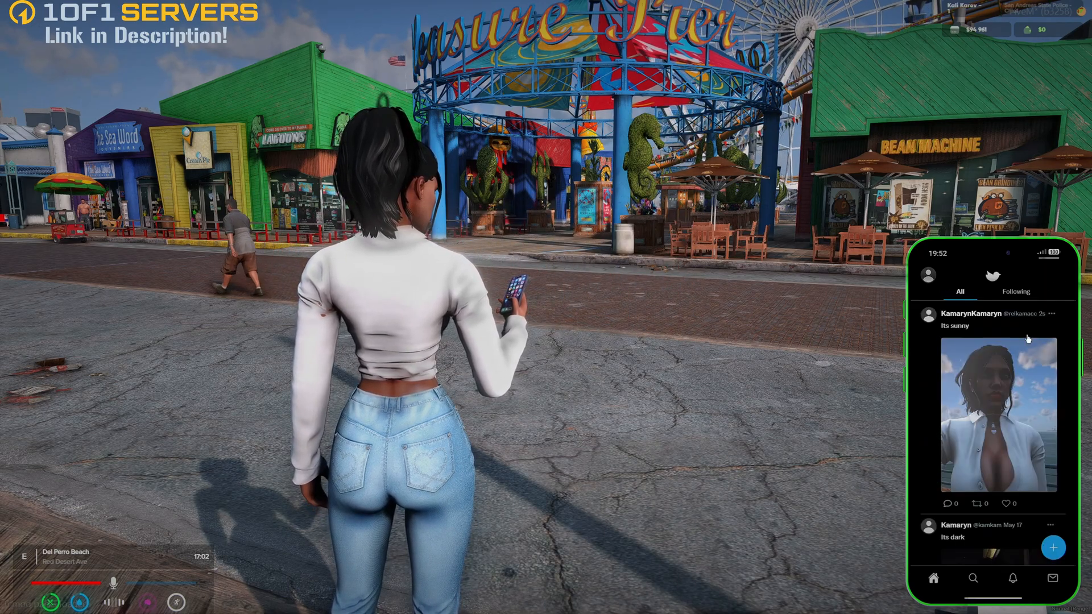
pyautogui.click(1054, 314)
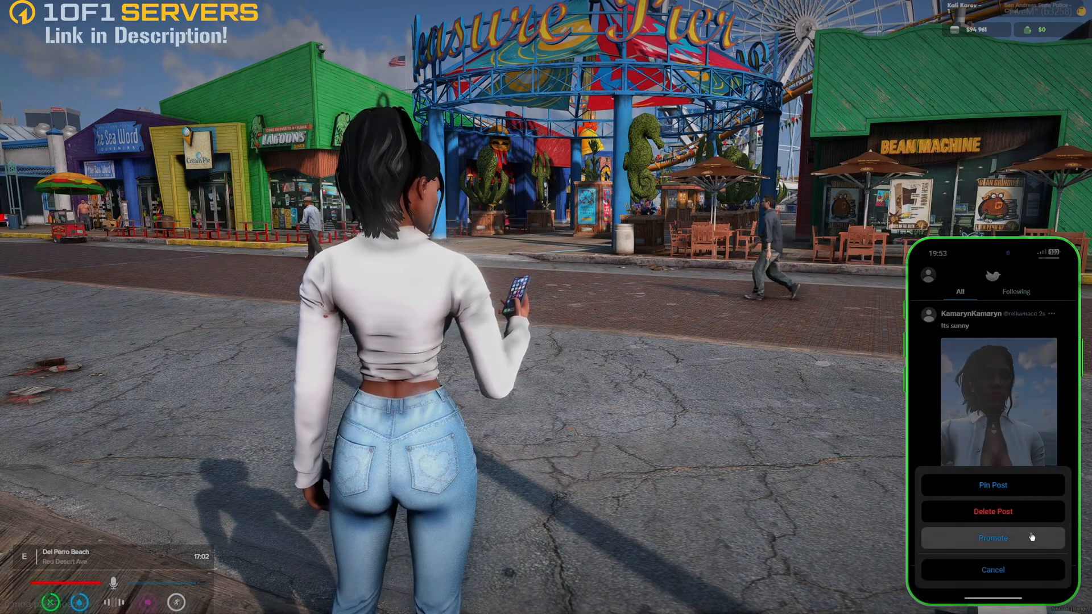
pyautogui.click(991, 570)
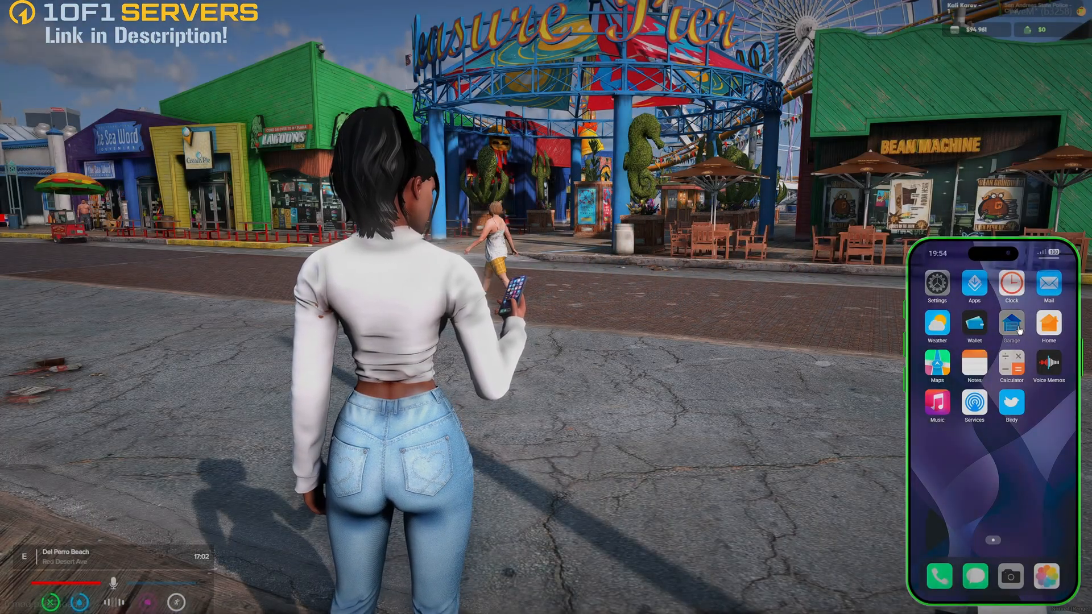
# From Garage, summon a valet for the parked Declasse Premier and confirm the 100 fee
pyautogui.click(1011, 325)
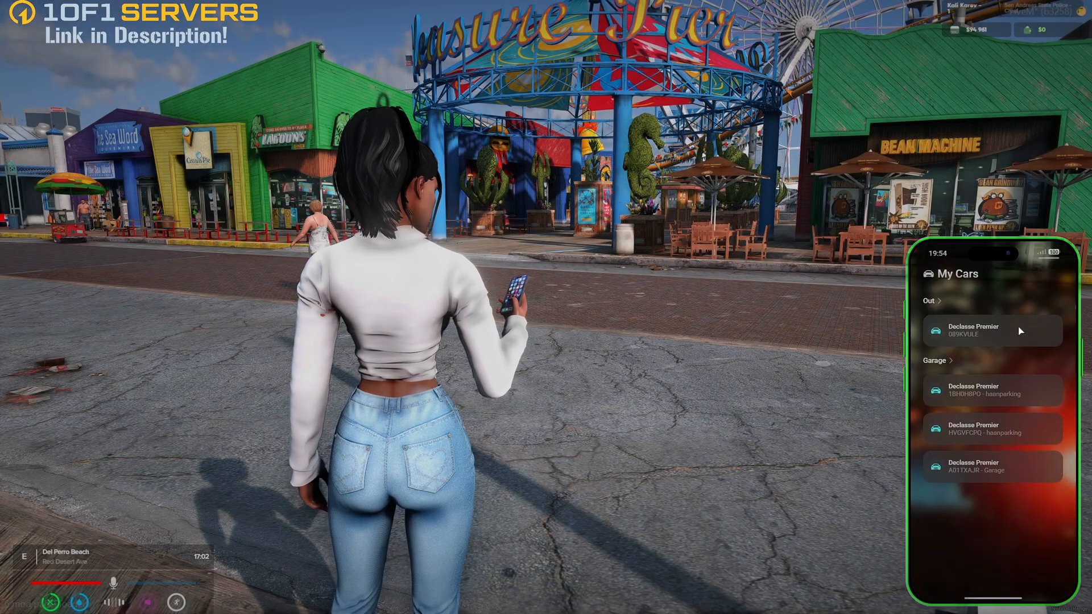
pyautogui.click(992, 331)
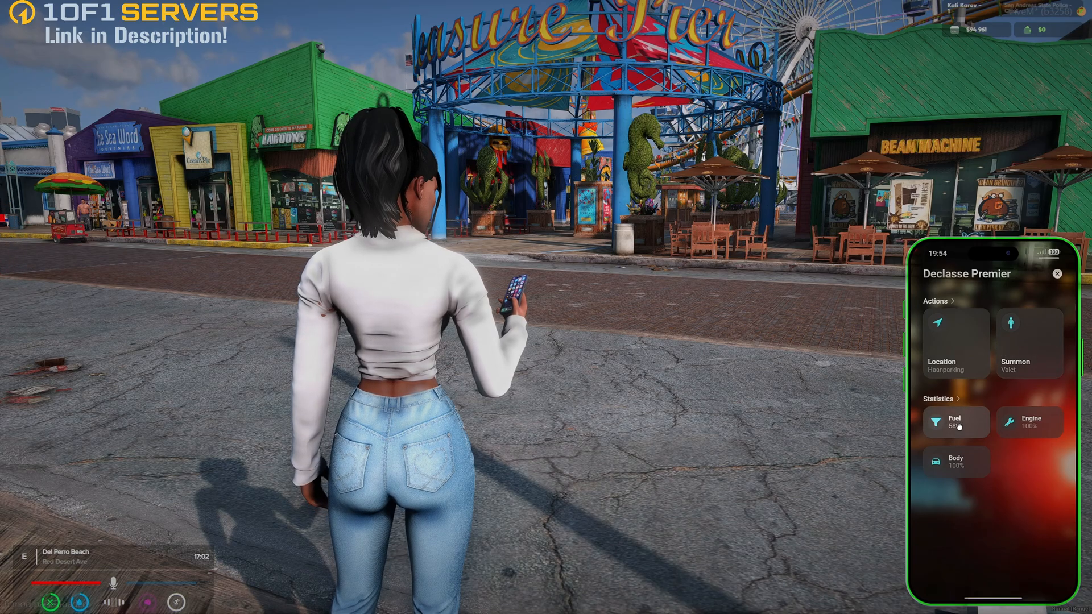
pyautogui.moveTo(1029, 355)
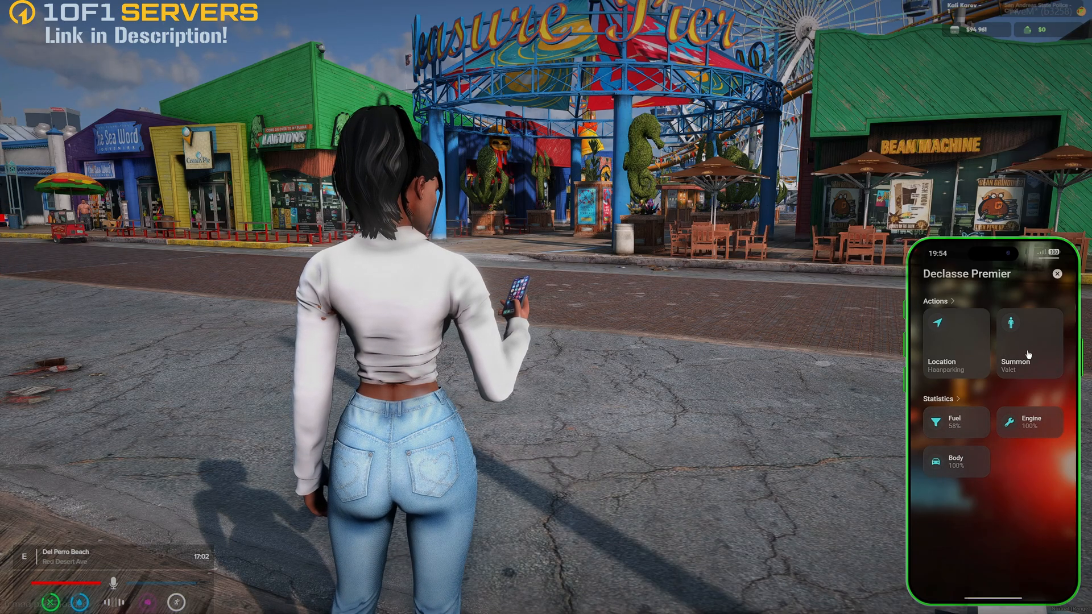
pyautogui.click(1031, 342)
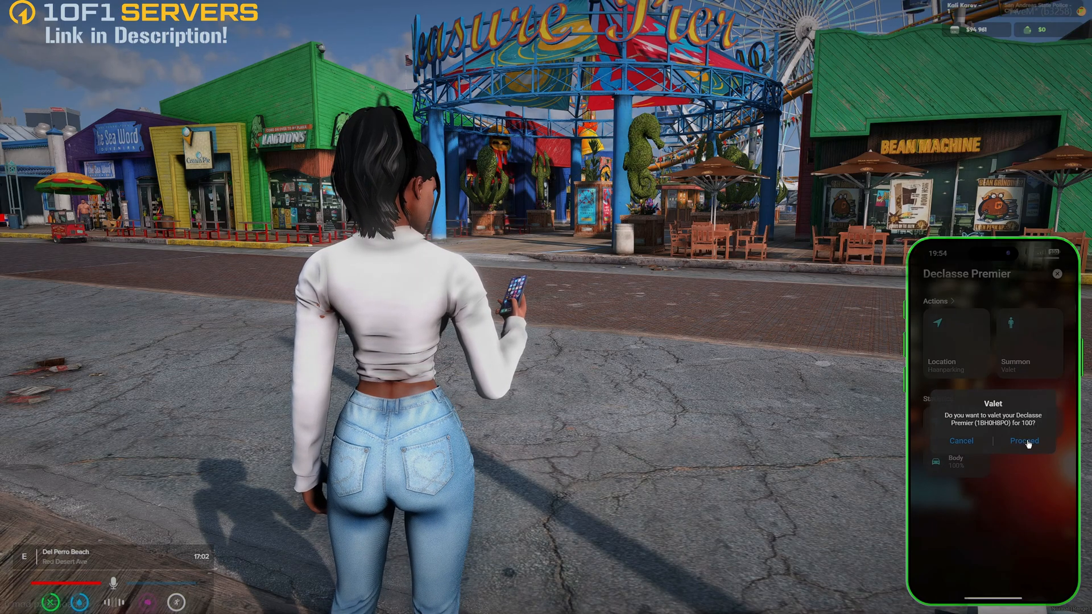
pyautogui.click(1022, 441)
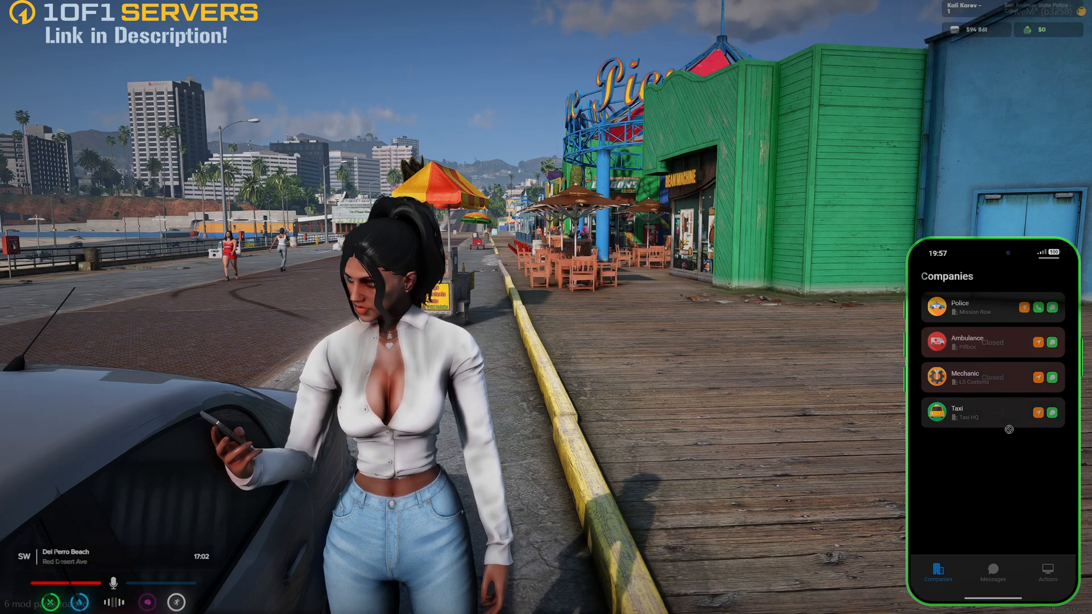
# Message the Police 'Hi' from the Services companies list and go back
pyautogui.click(1048, 574)
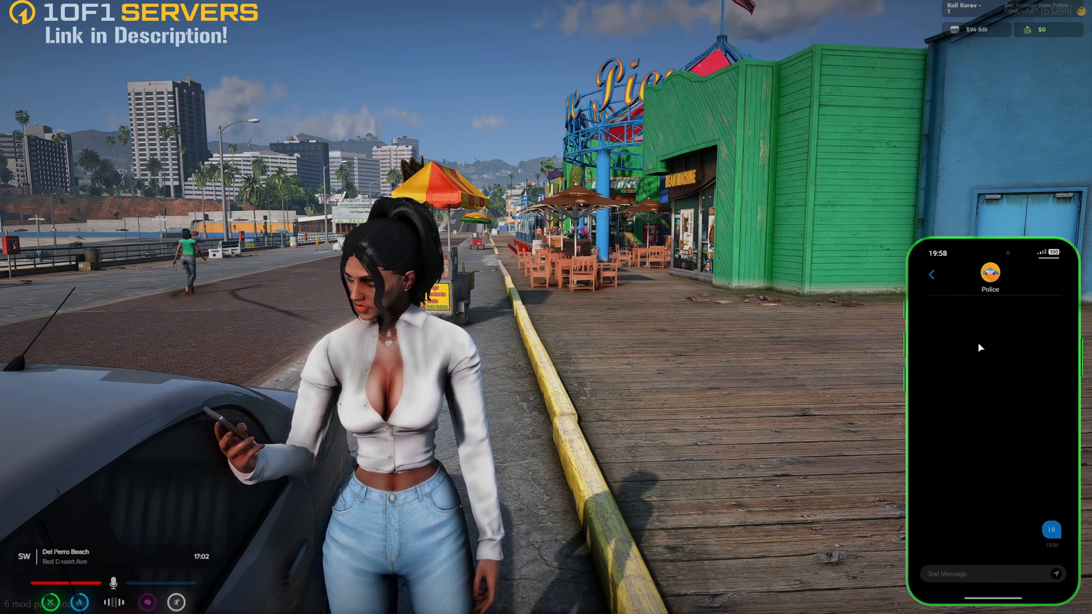
pyautogui.click(932, 276)
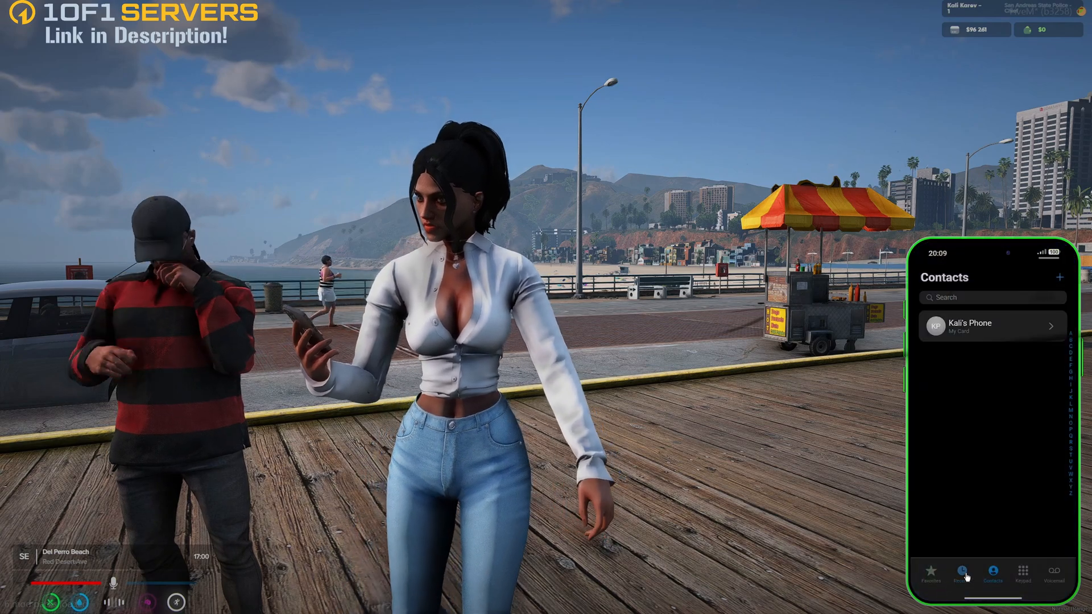
# Accept Sunday's Phone from the AirShare prompt and mark the saved contact as a favorite
pyautogui.click(992, 327)
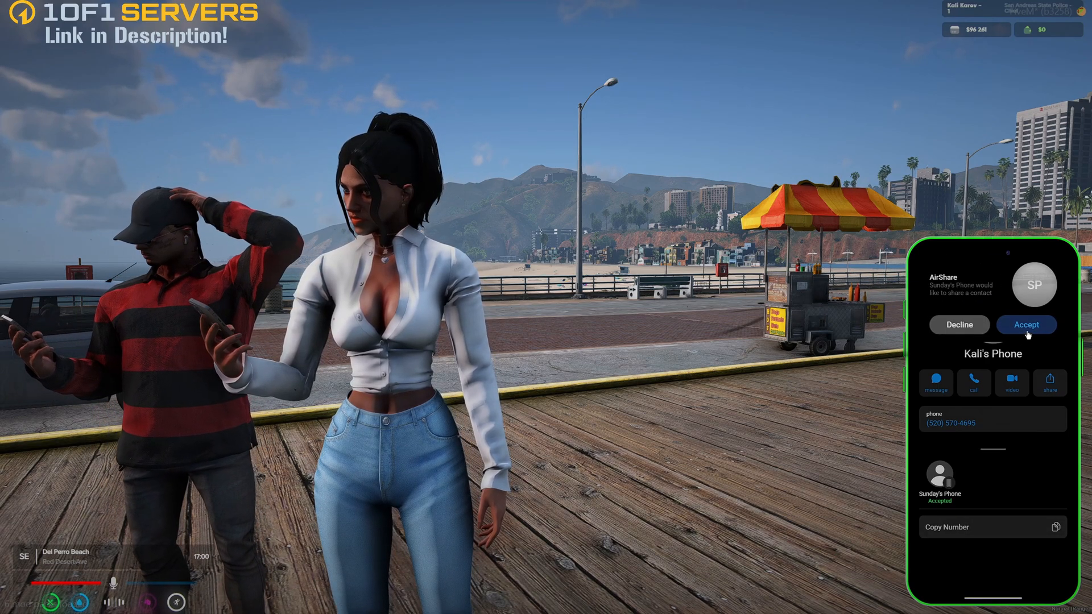
pyautogui.click(1025, 325)
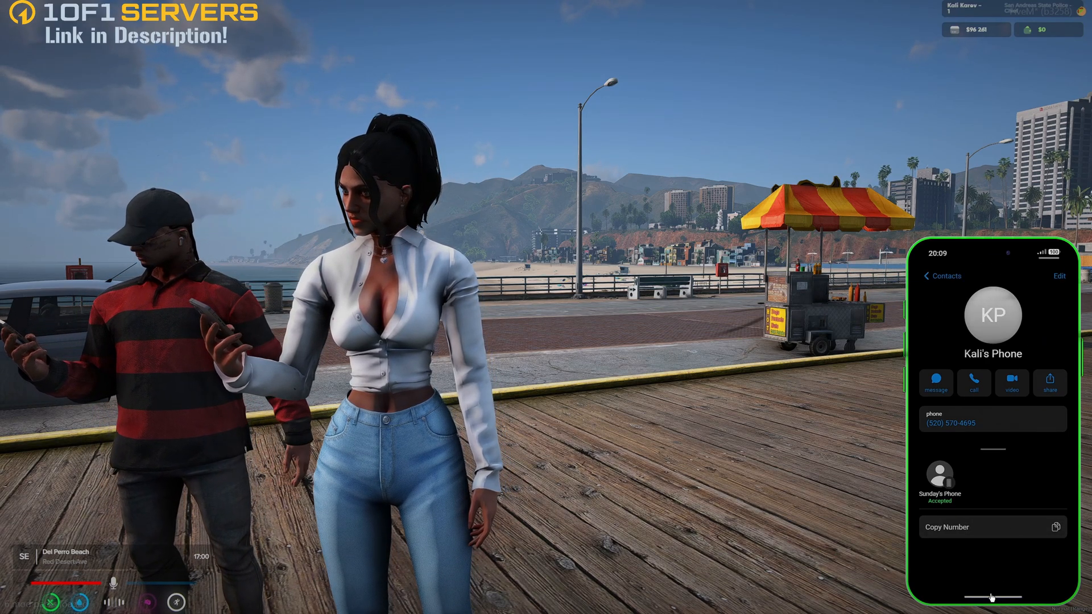
pyautogui.click(941, 275)
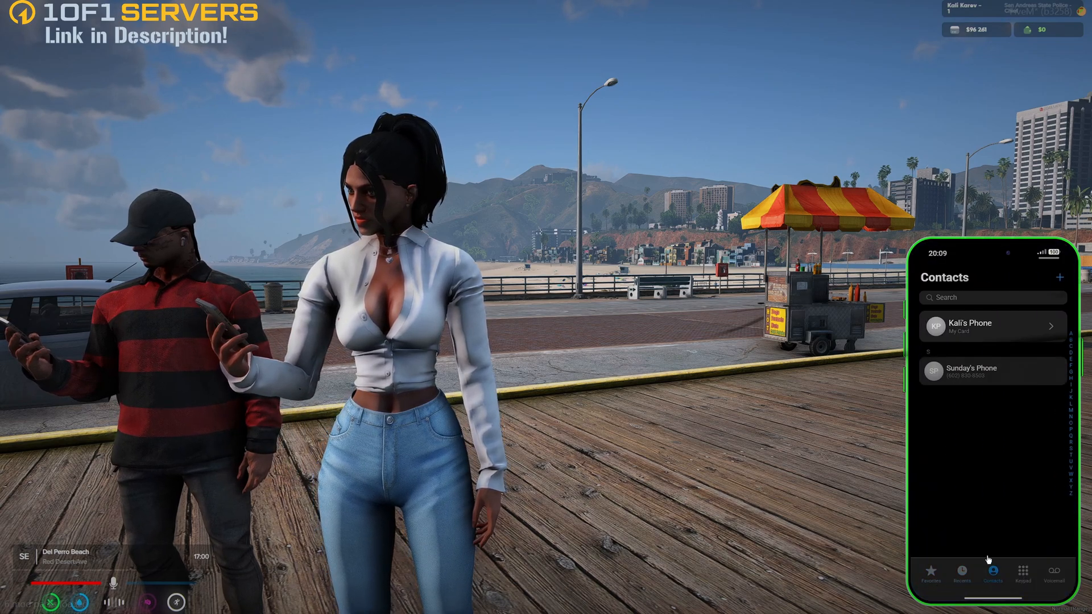
pyautogui.click(990, 369)
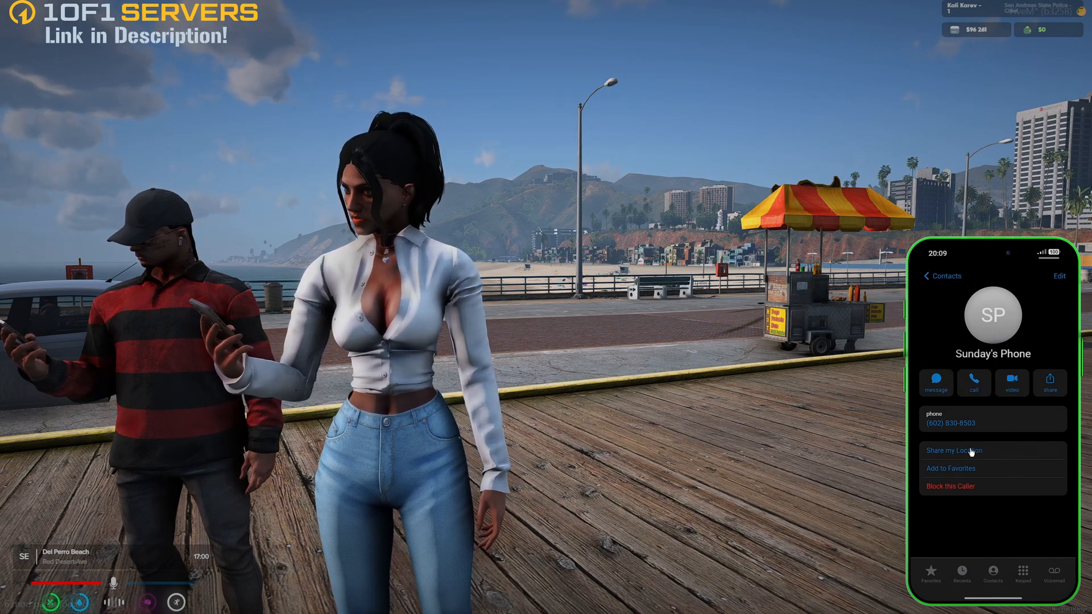
pyautogui.moveTo(995, 468)
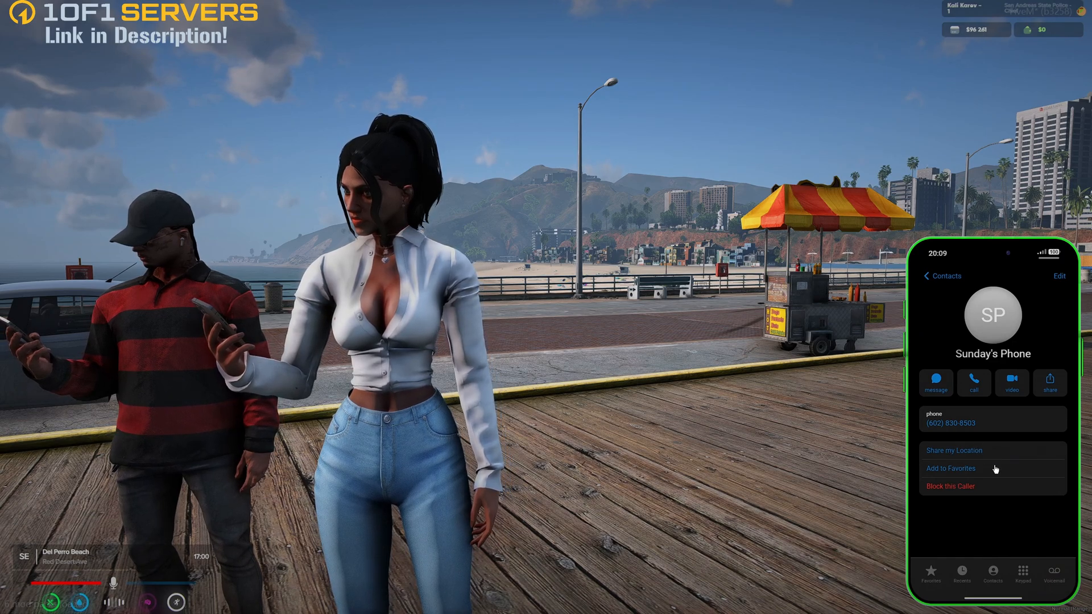
pyautogui.click(973, 383)
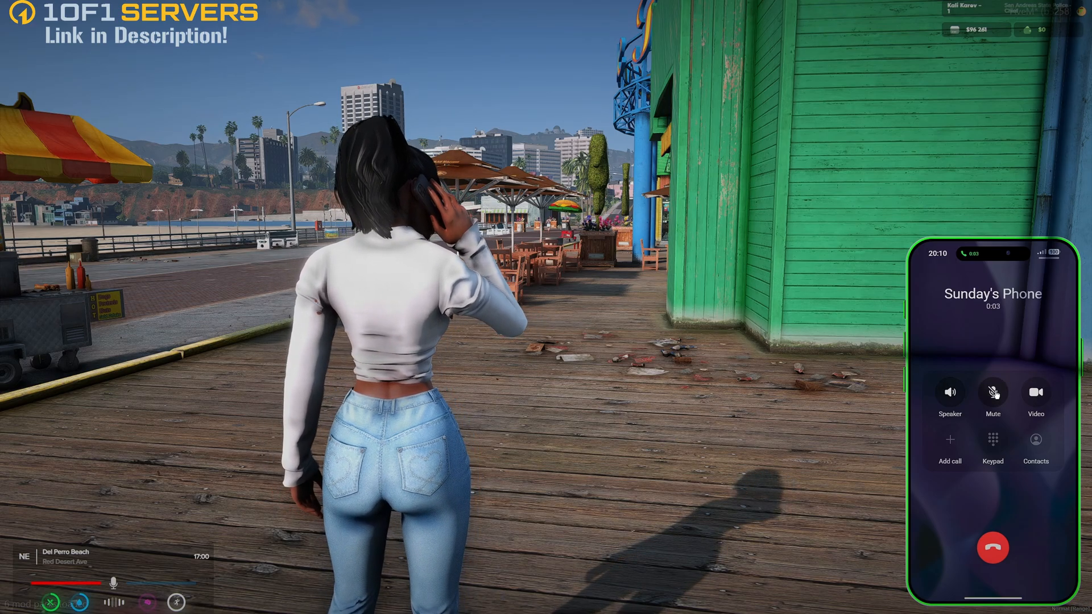
# Mute and then unmute the microphone during the call with Sunday's Phone
pyautogui.click(1035, 393)
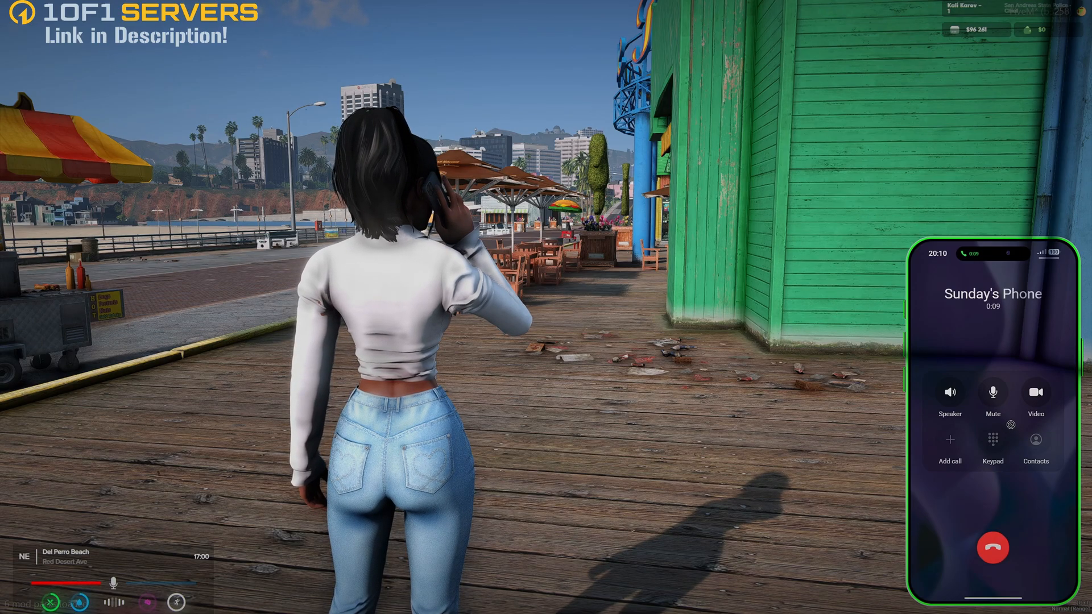
pyautogui.click(1035, 392)
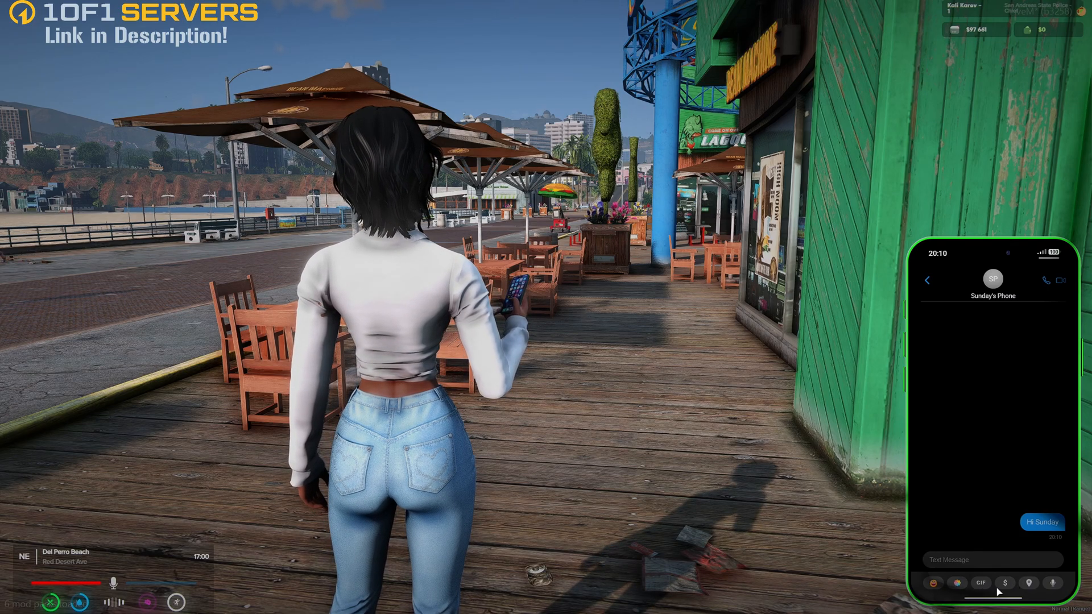
# Transfer $10 to Sunday's Phone from the chat, confirm it, and close the phone
pyautogui.click(1003, 582)
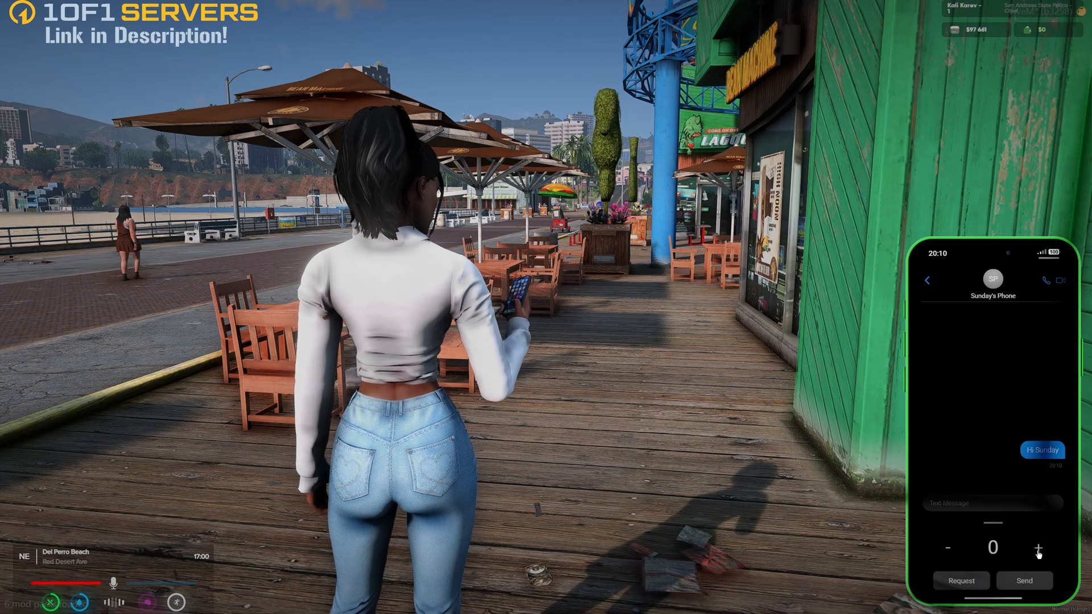
pyautogui.click(1037, 552)
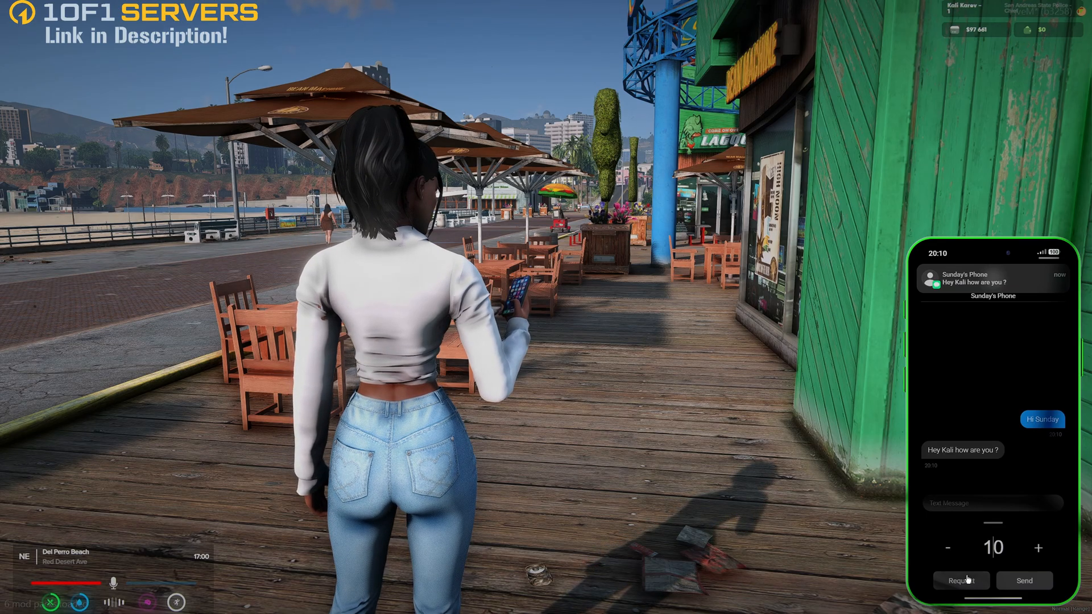
pyautogui.click(1024, 580)
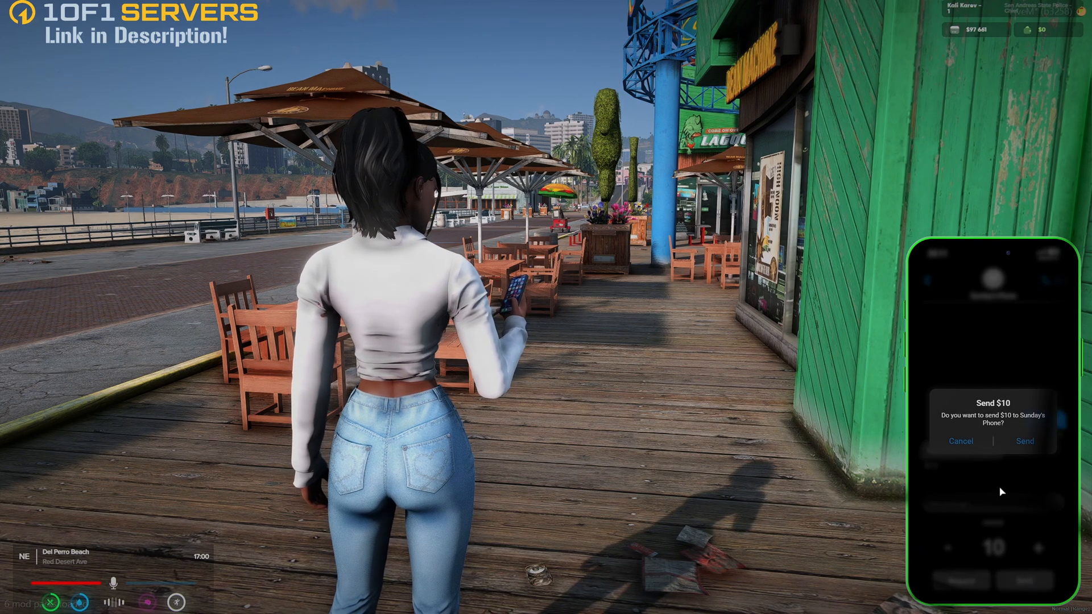
pyautogui.click(1024, 441)
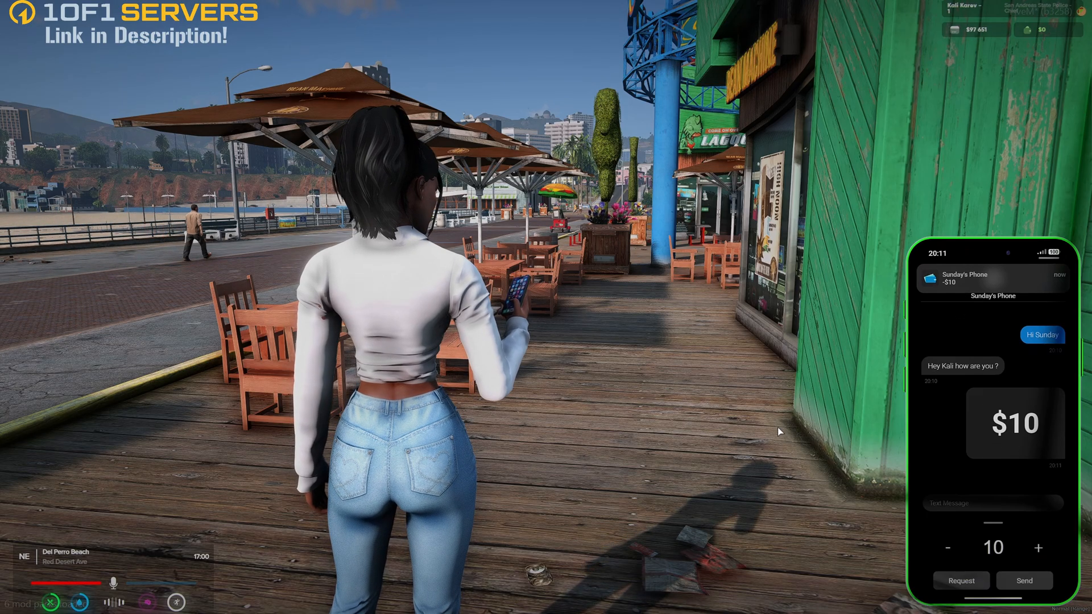
pyautogui.press('escape')
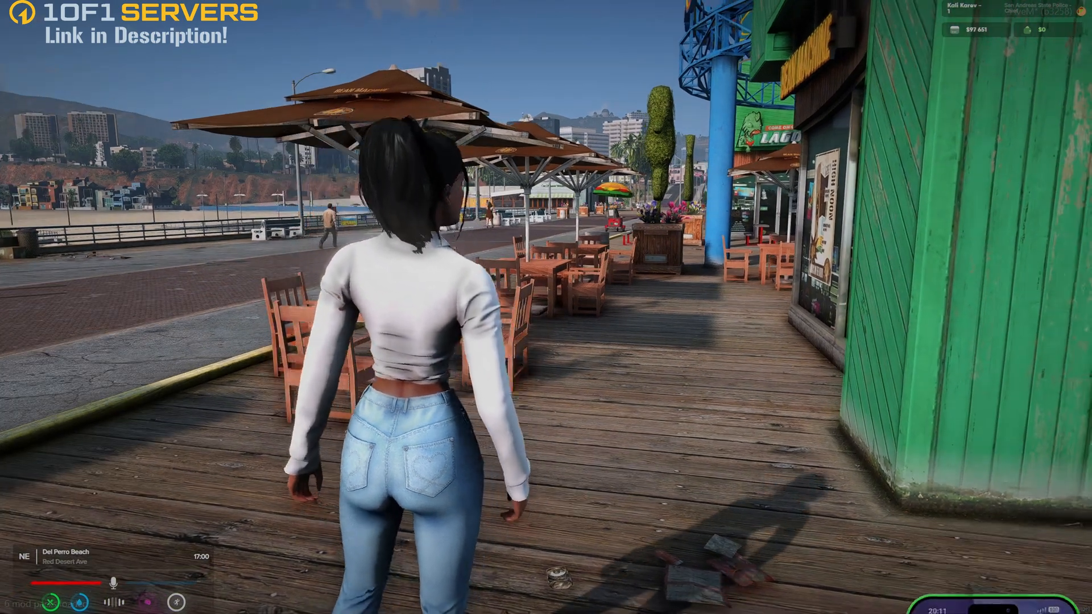